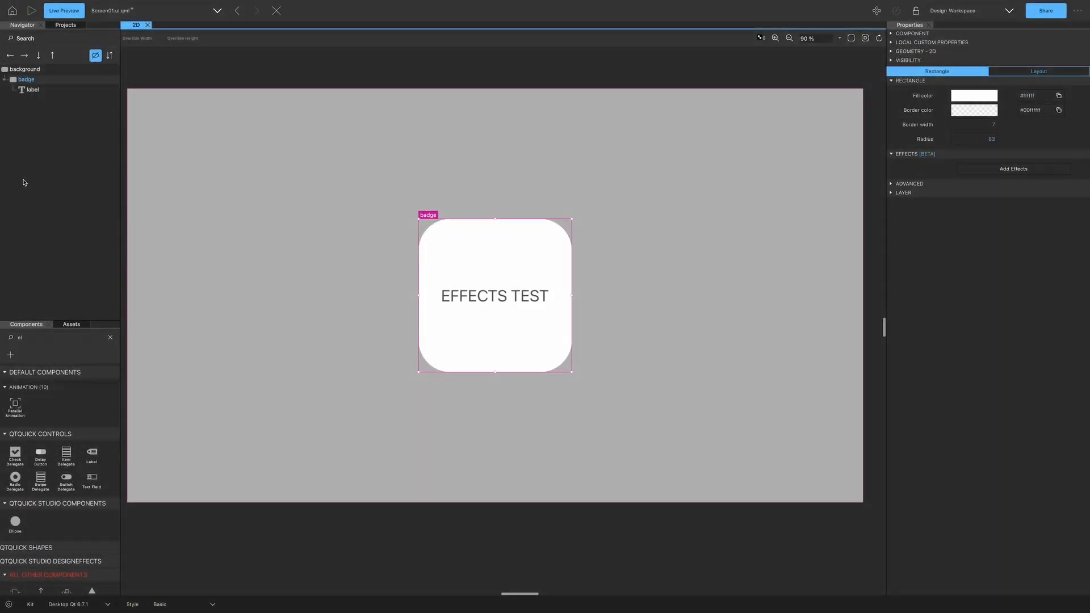
mouse_move(50, 115)
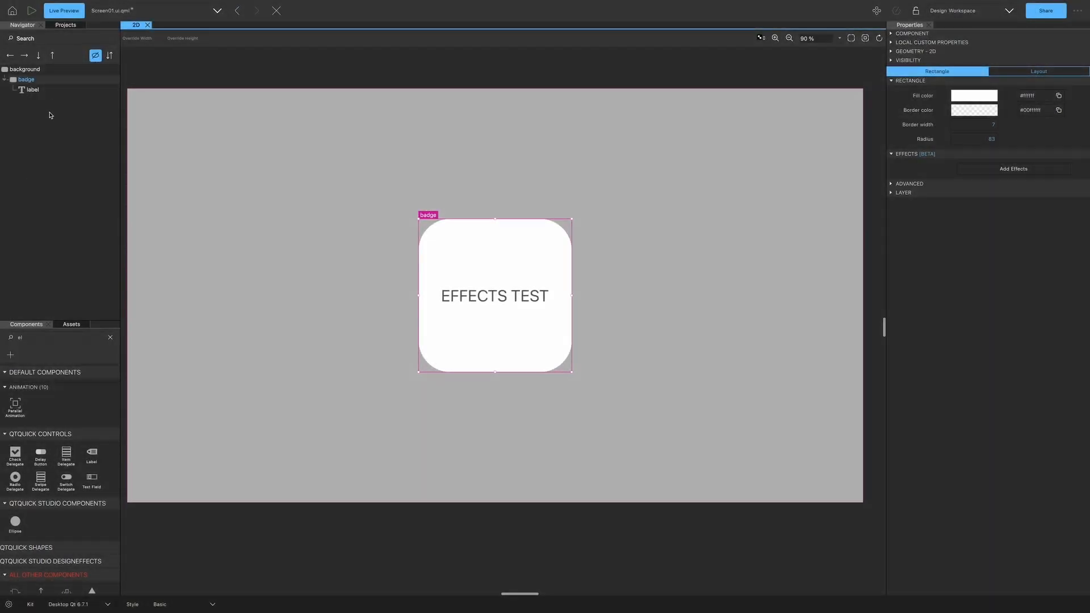
- Give the EFFECTS TEST label a layer-blur-only effects stack, blurring then returning blur to zero
click(31, 89)
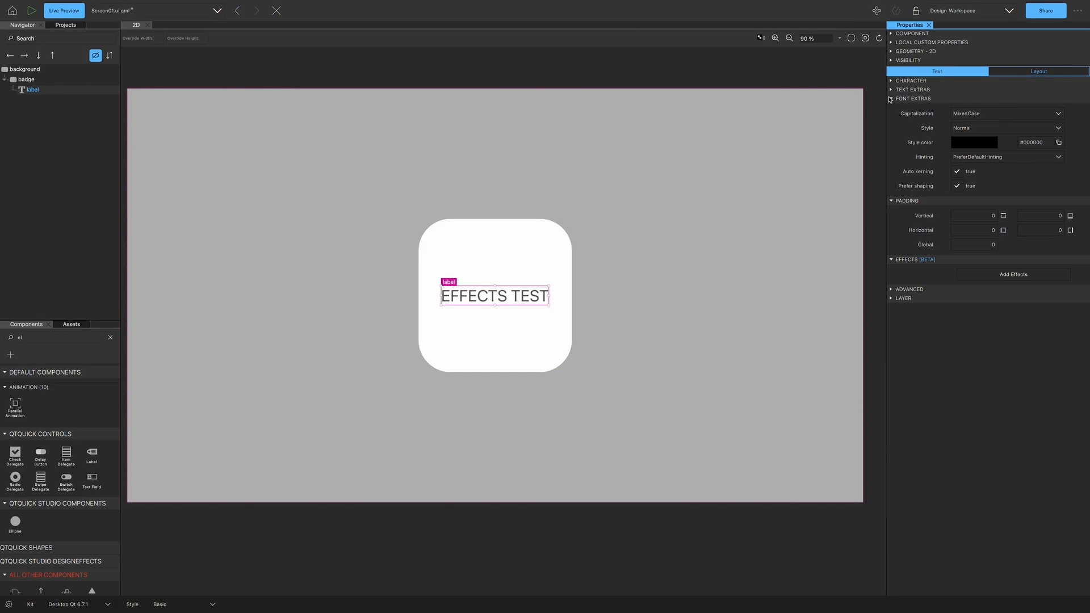
click(891, 98)
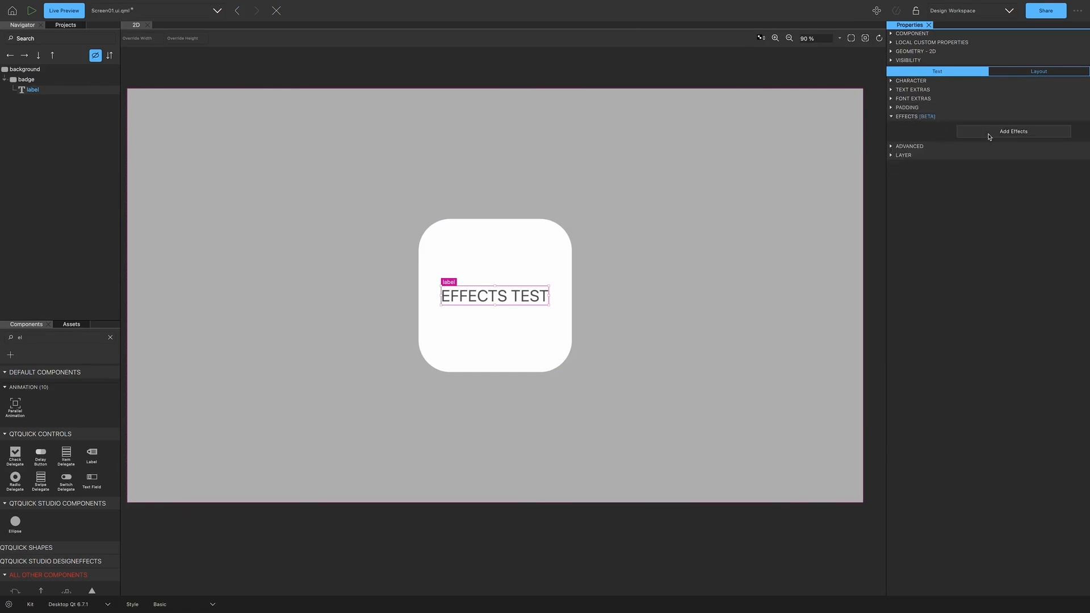
click(1013, 131)
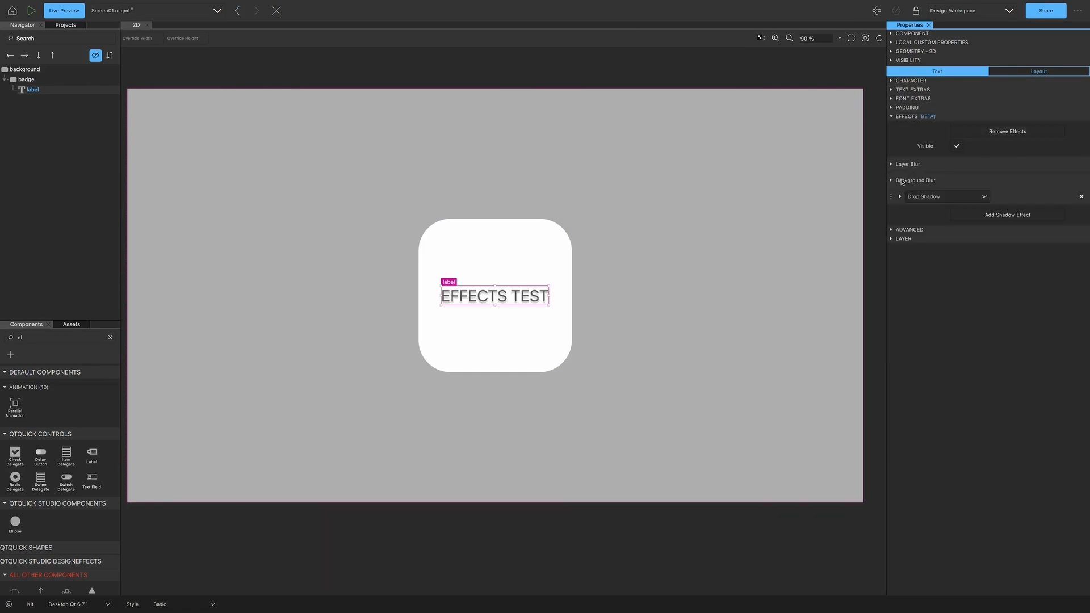
click(1079, 196)
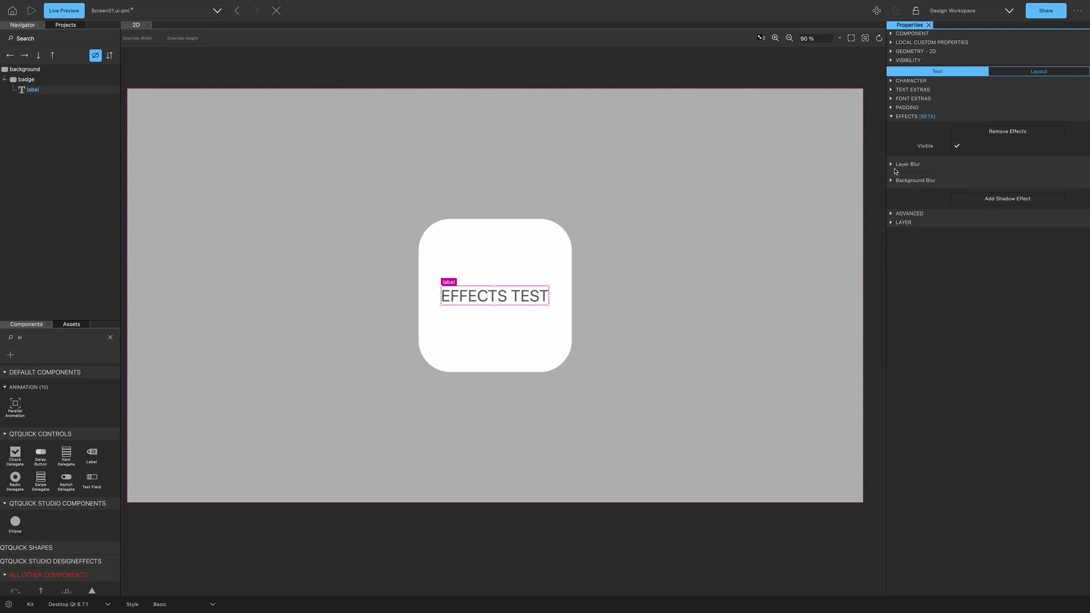
click(889, 164)
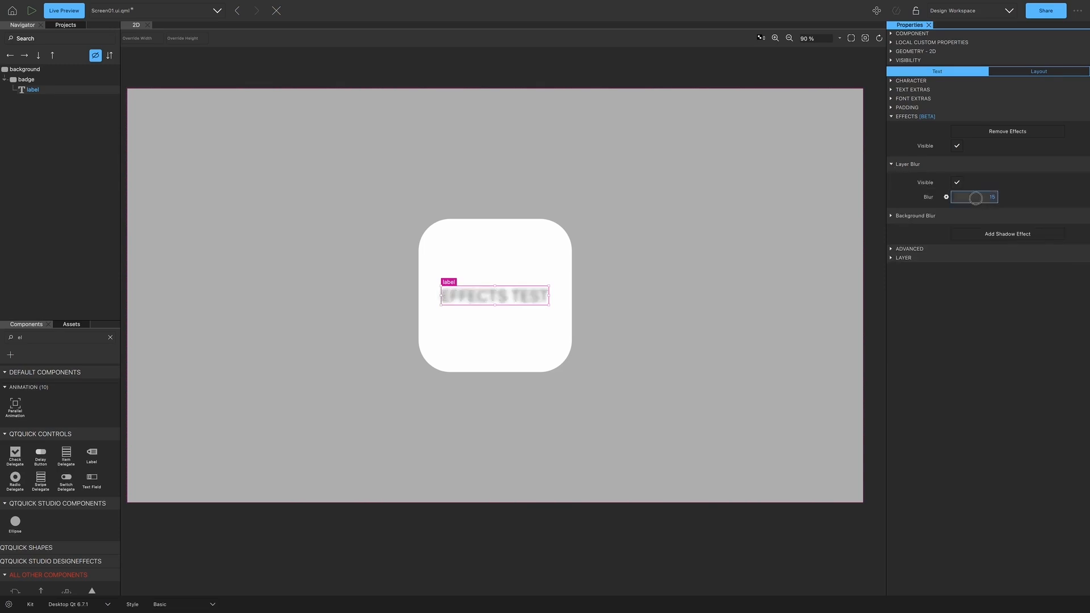
drag(976, 197, 956, 196)
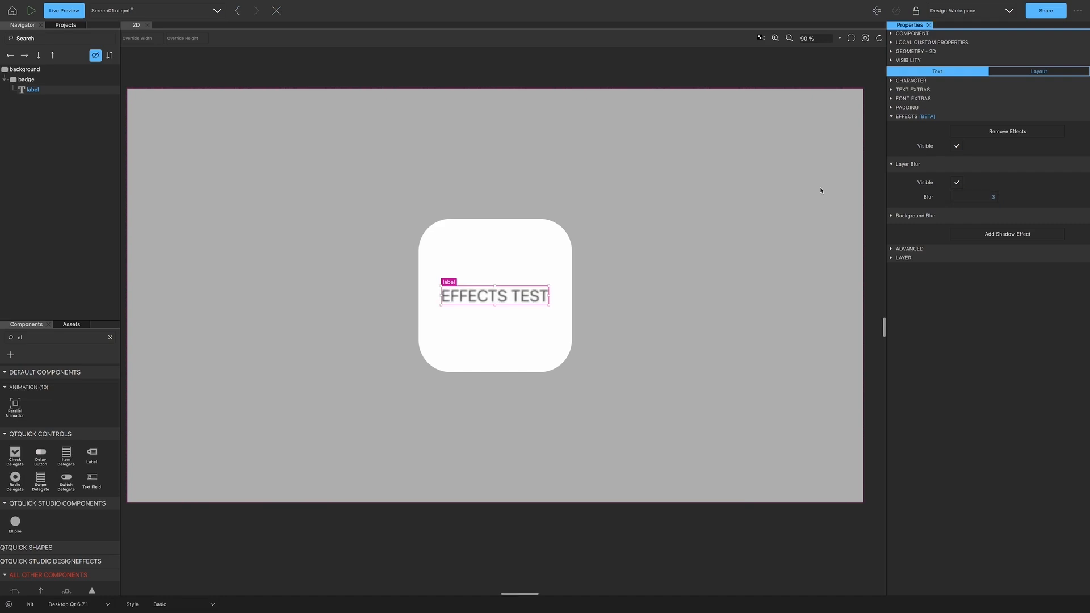
- Add an effects stack to the badge and soften its drop shadow's colour alpha
click(25, 80)
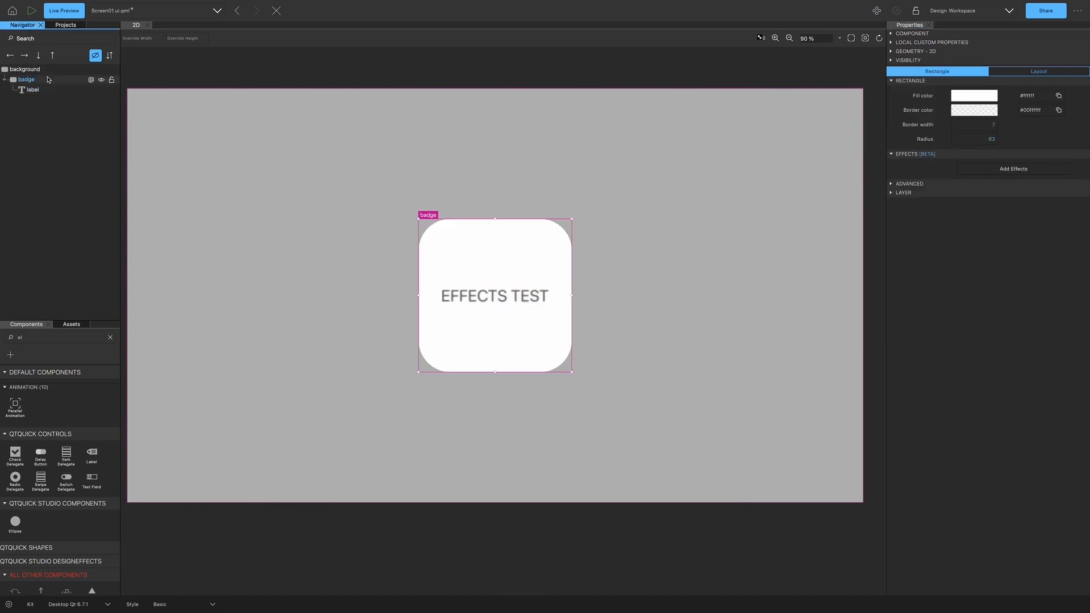
click(973, 95)
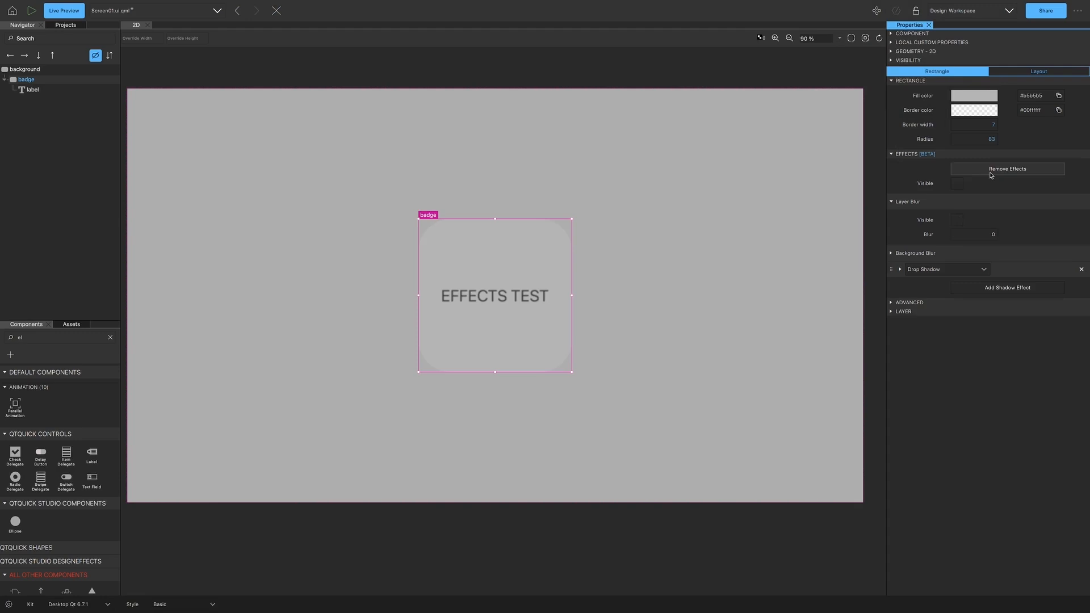
click(899, 269)
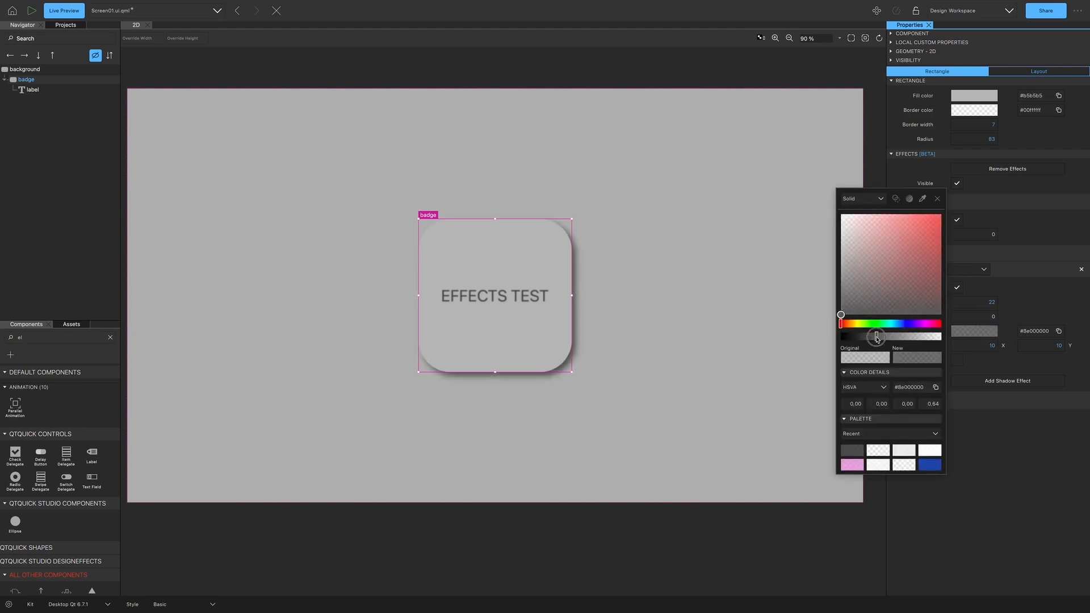
drag(877, 337, 895, 337)
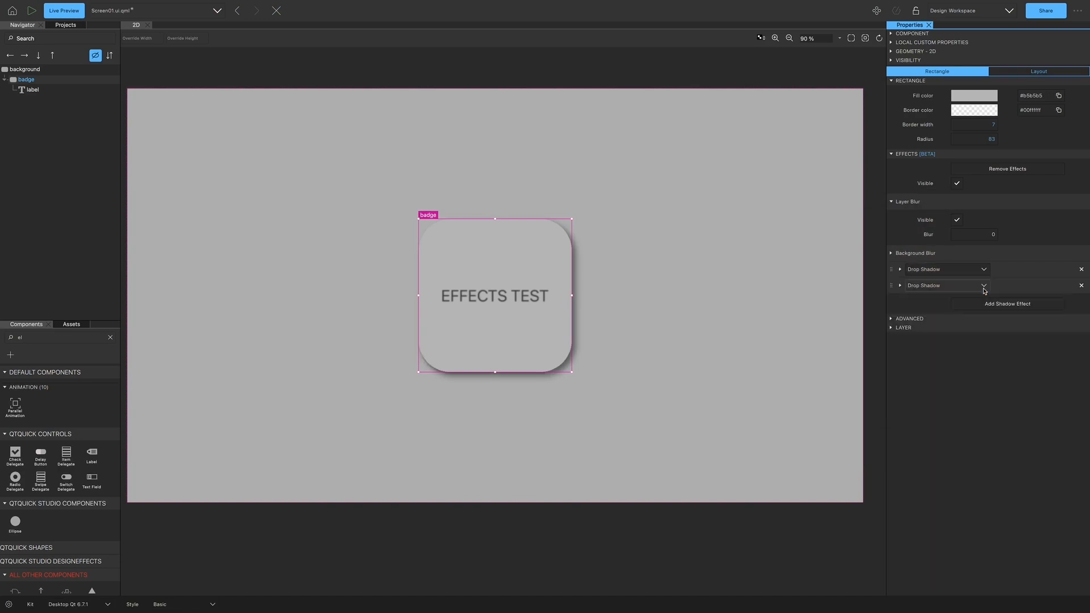
- Make the second drop shadow a white glow at offset -10/-10, then show the dark gradient badge
click(899, 269)
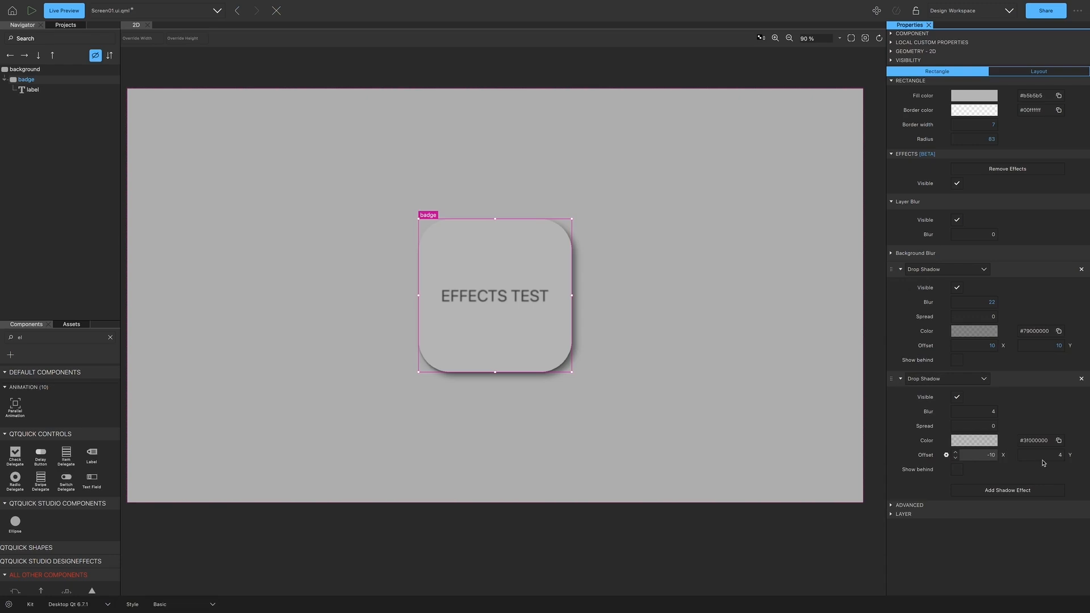
text(-10)
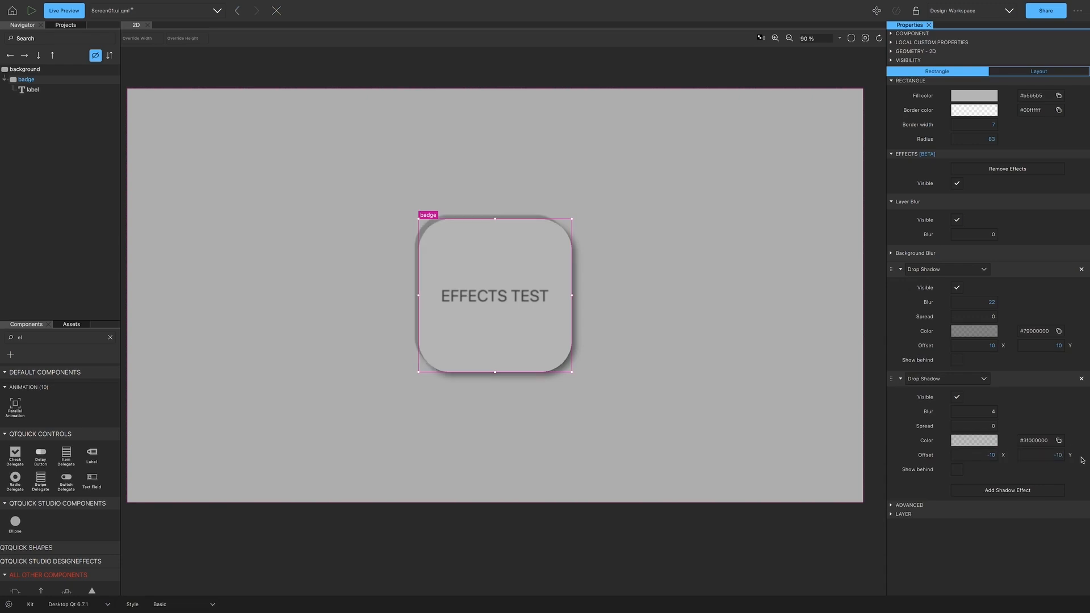
click(974, 411)
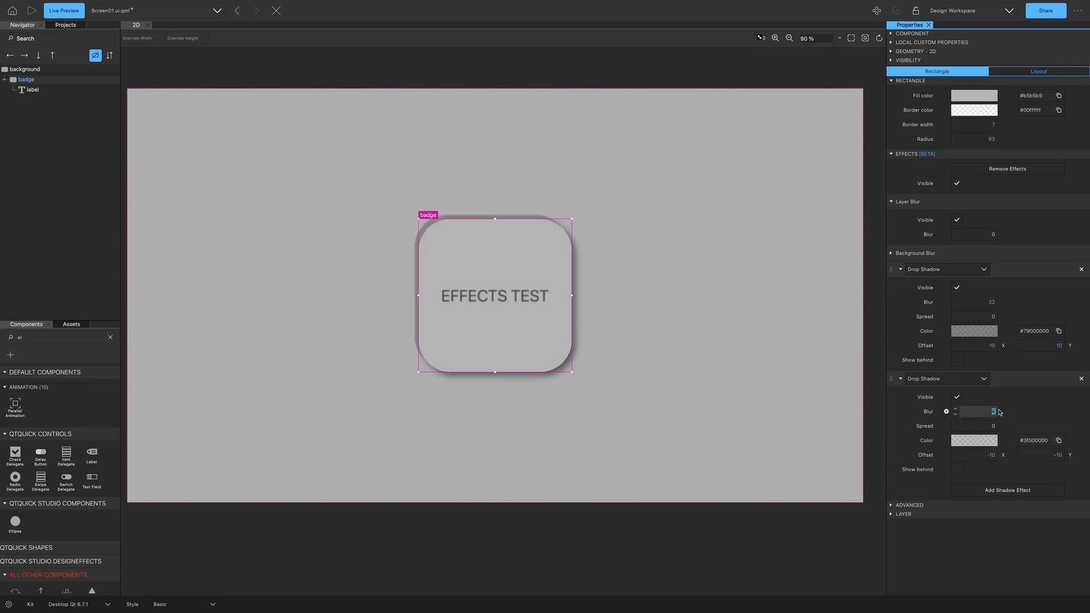
click(974, 440)
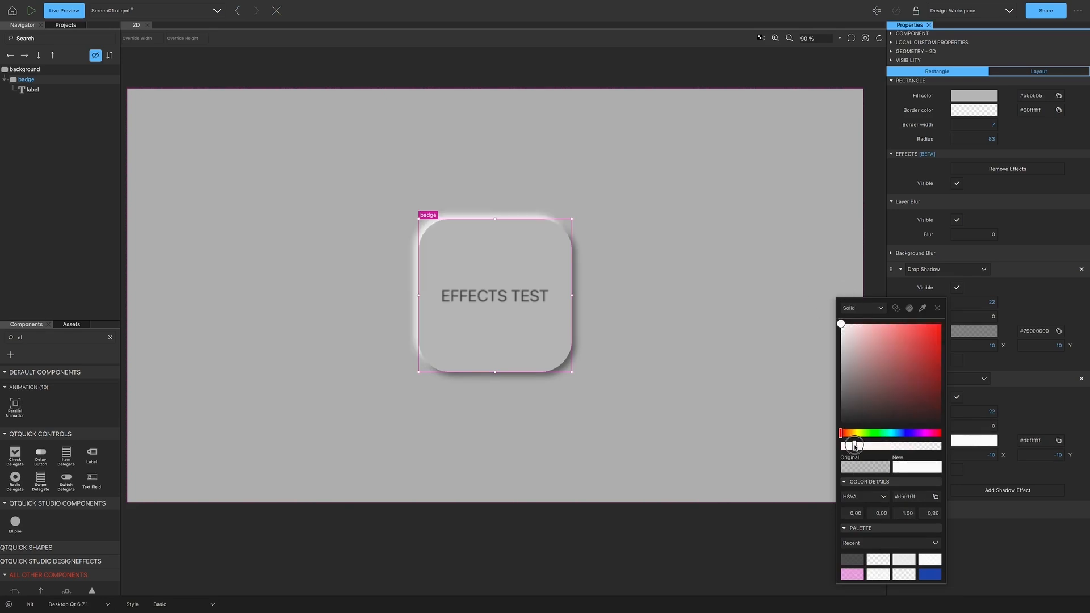
click(937, 308)
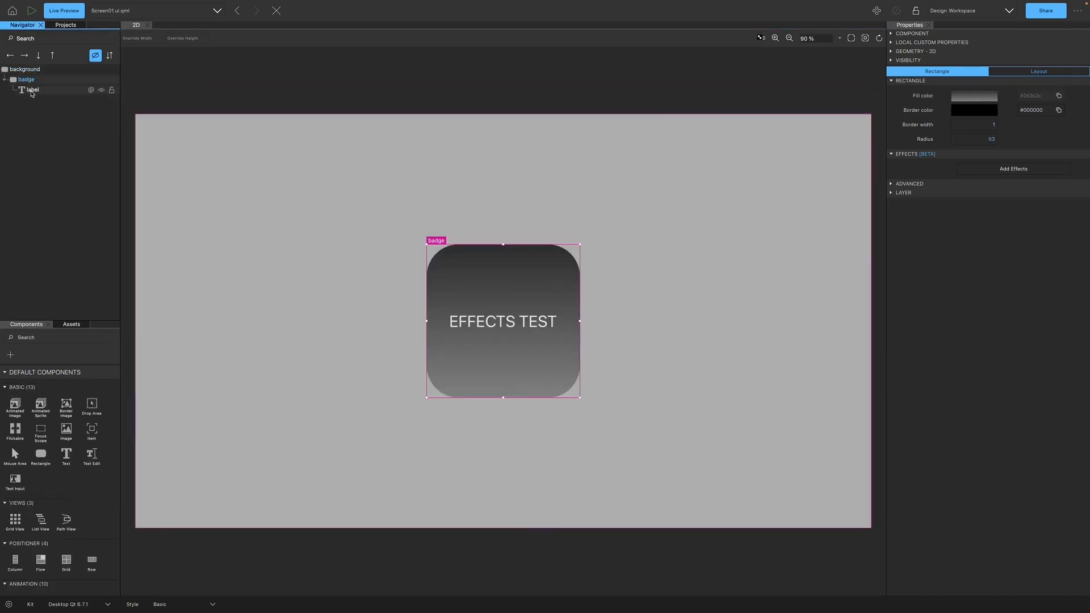
- Inspect the dark badge's gradient fill and add an effects stack to it
click(974, 96)
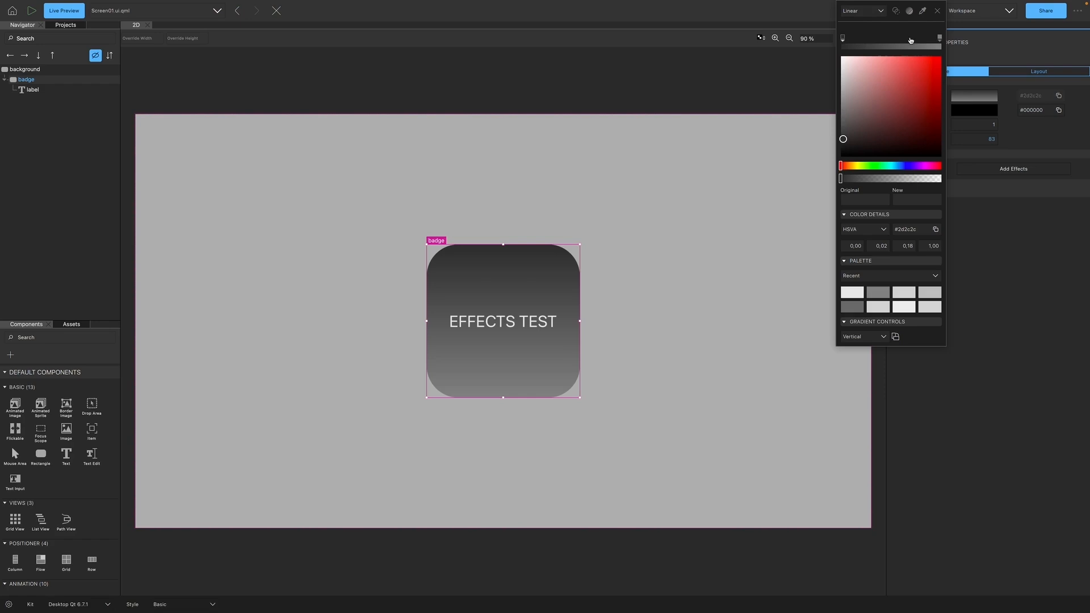
click(936, 12)
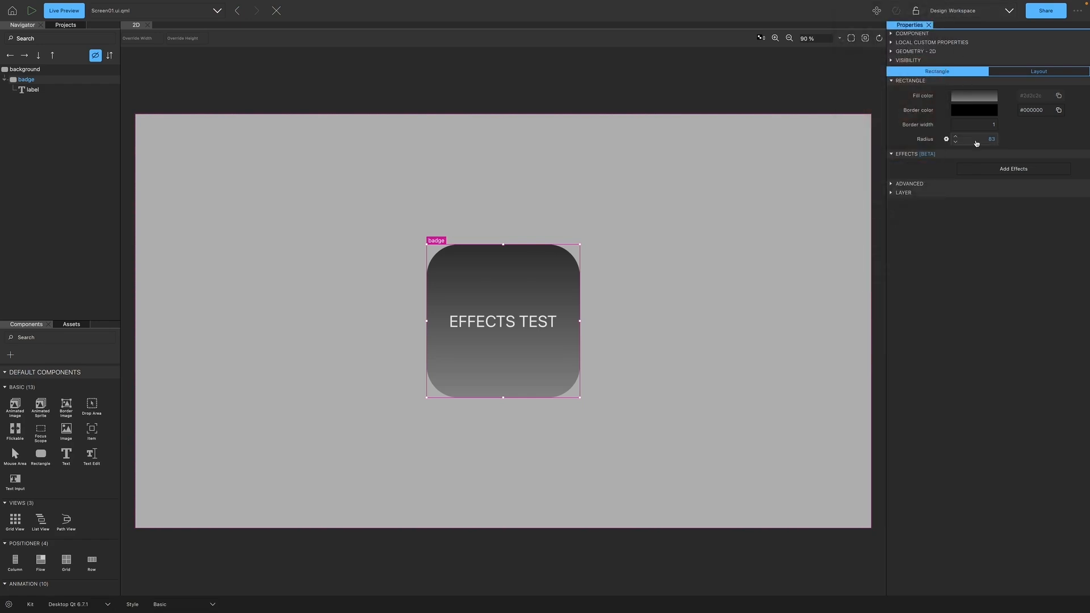
click(1012, 169)
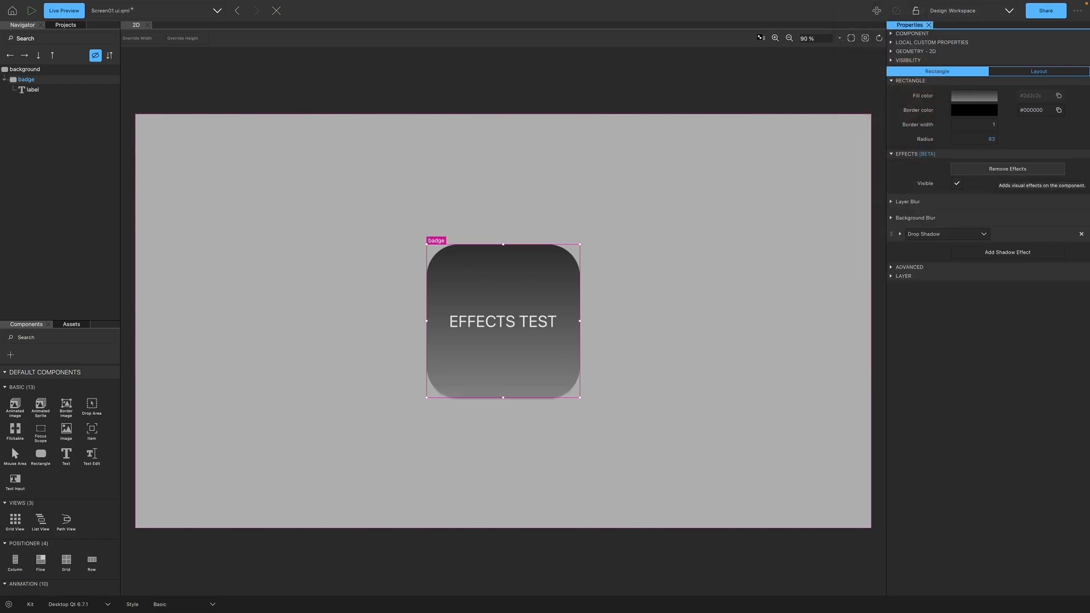
- Soften the drop shadow's blur and make its colour more opaque
click(891, 202)
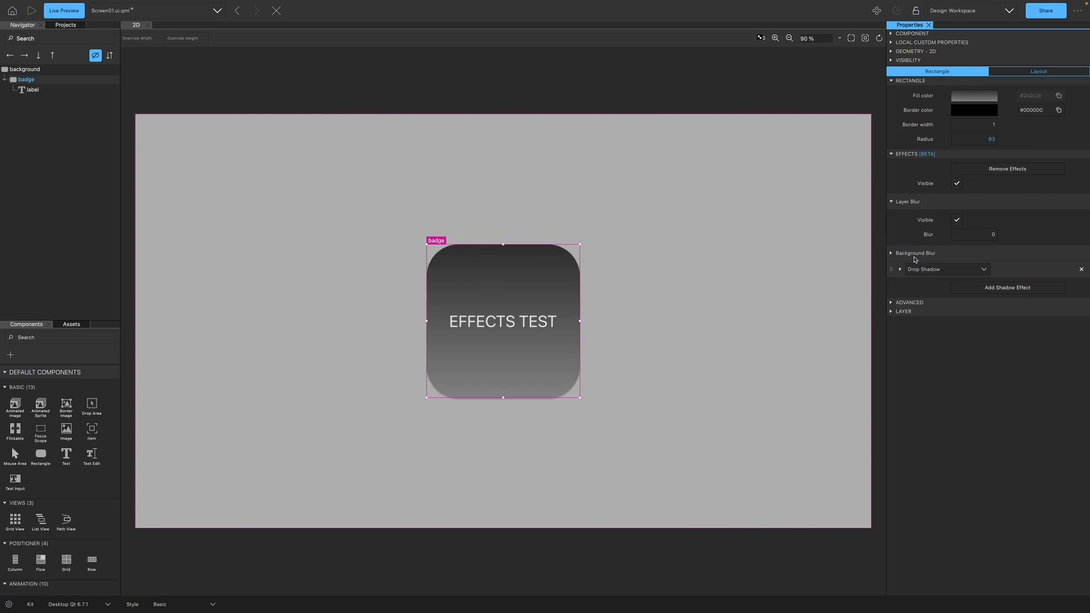
mouse_move(901, 270)
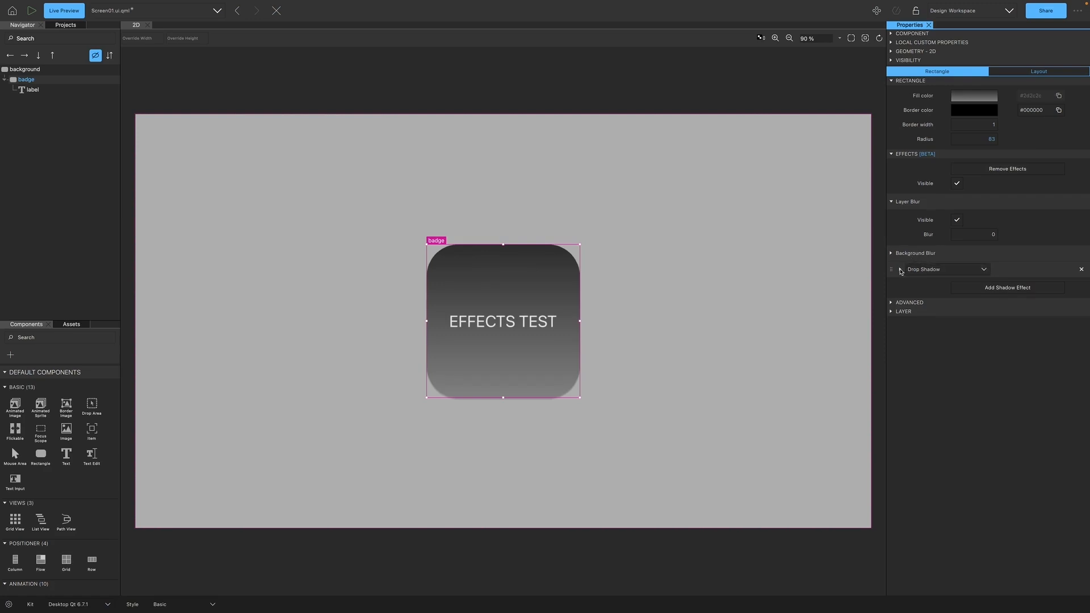
click(897, 269)
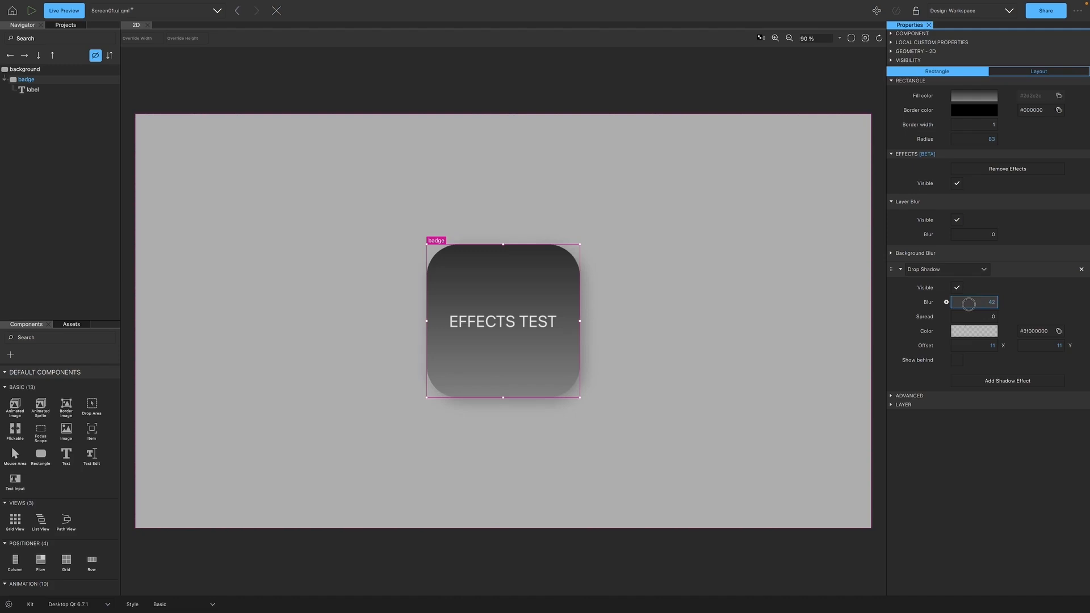
click(974, 331)
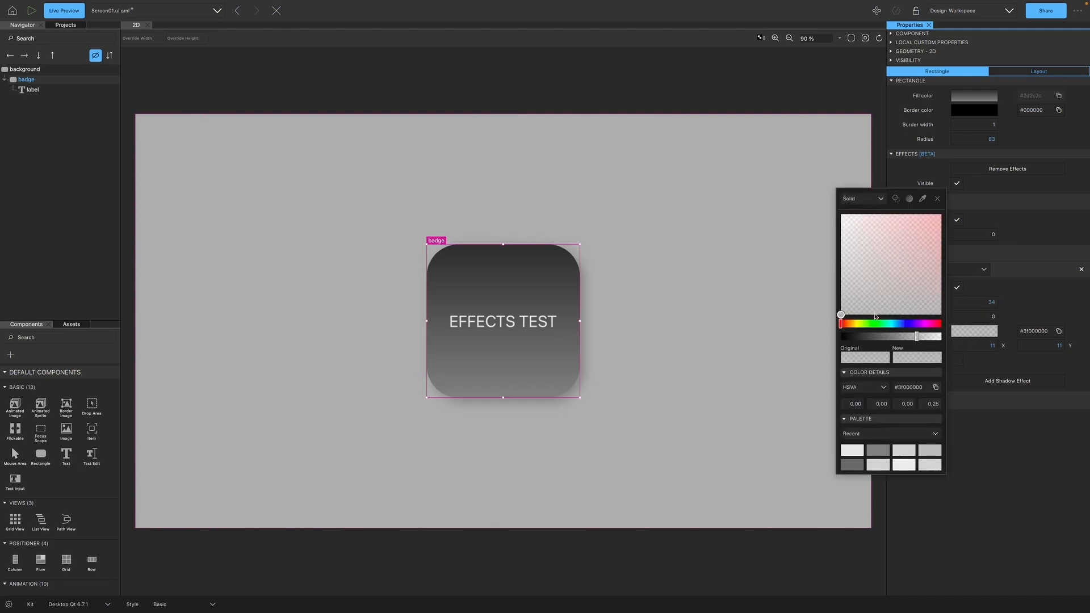
drag(916, 336, 874, 336)
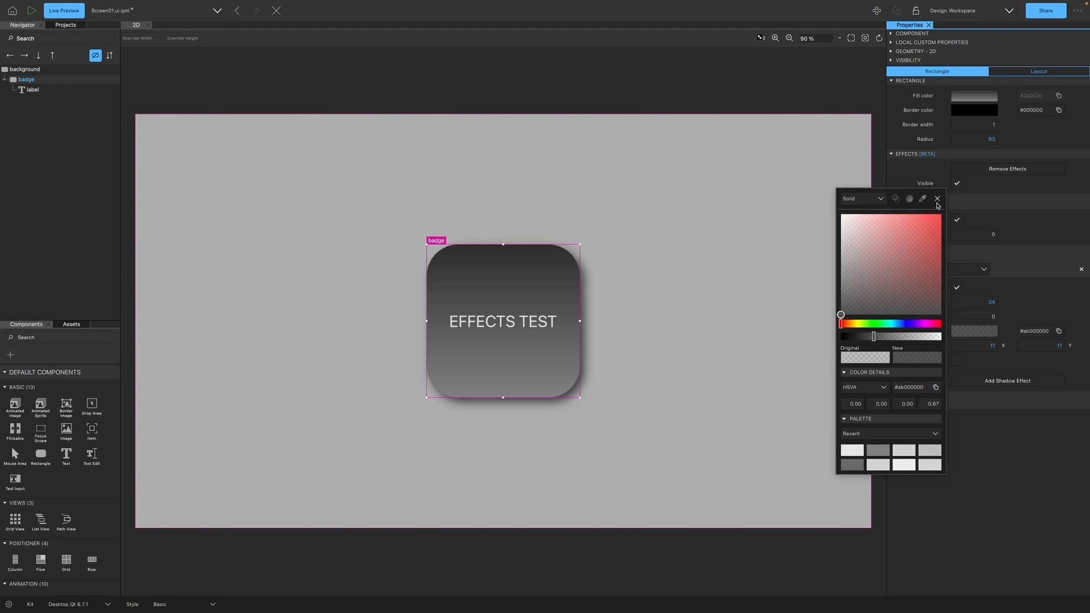
click(936, 199)
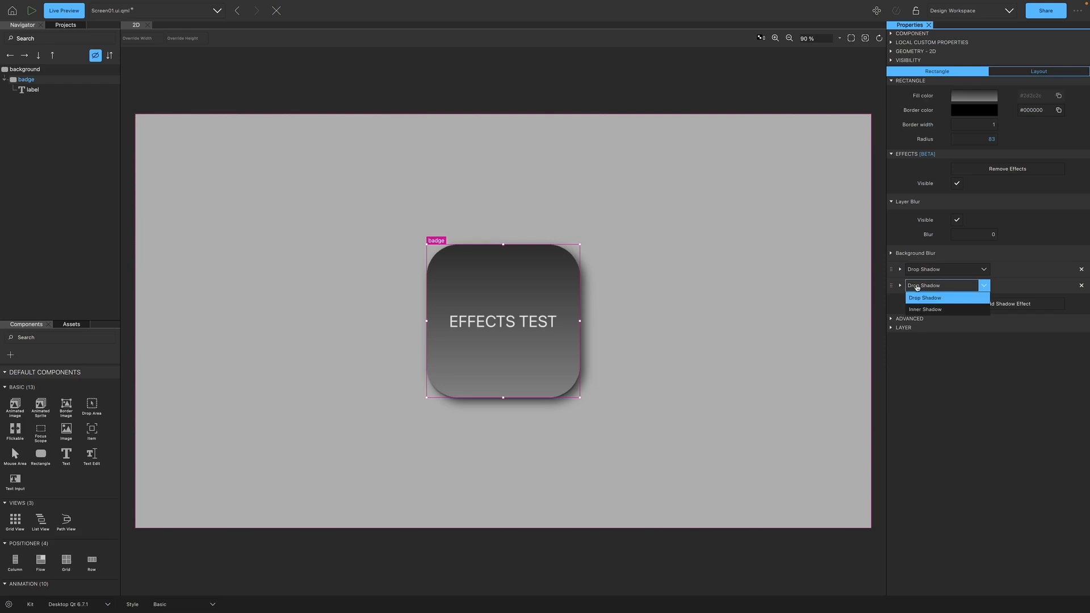
mouse_move(934, 312)
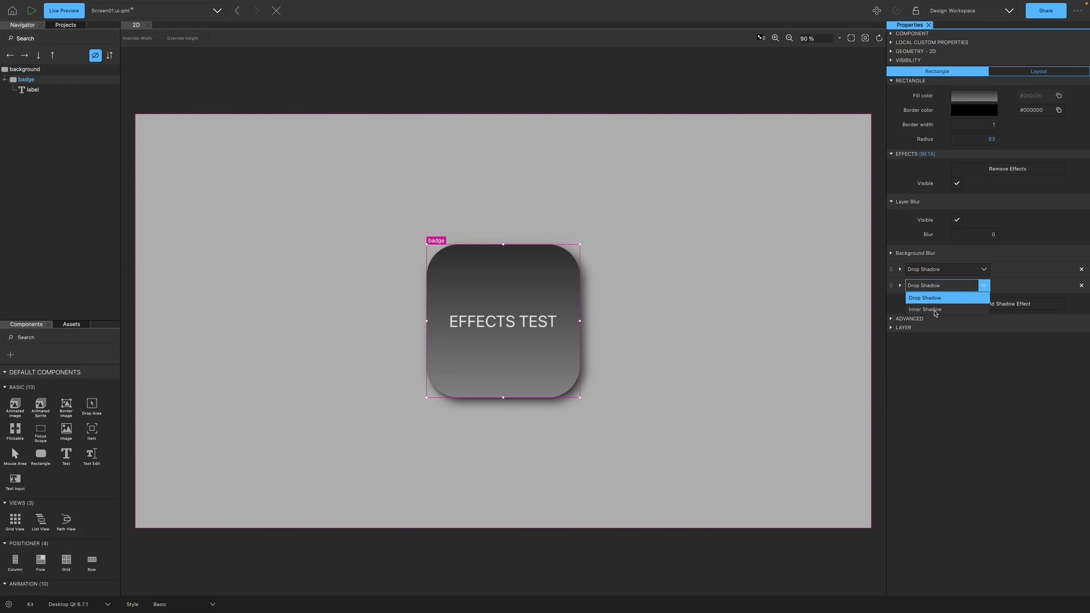
- Switch the second shadow to Inner Shadow and raise its white colour's opacity
click(925, 309)
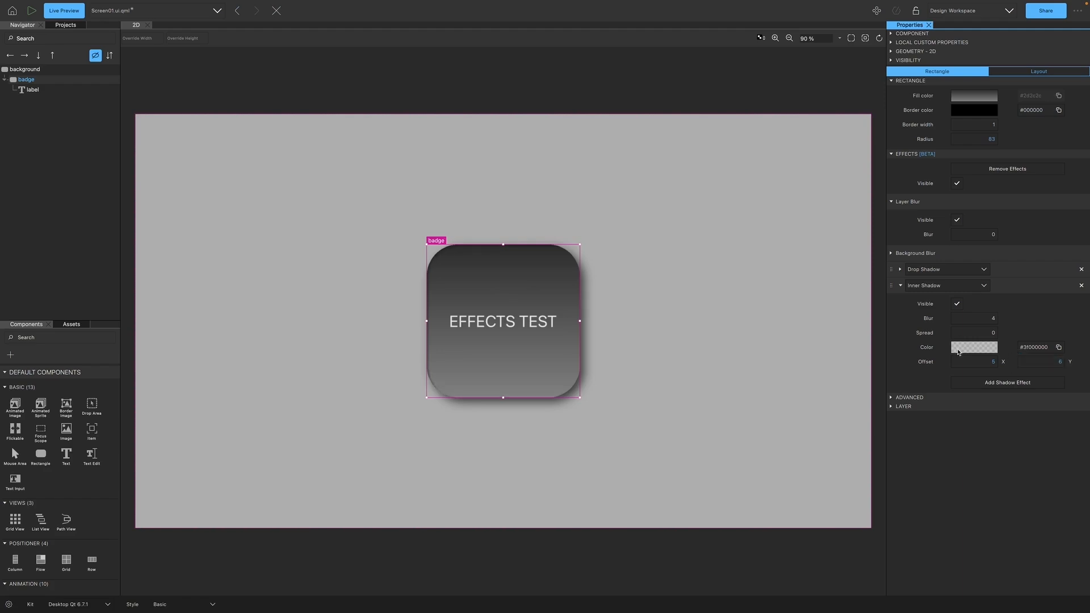
click(973, 347)
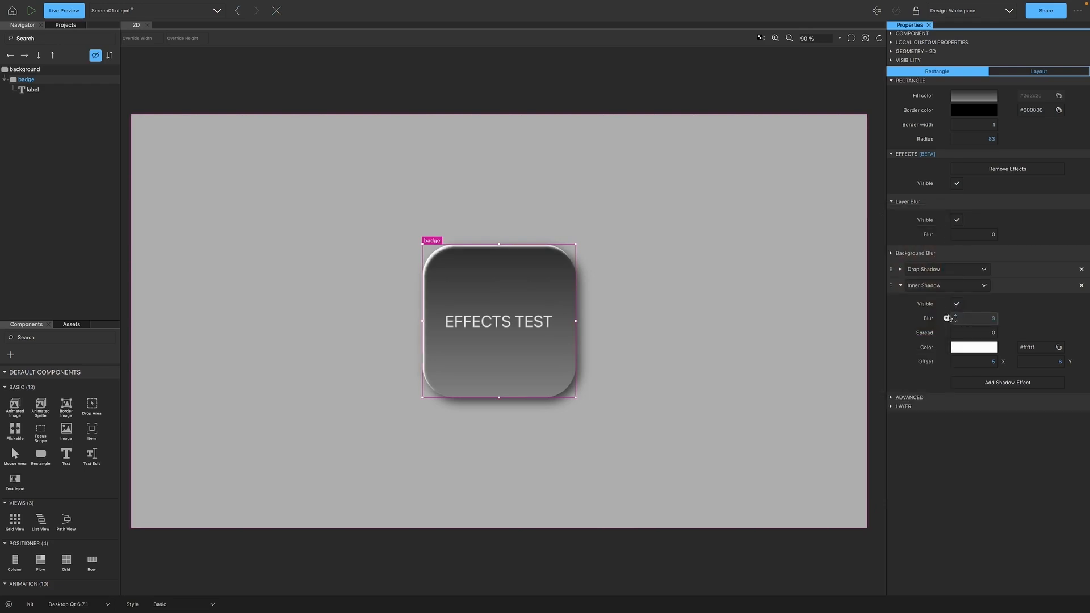
click(973, 347)
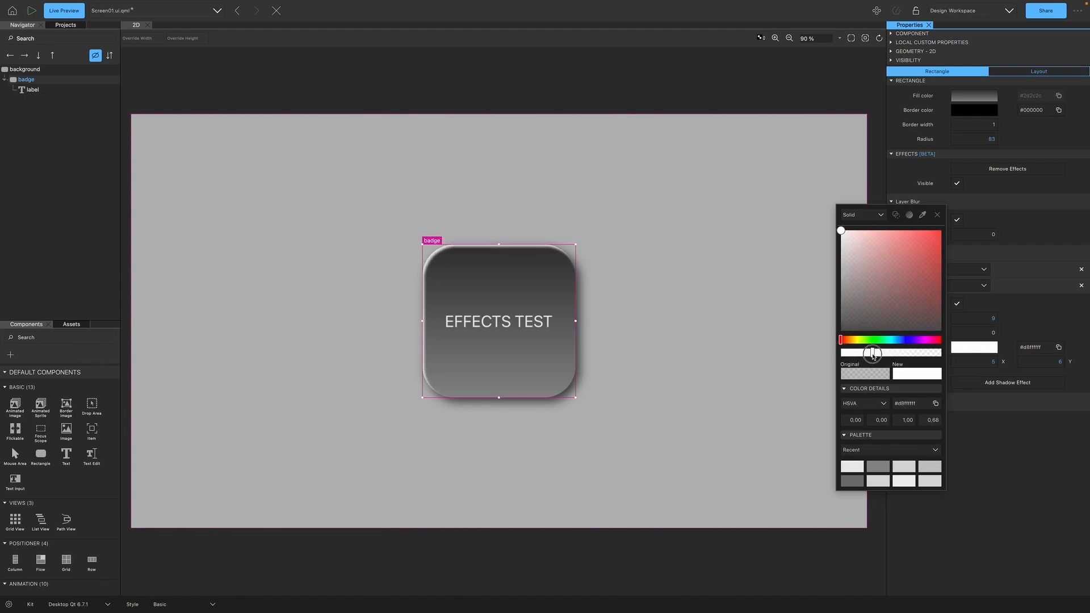
drag(870, 352, 867, 352)
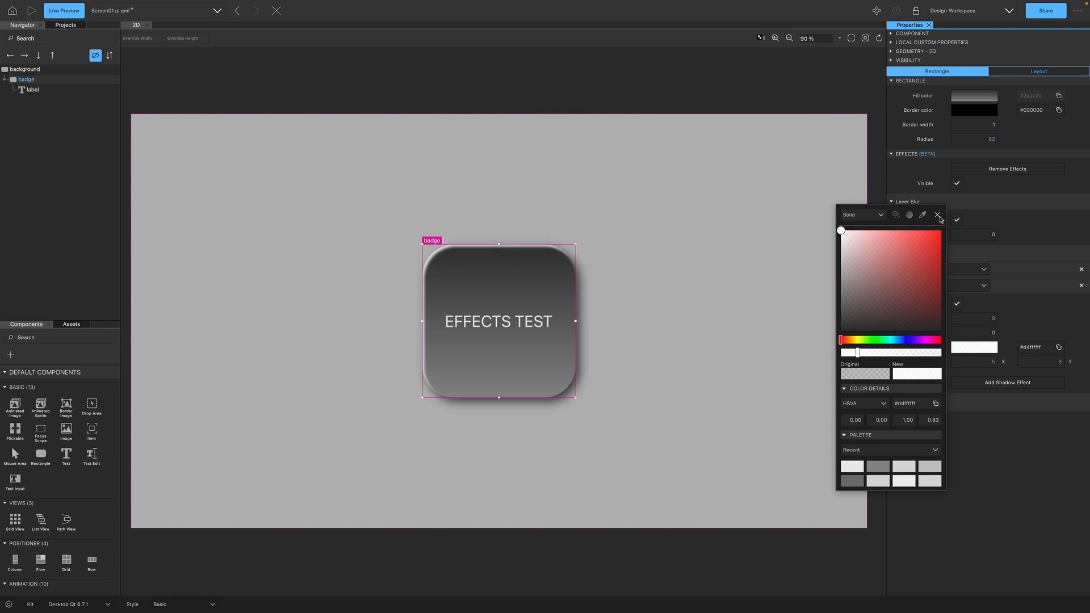
click(938, 214)
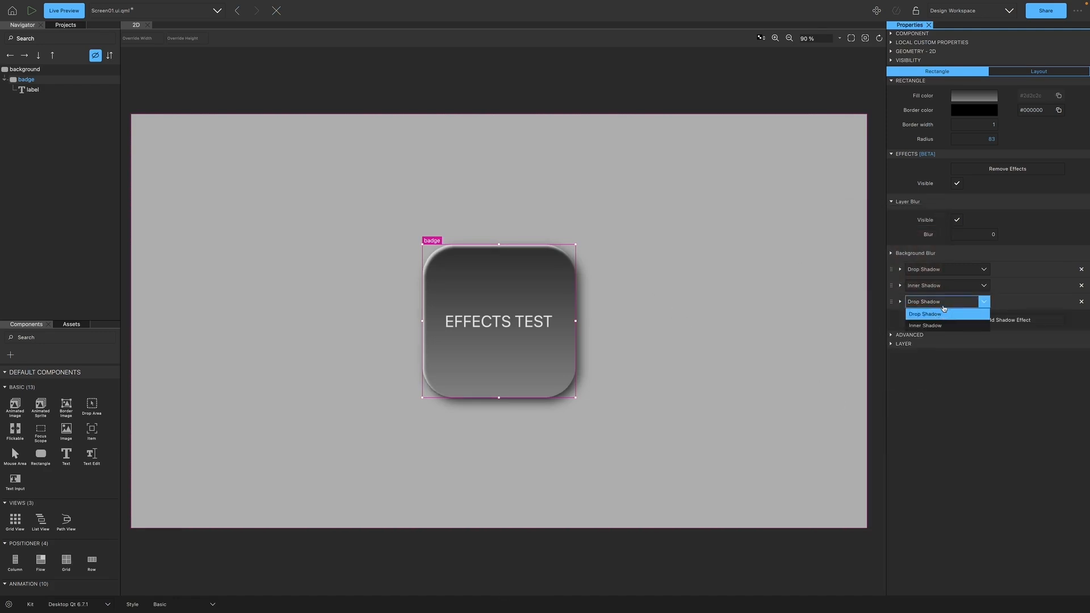
- Make the new shadow a translucent black inner shadow with blur 7 and offset -4/-5
click(925, 325)
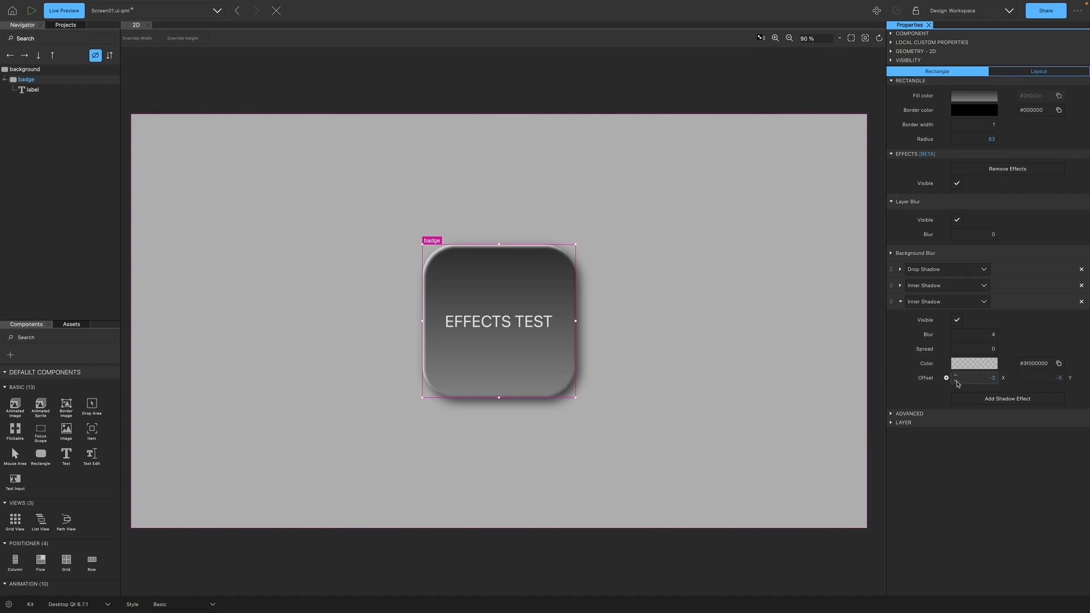
click(974, 363)
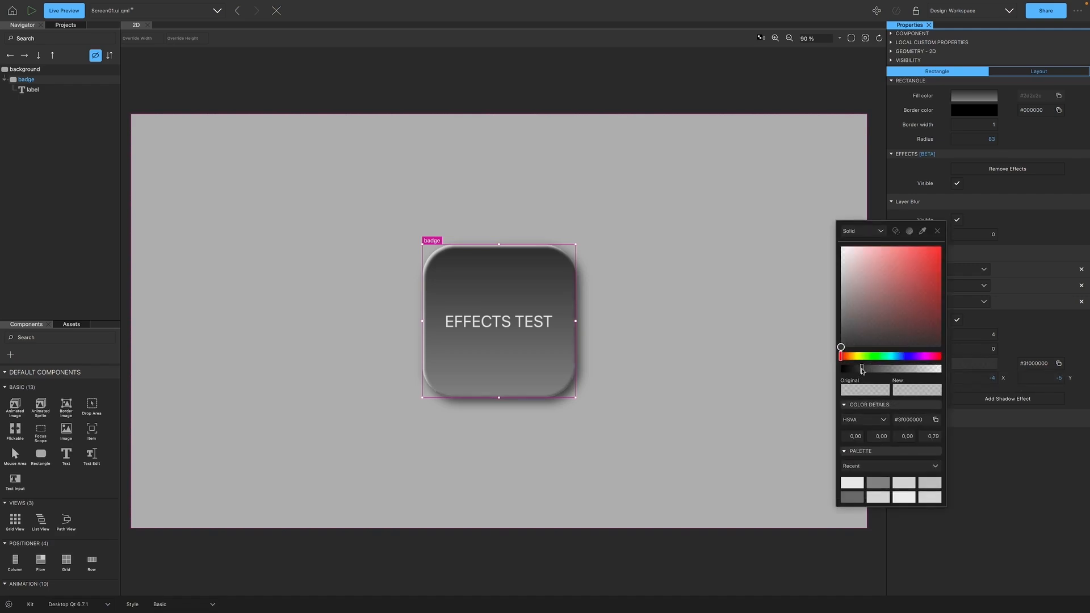
drag(860, 369, 867, 369)
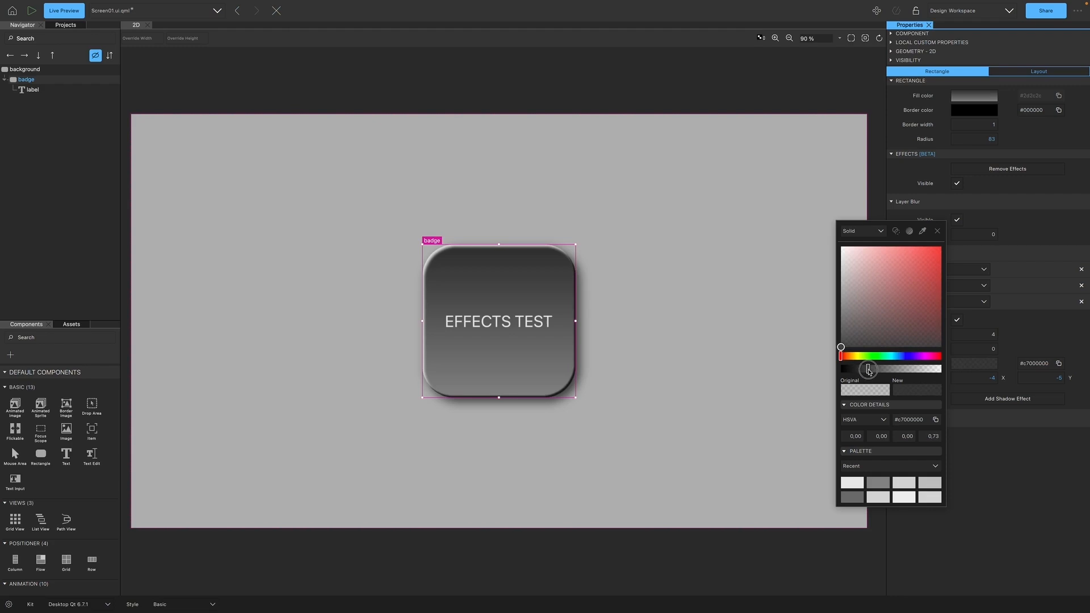
drag(867, 368, 873, 368)
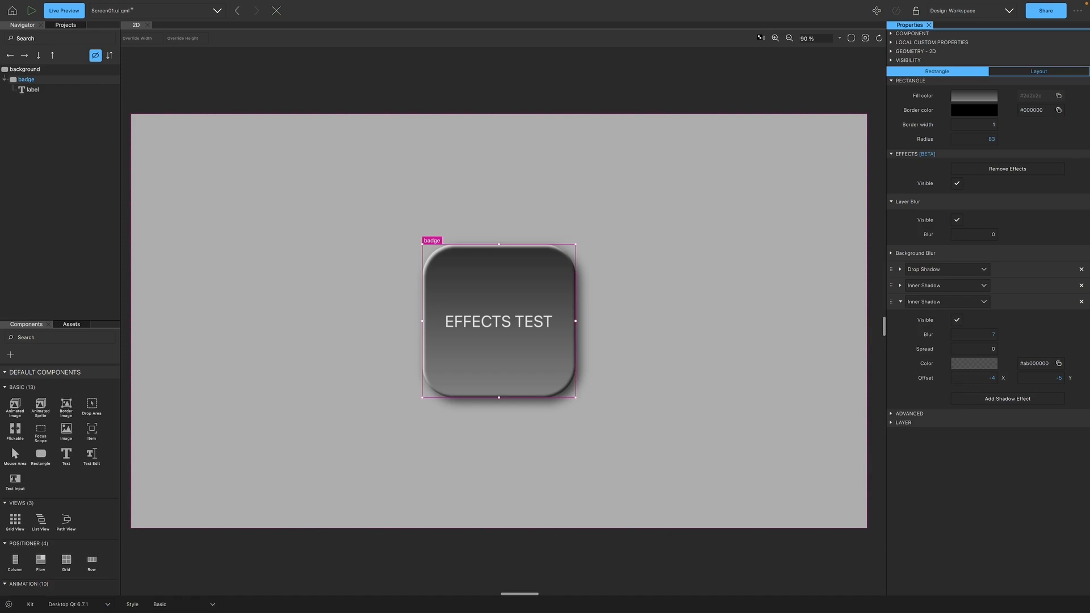
click(898, 301)
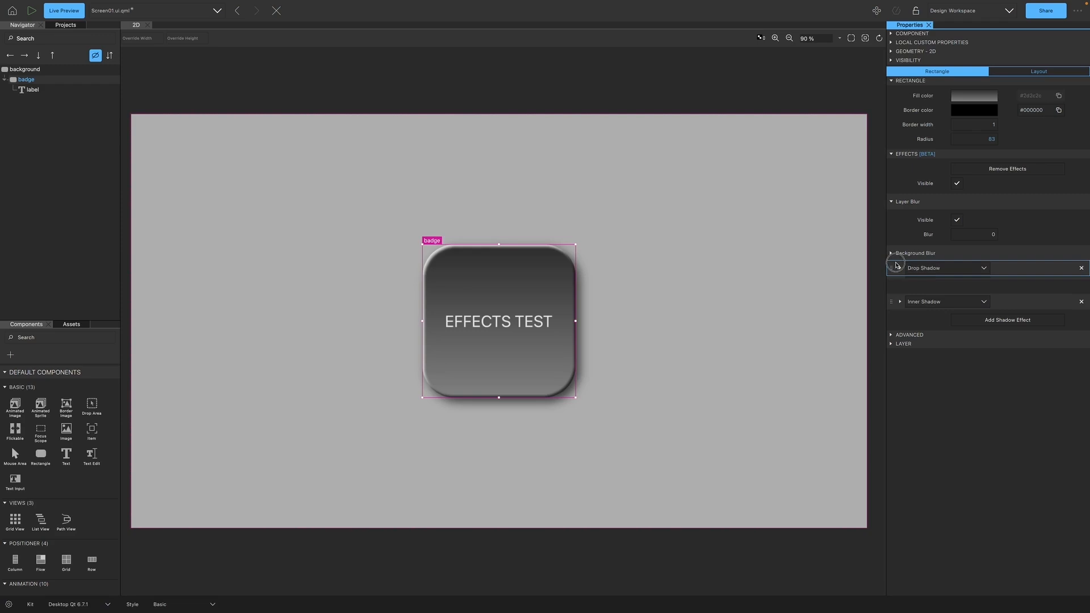
- Set the EFFECTS TEST label's drop shadow colour to #000000 with offset 1/3
click(1006, 319)
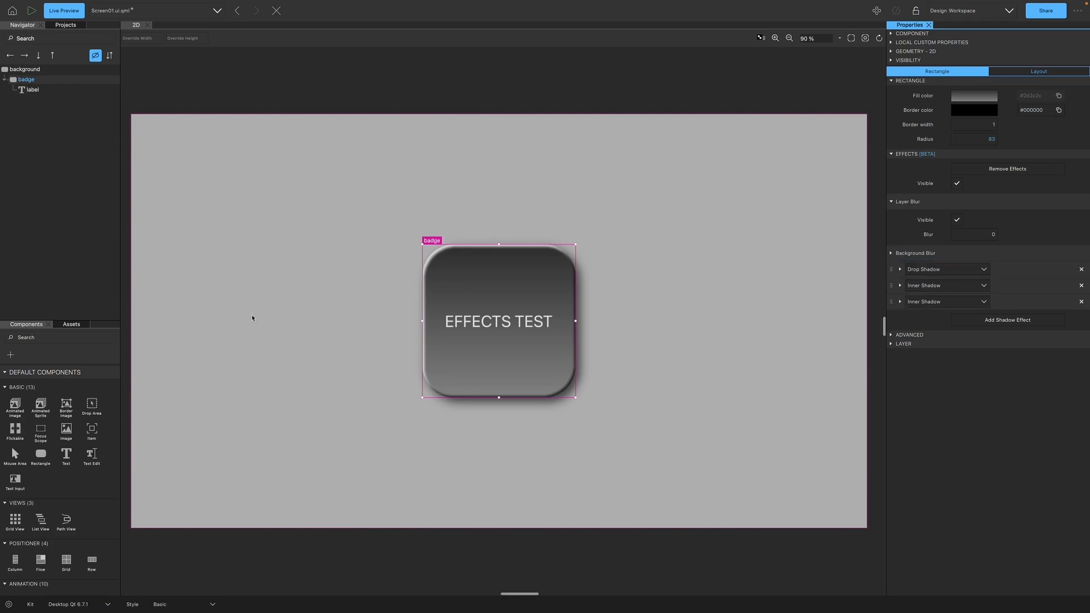
click(24, 69)
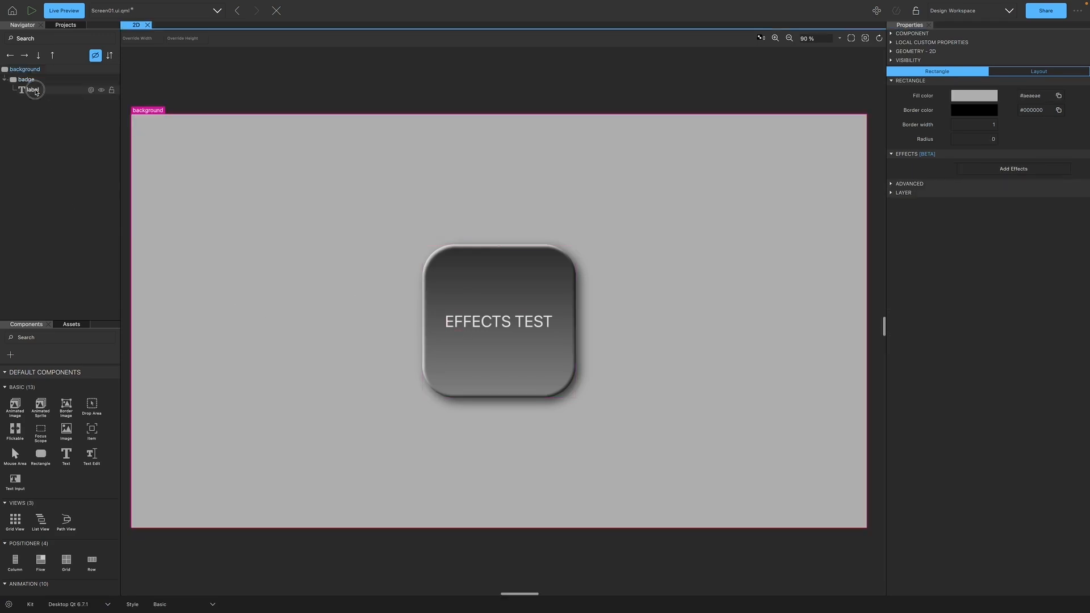
click(30, 90)
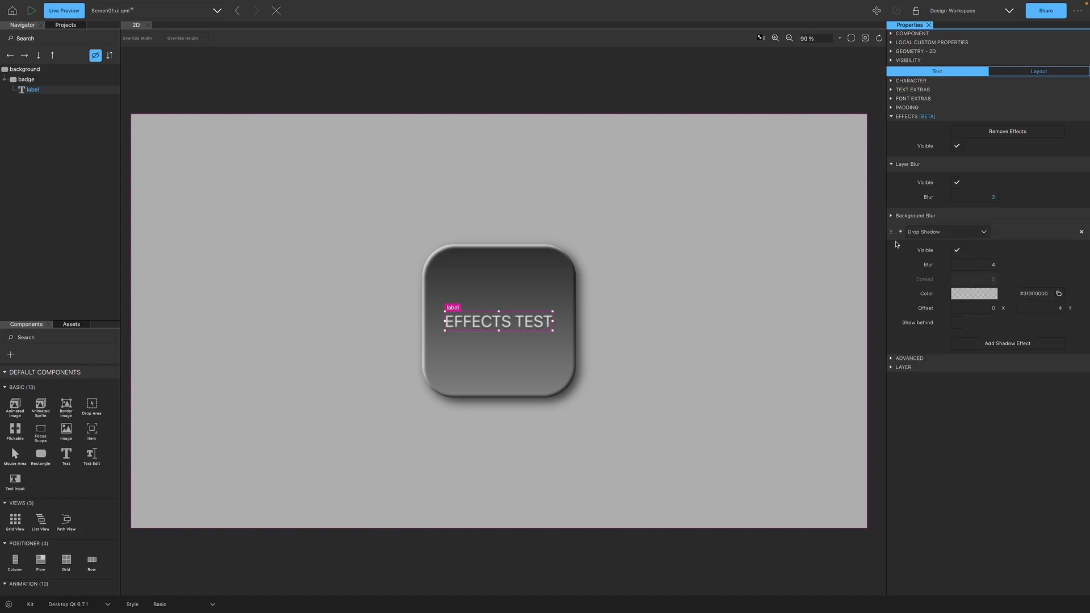
click(974, 294)
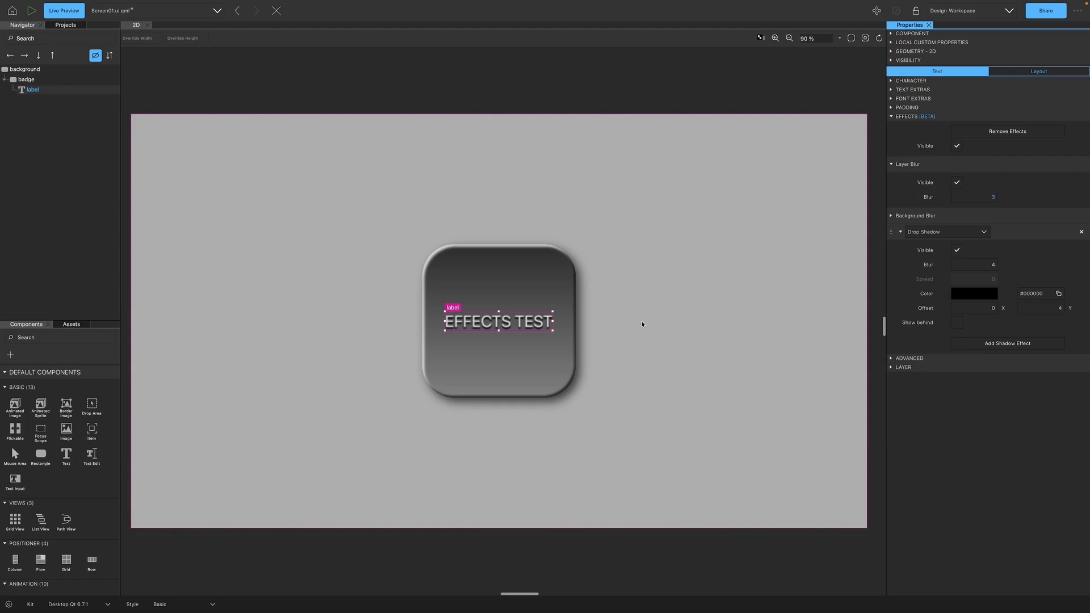
click(1023, 310)
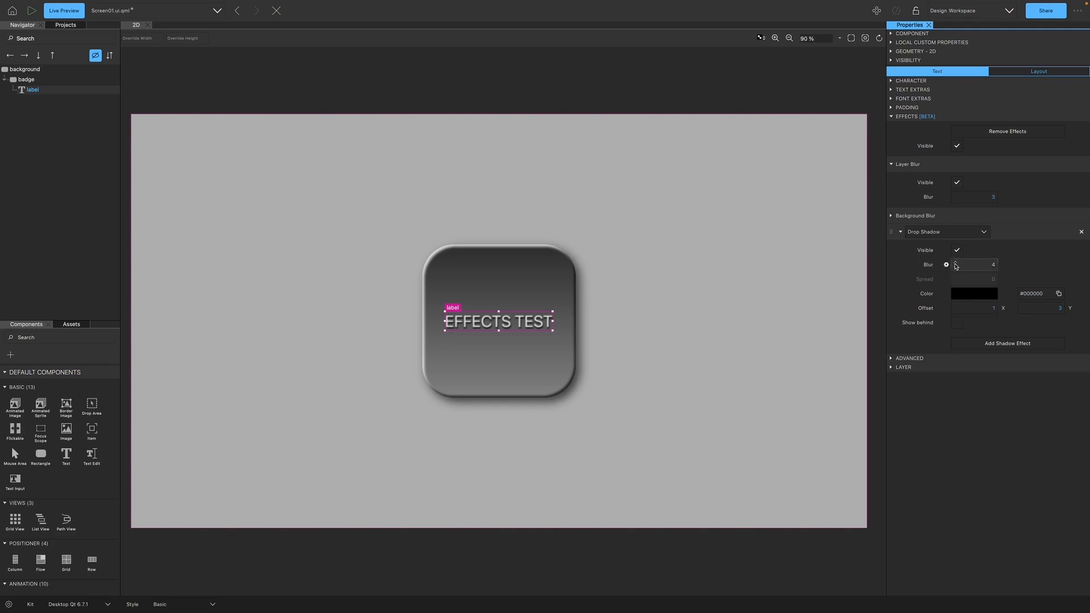
click(974, 293)
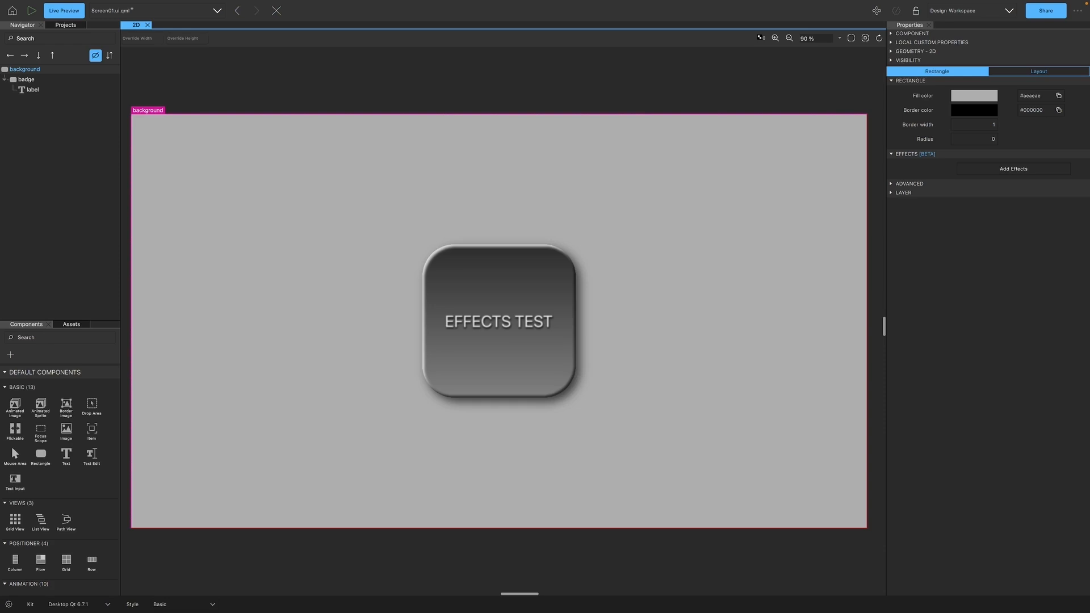
mouse_move(342, 290)
text(el)
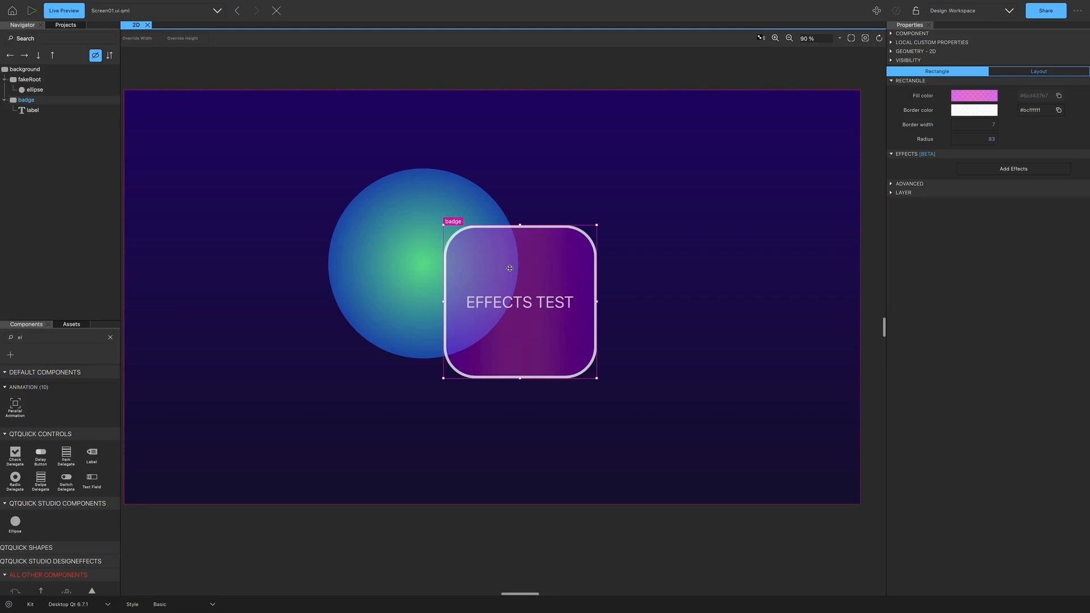
- Check the badge's gradient fill and add an effects stack to it
click(974, 96)
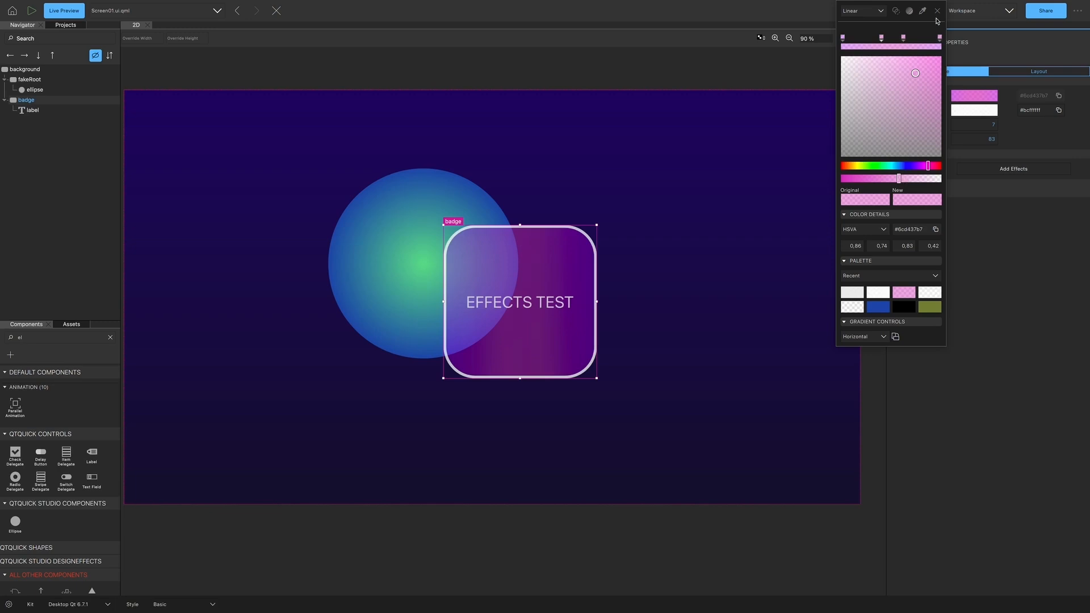
click(934, 10)
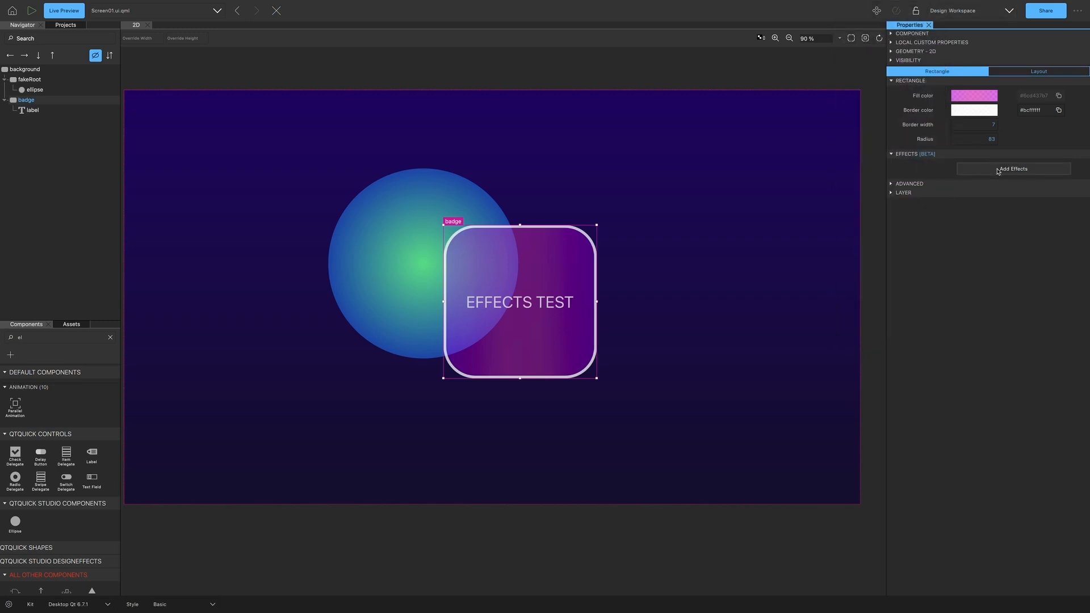
click(1013, 168)
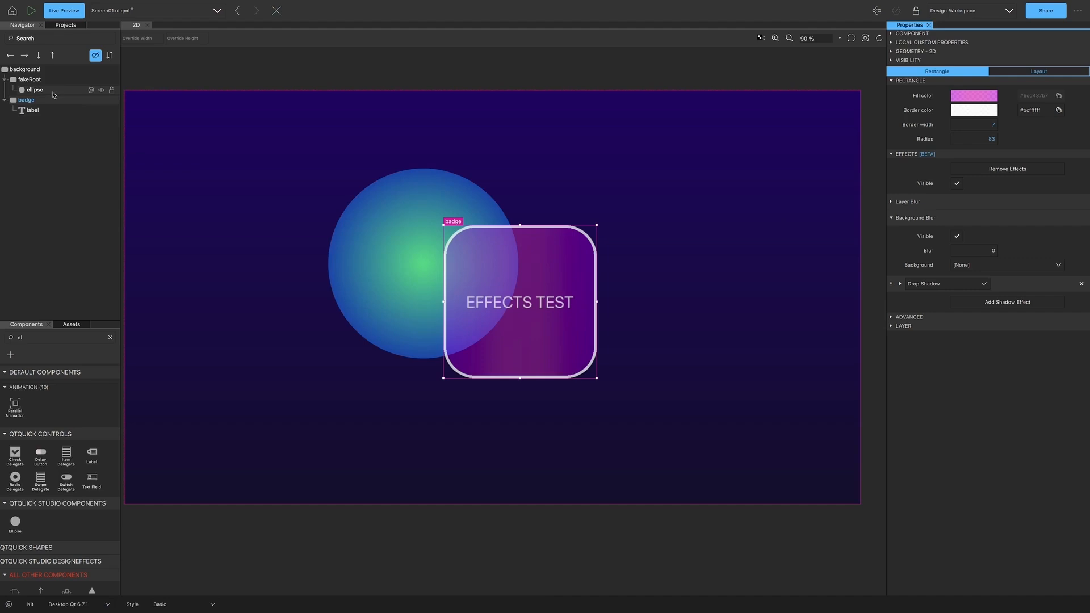
mouse_move(30, 78)
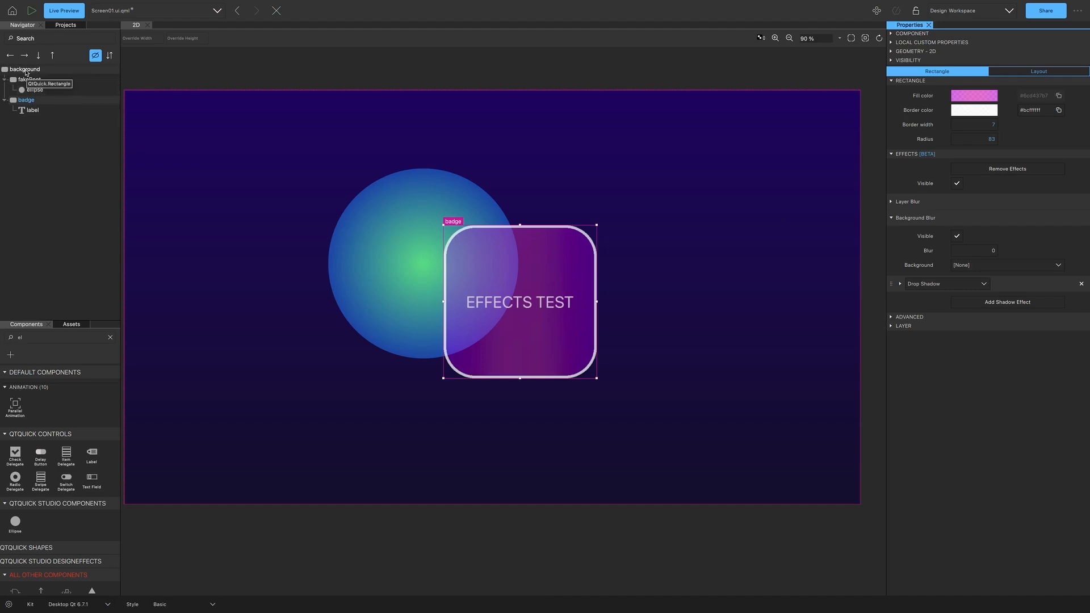
- Set Background Blur to source fakeRoot at blur 72, then drag the badge to preview
click(29, 79)
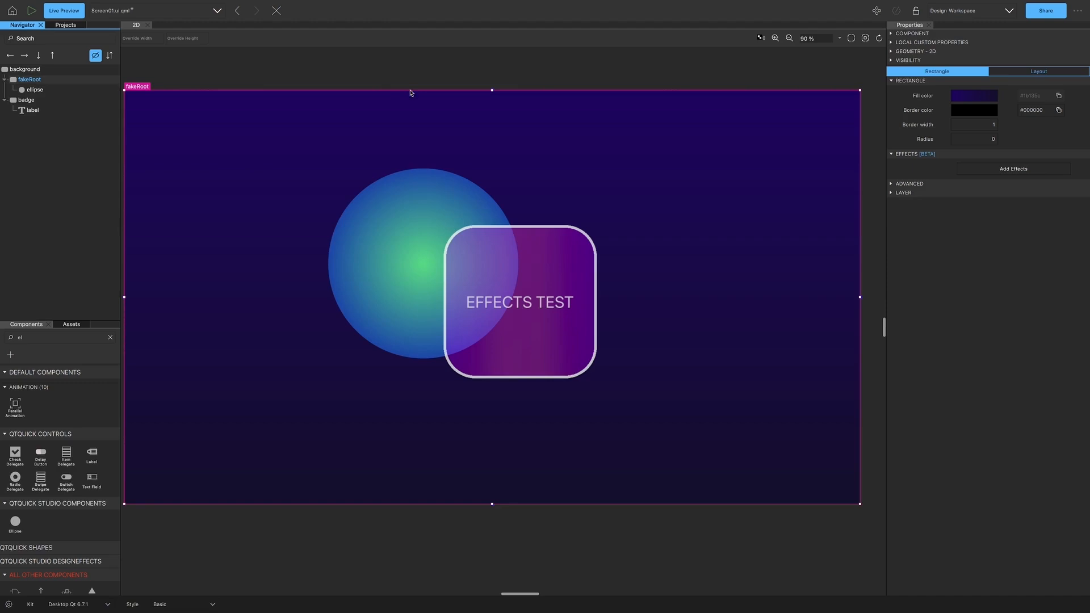
click(973, 95)
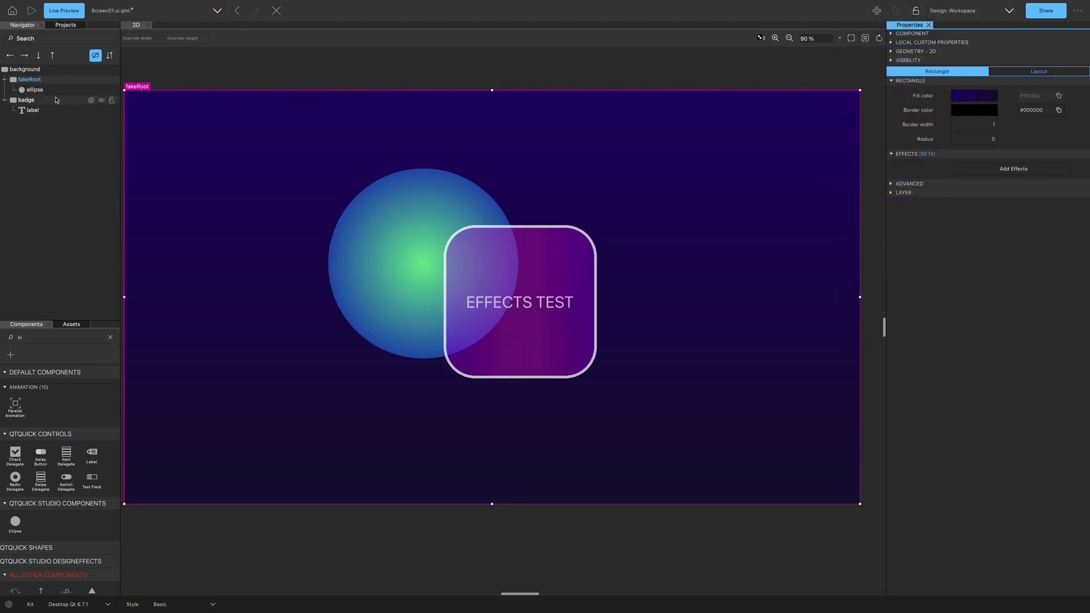
click(34, 89)
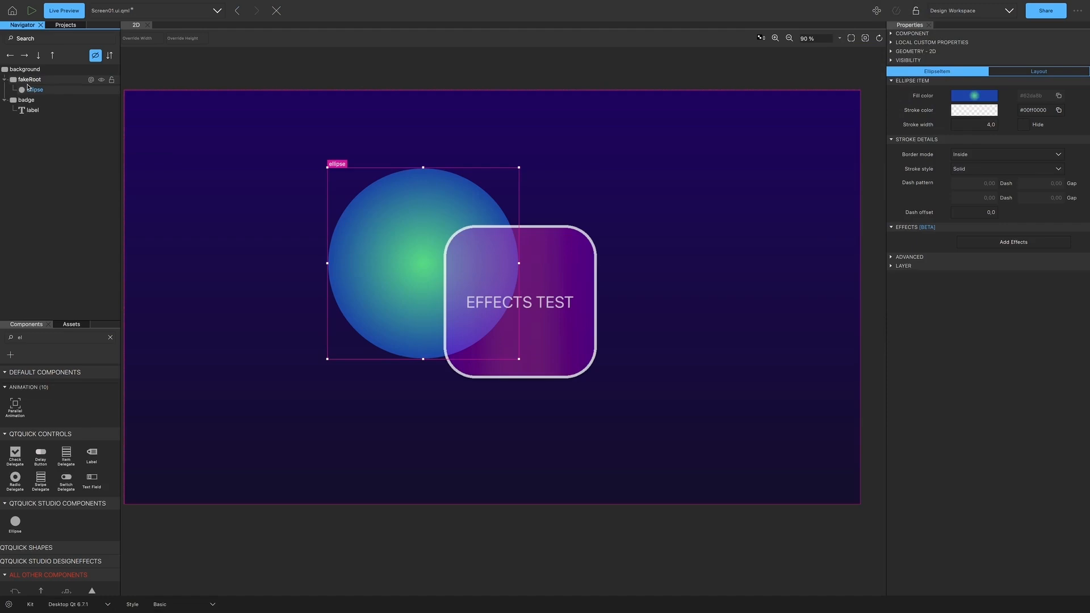
click(27, 99)
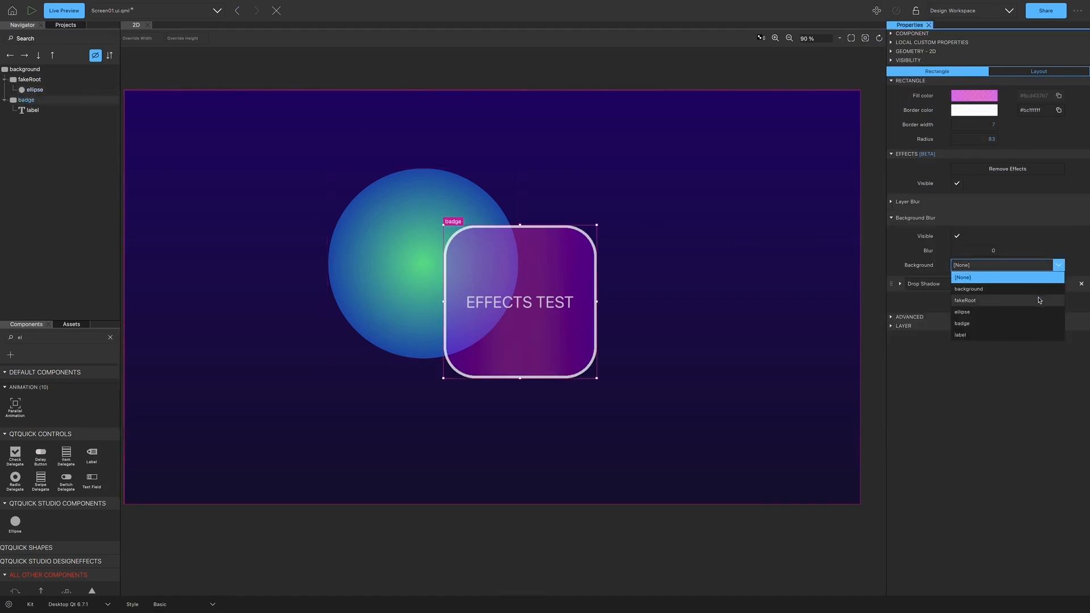
click(962, 300)
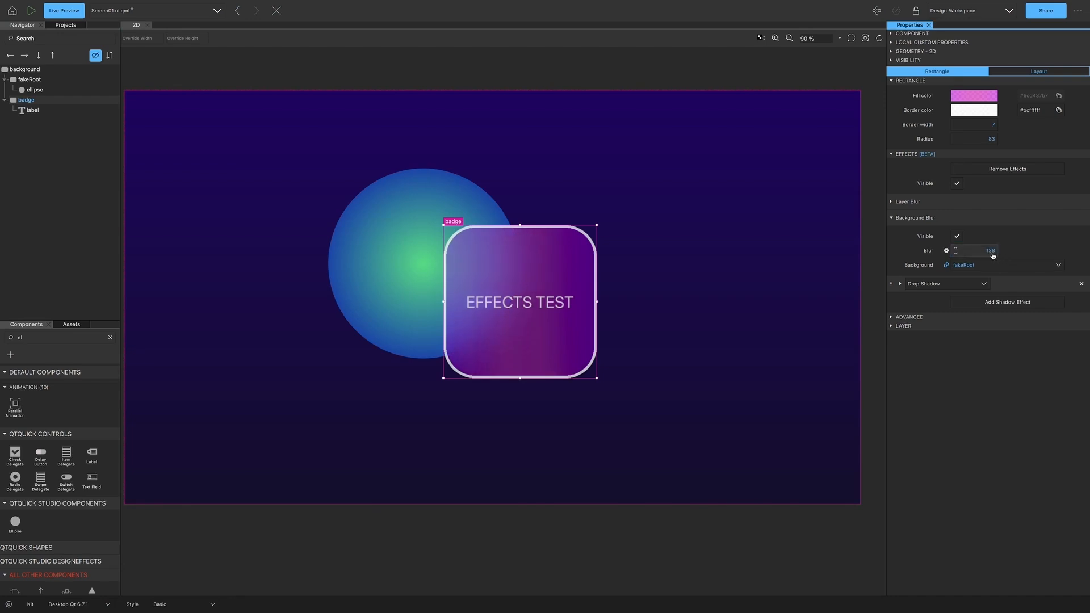
drag(987, 250, 979, 250)
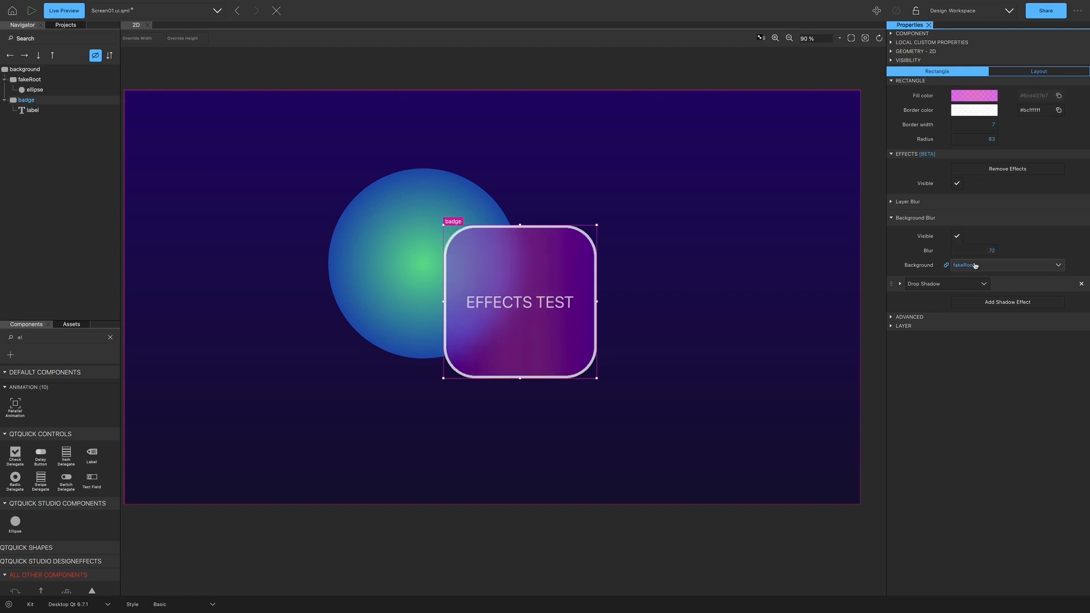
drag(520, 301, 523, 299)
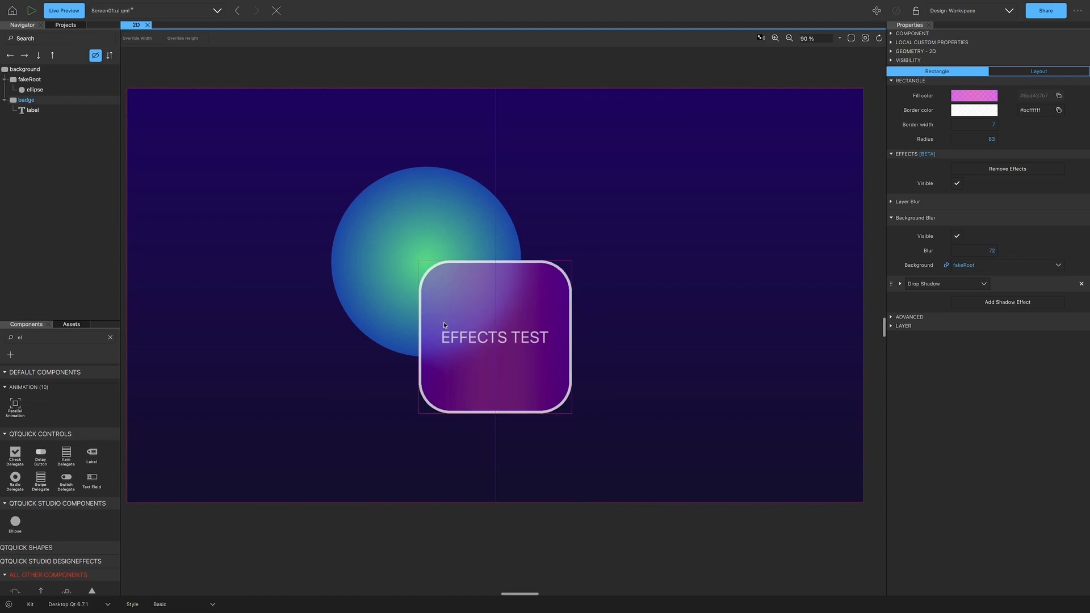
drag(495, 338, 438, 351)
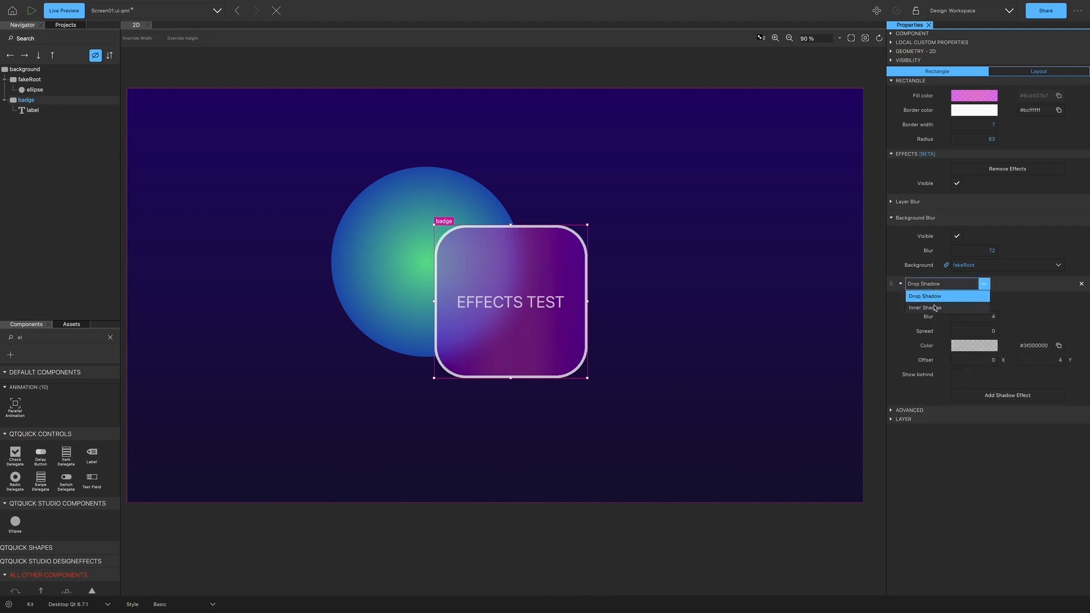
- Set the first inner shadow's colour to translucent white
click(974, 345)
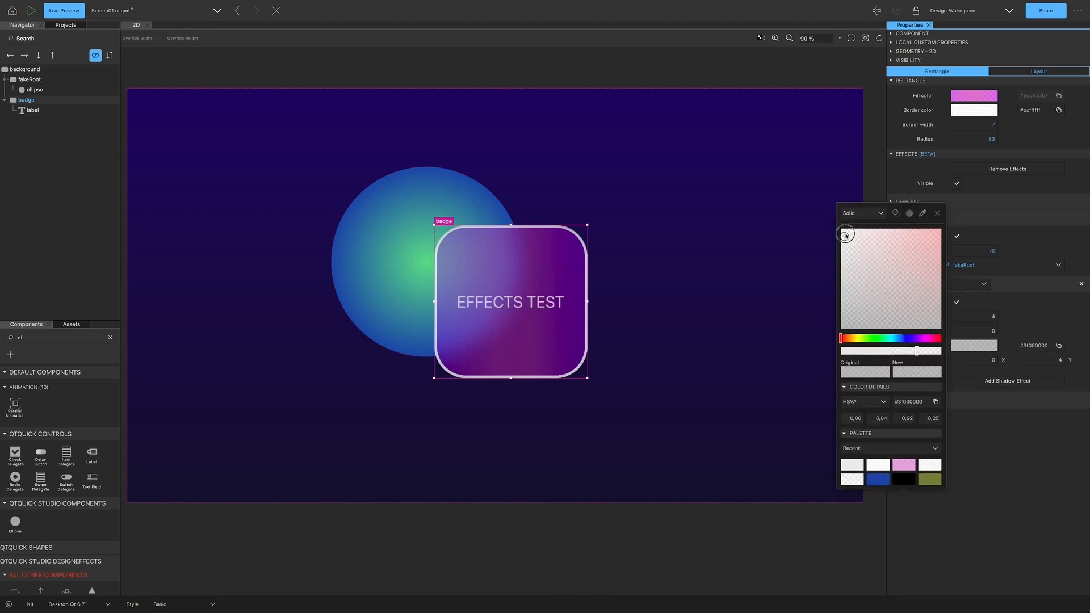
click(937, 213)
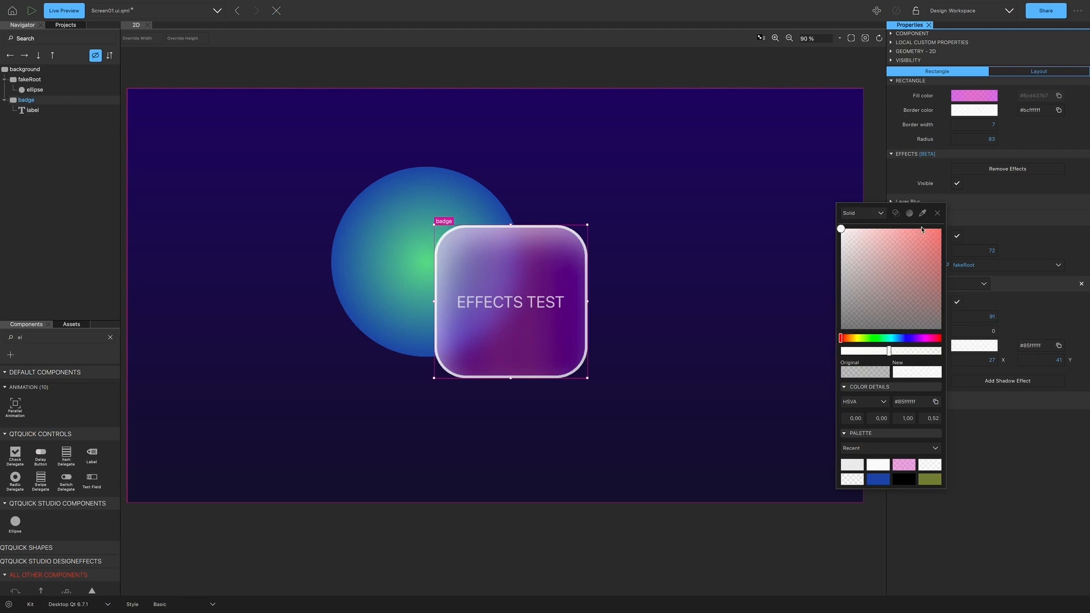
click(937, 213)
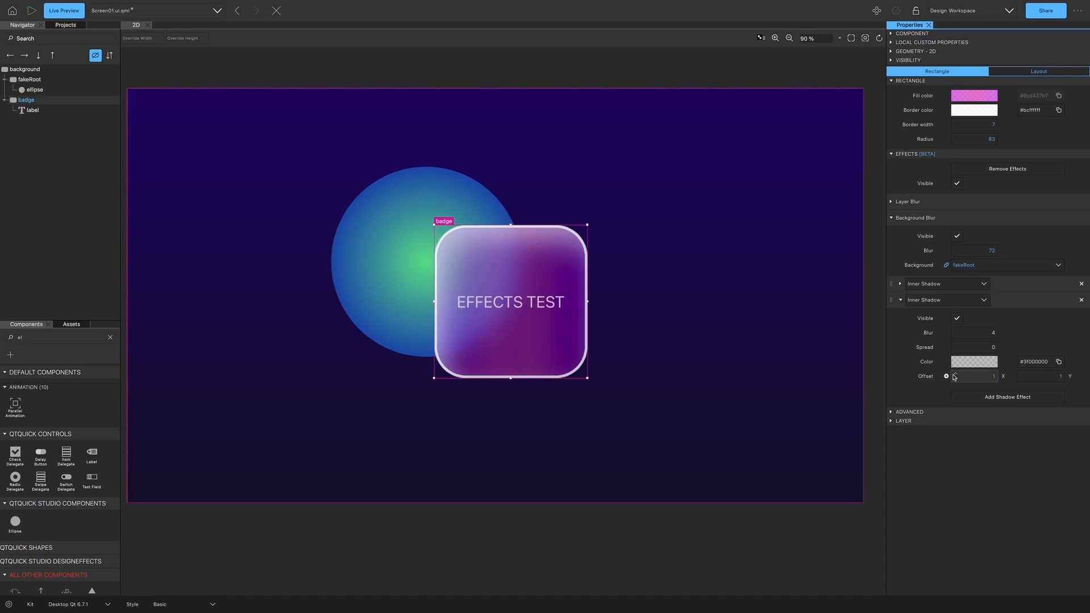
- Give the second inner shadow a -2 offset and a partly transparent magenta colour
click(973, 361)
text(28)
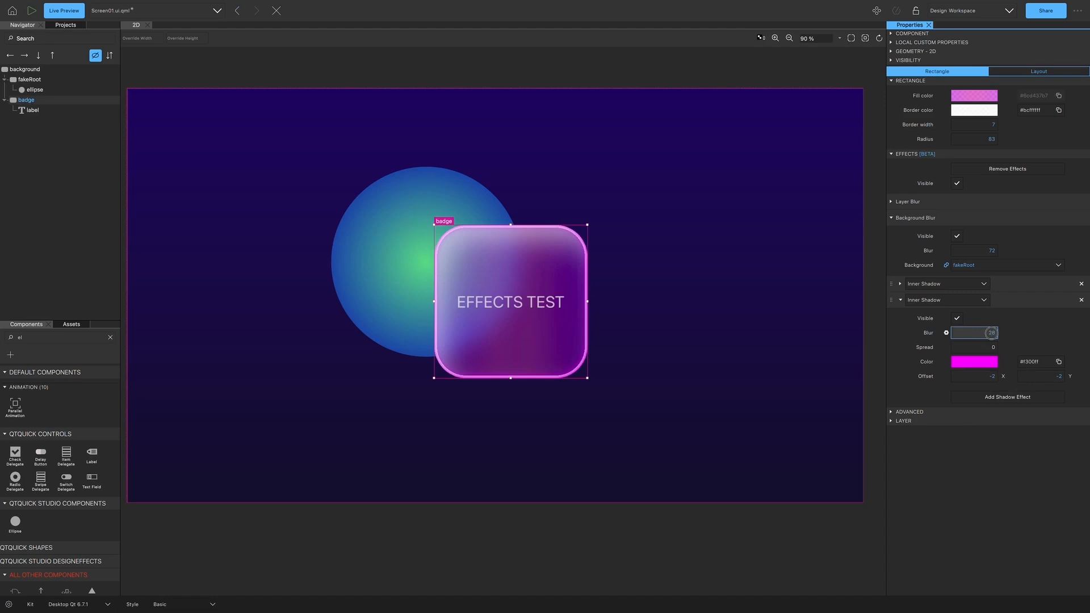
click(973, 362)
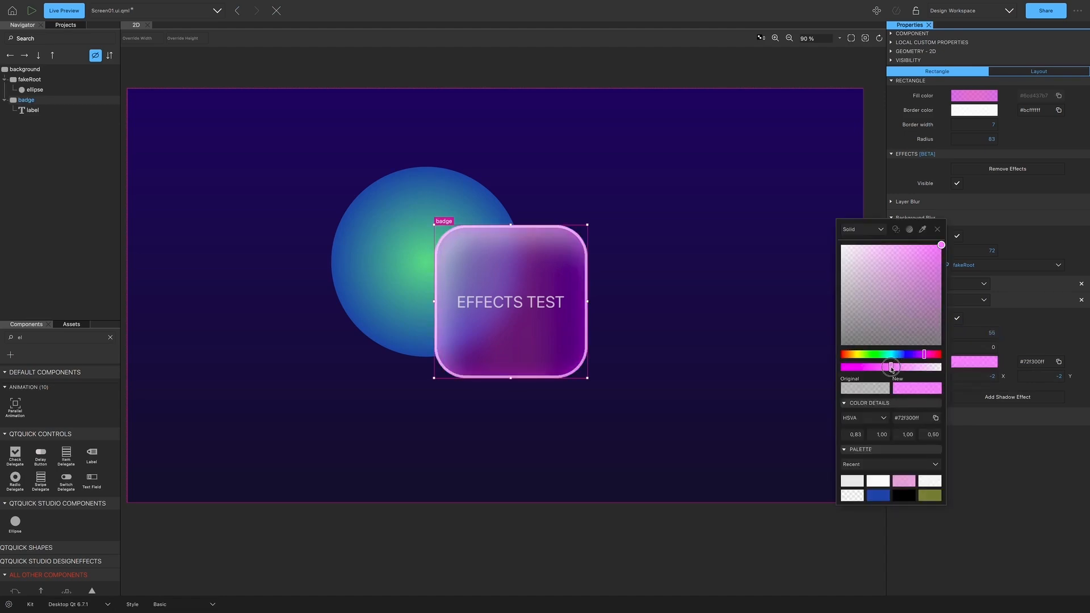
drag(890, 366, 873, 366)
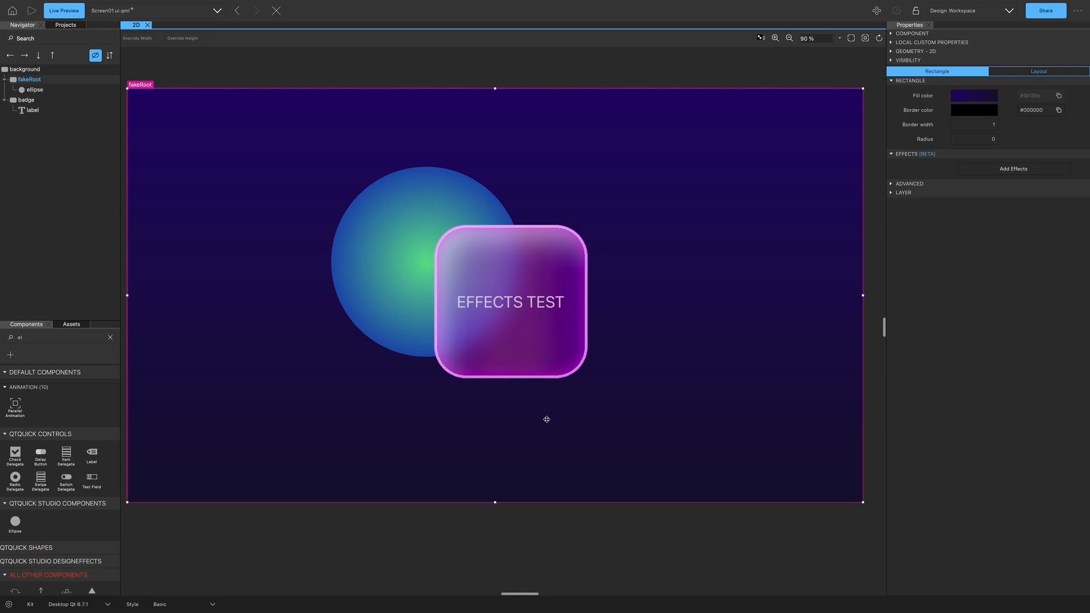
mouse_move(545, 418)
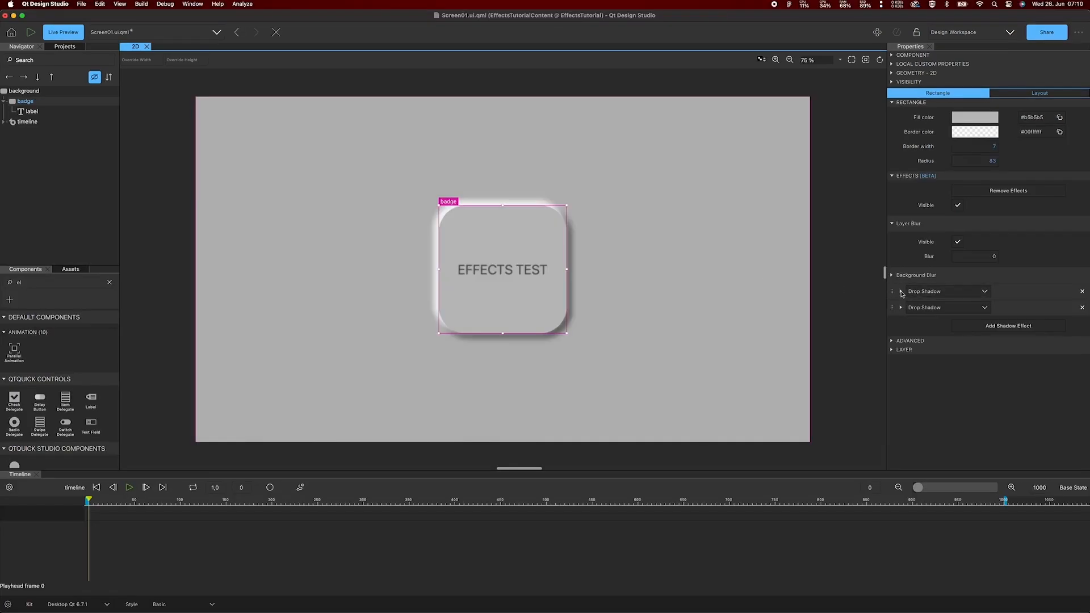
- Keyframe the drop shadow's Offset X, rewind to frame 0, enable looping and play
click(900, 292)
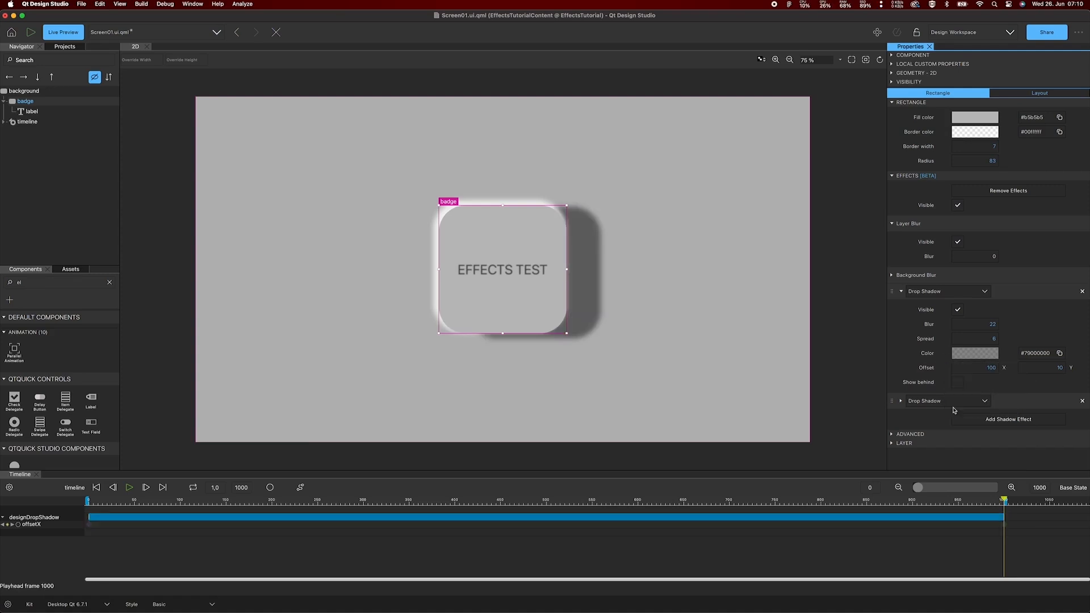
drag(1003, 499, 935, 499)
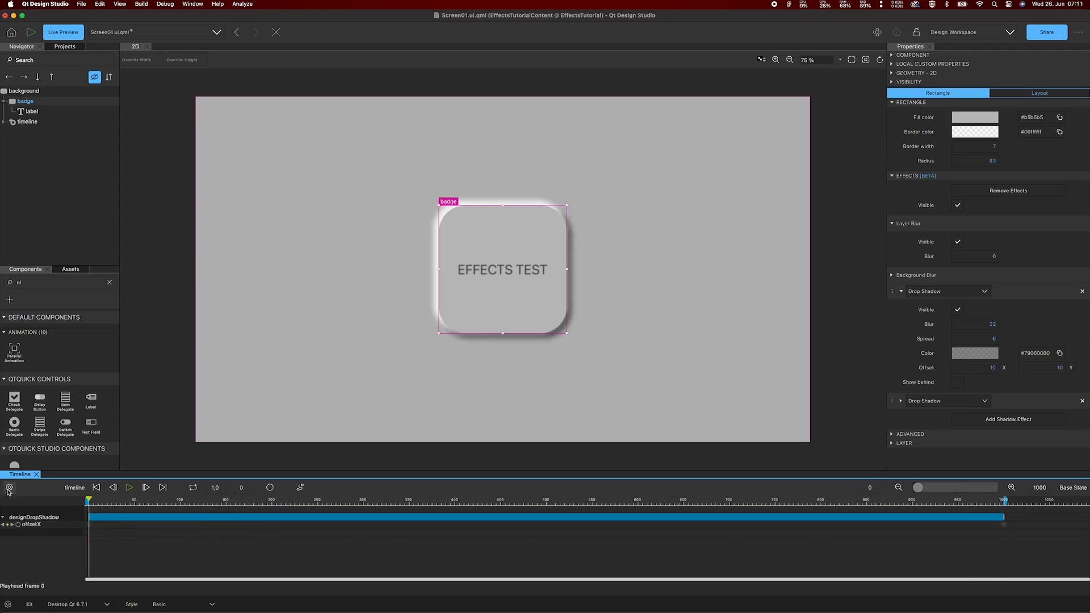
click(192, 488)
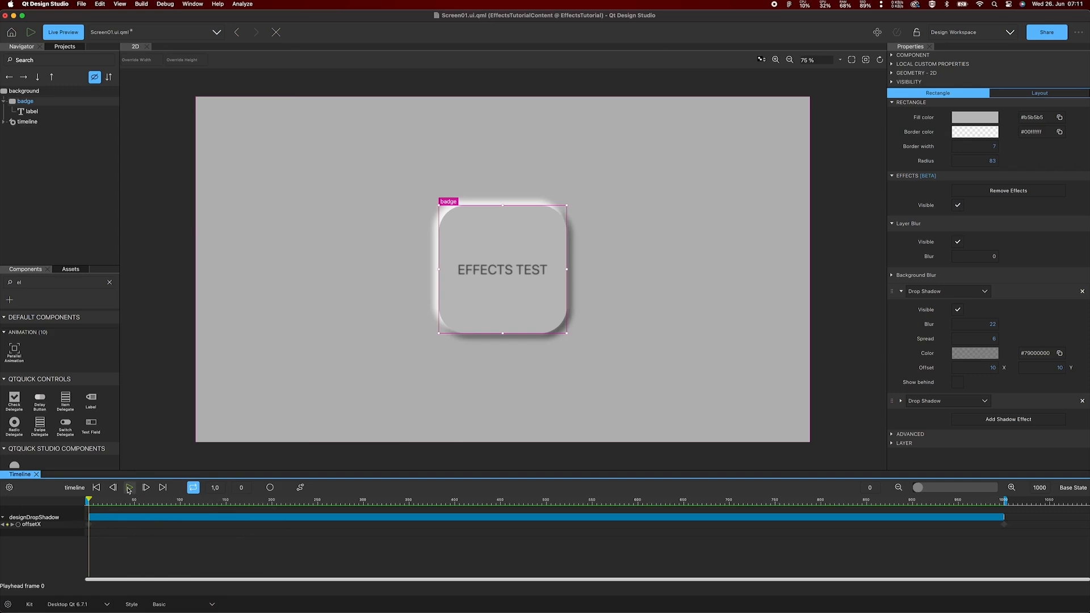
click(130, 488)
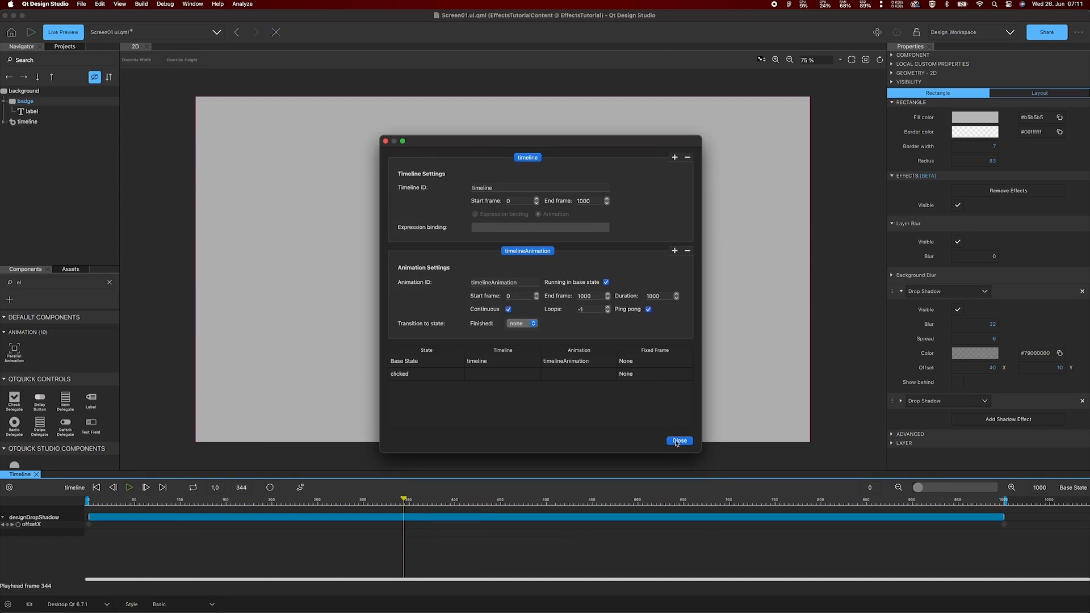
- Close the Timeline Settings dialog and start Live Preview of the animated badge
click(679, 440)
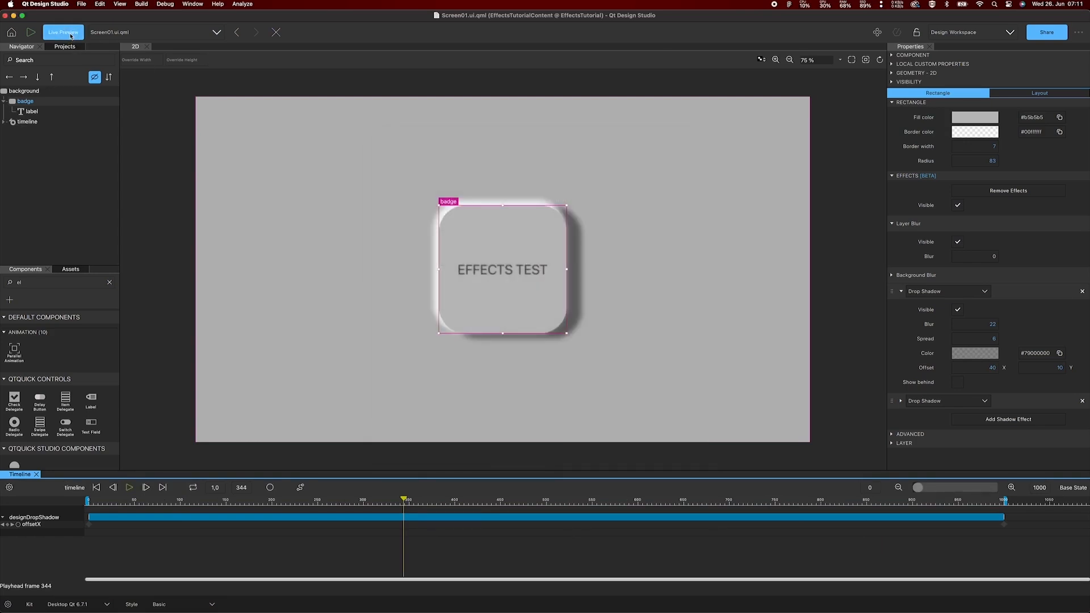
click(63, 32)
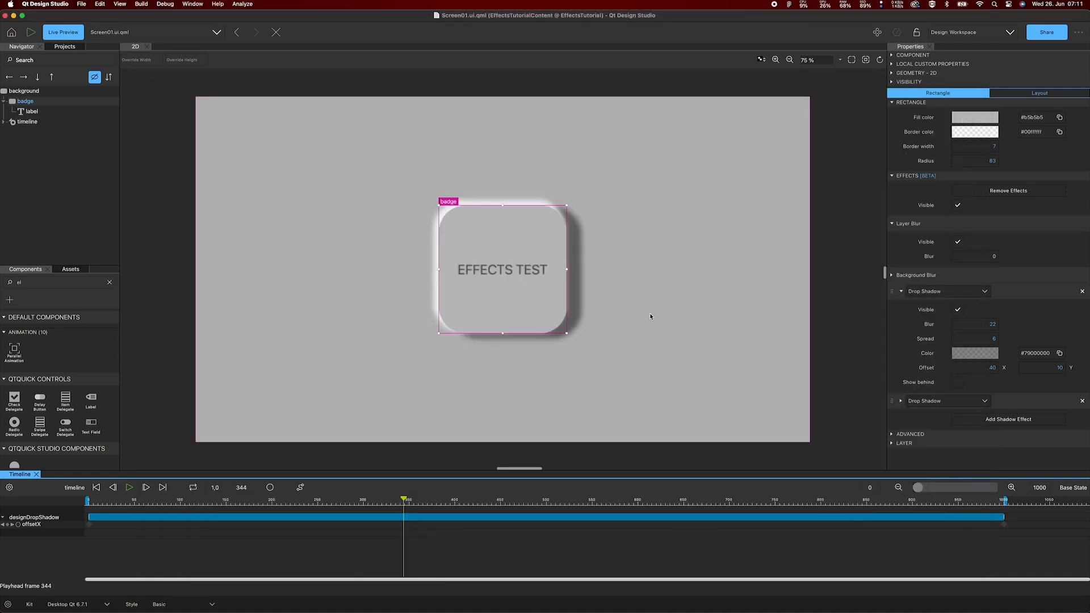
mouse_move(1005, 340)
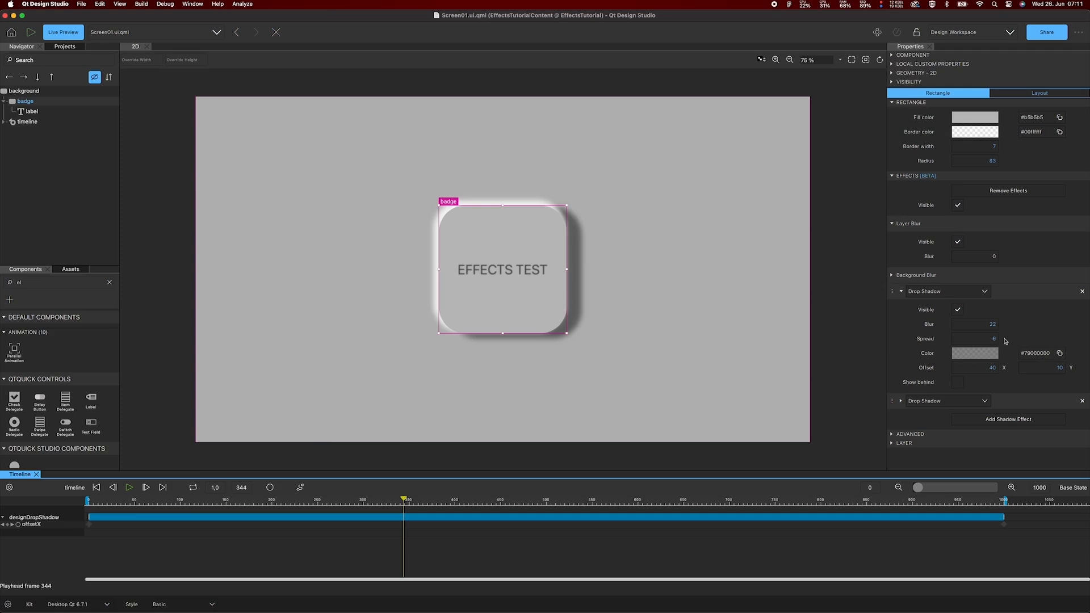
- Keyframe the badge's drop shadow colour red then cyan, scrub back, and close Timeline
click(974, 353)
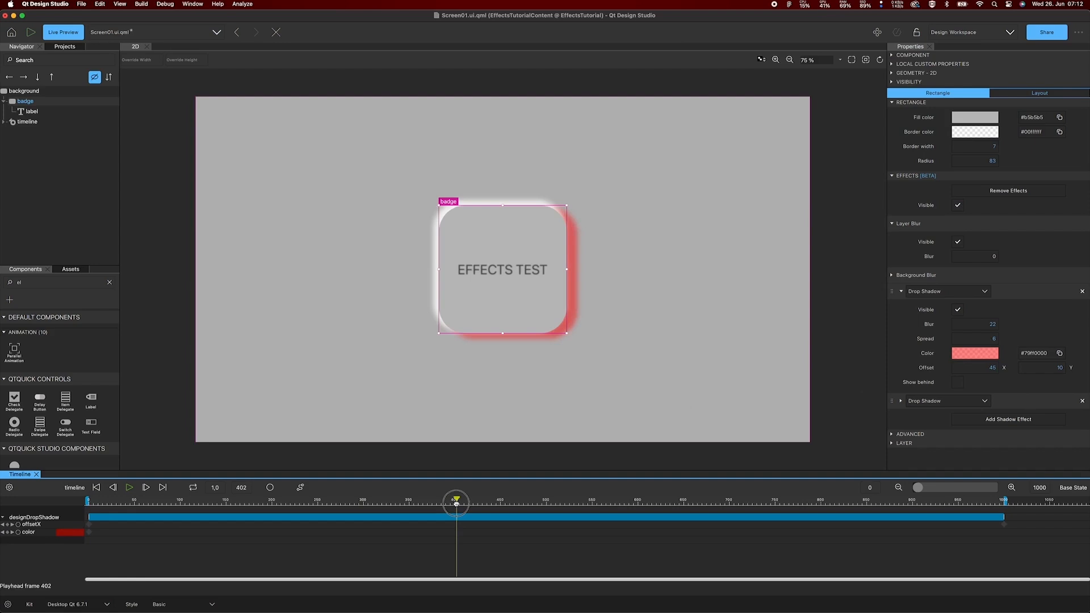
click(975, 353)
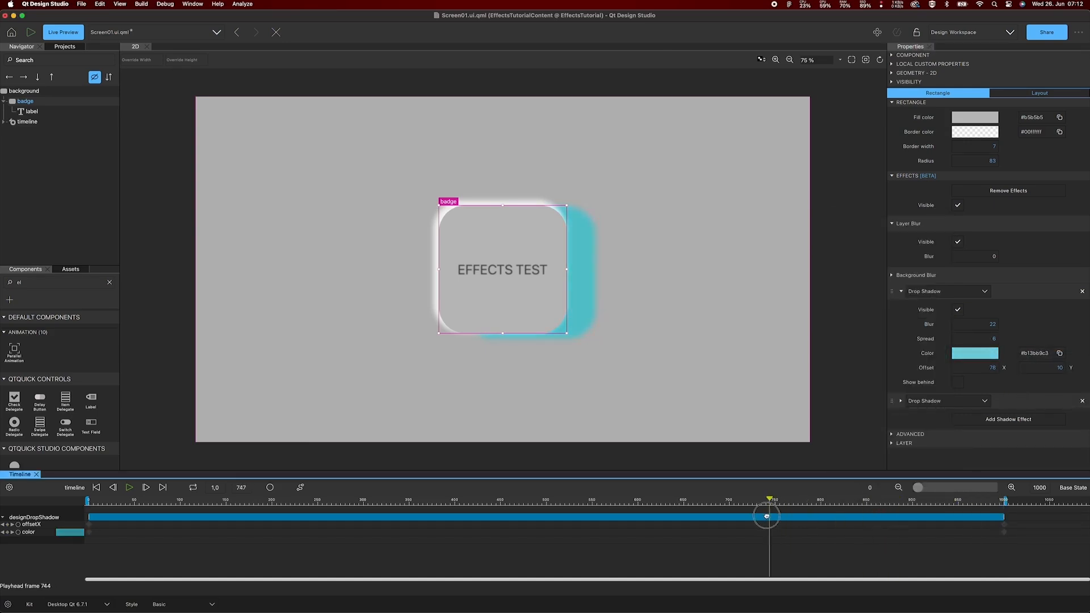
drag(767, 499, 224, 499)
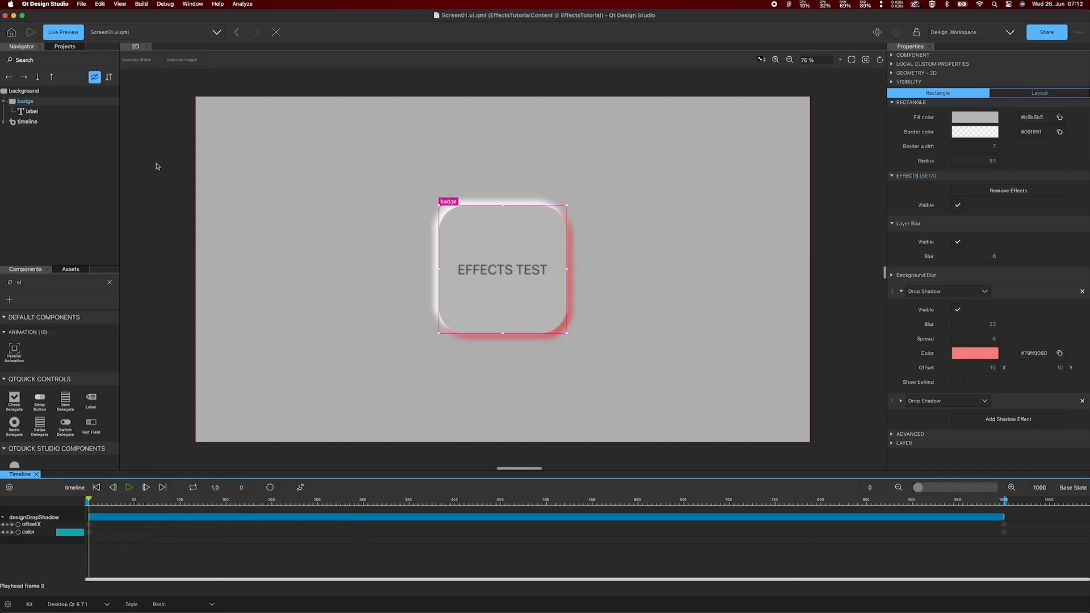
click(63, 32)
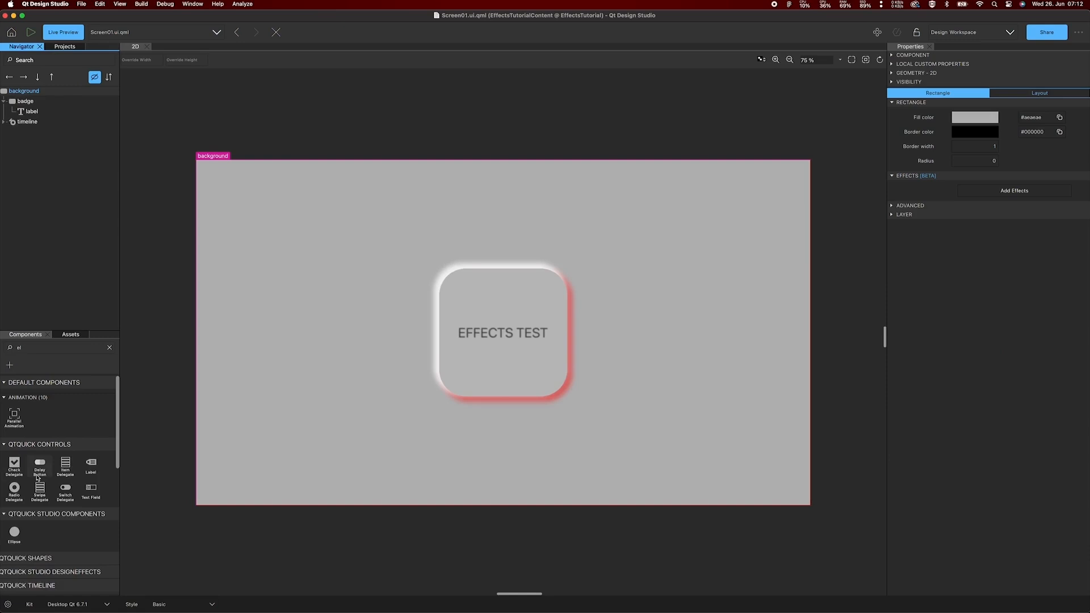
click(117, 4)
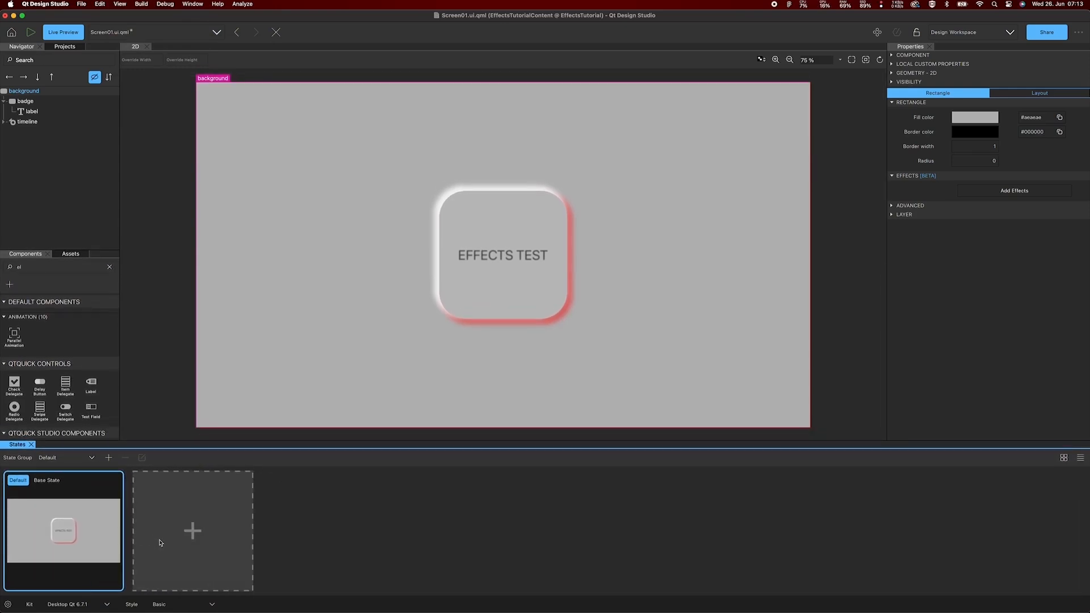
- Create red, blue and green states, each with a matching badge drop shadow colour
click(192, 530)
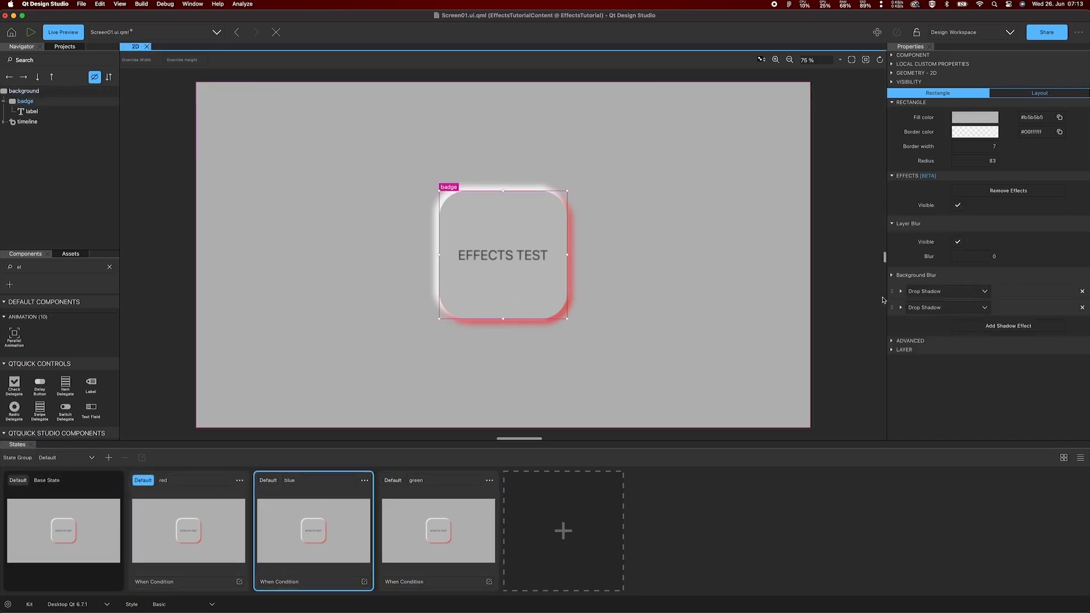
click(901, 291)
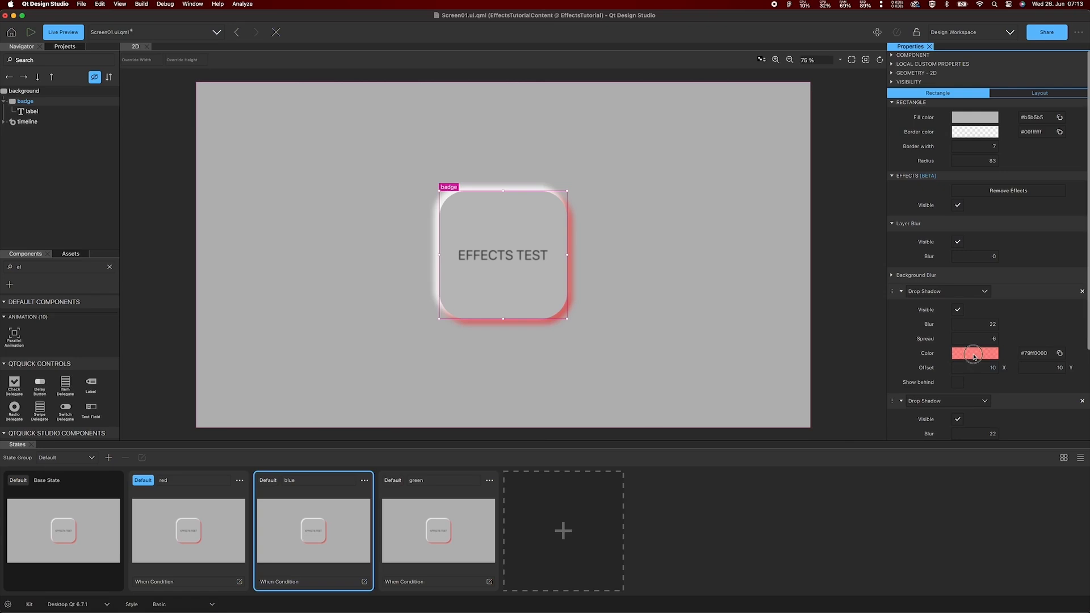
click(975, 353)
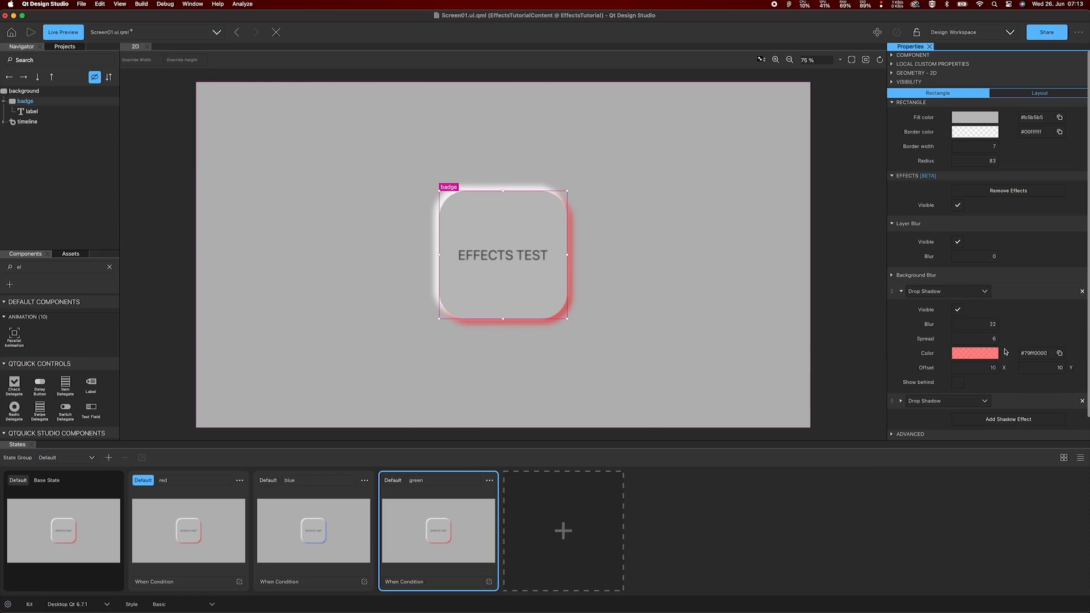
click(974, 352)
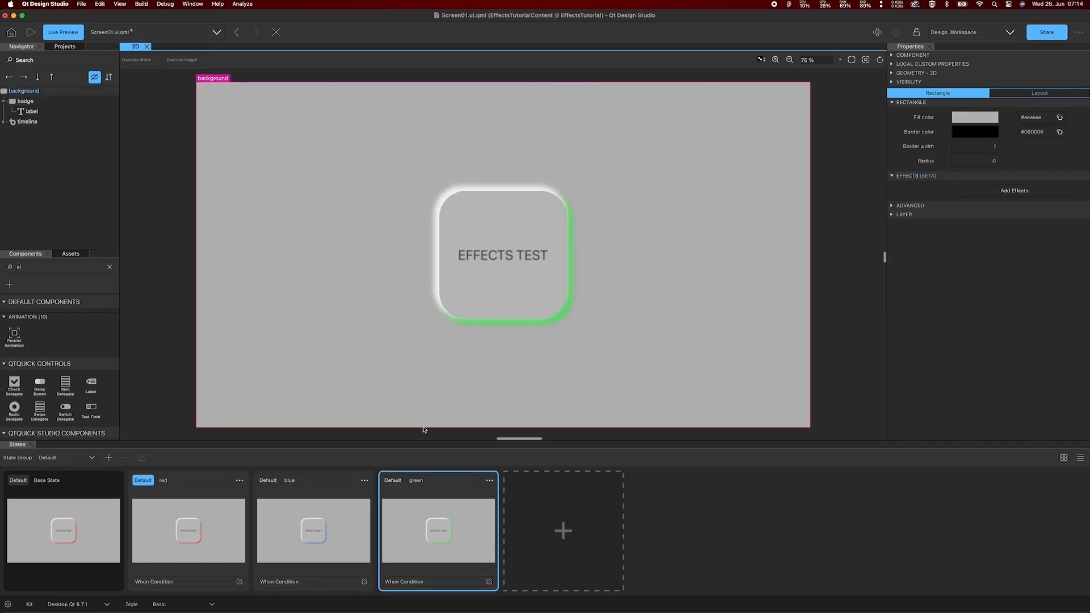
mouse_move(412, 419)
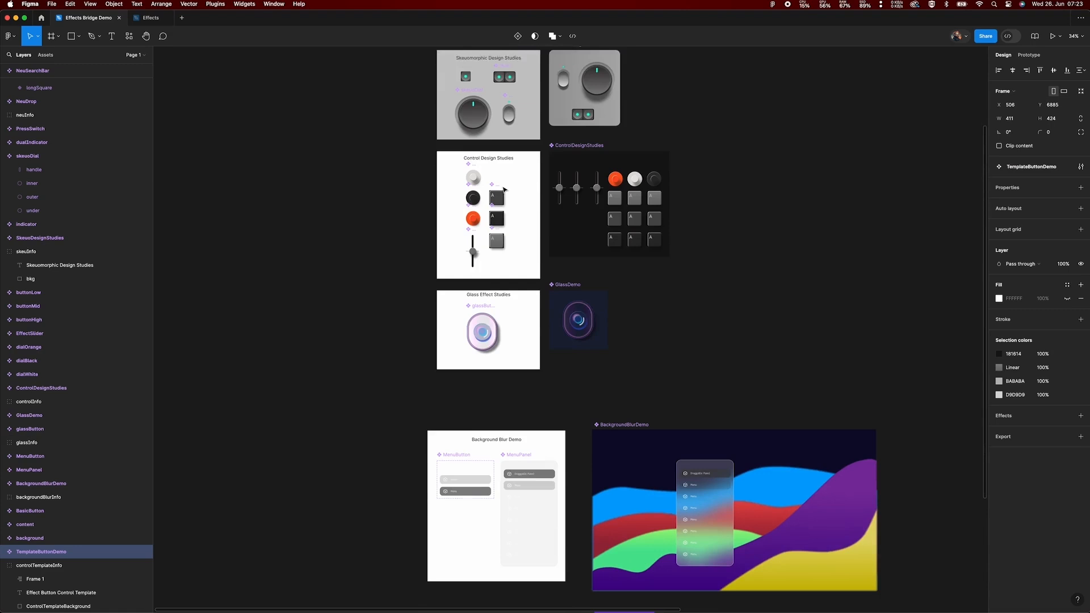
- Inspect the drop shadow effect on NeuSearchBar's shortRound variant
scroll(down, 3)
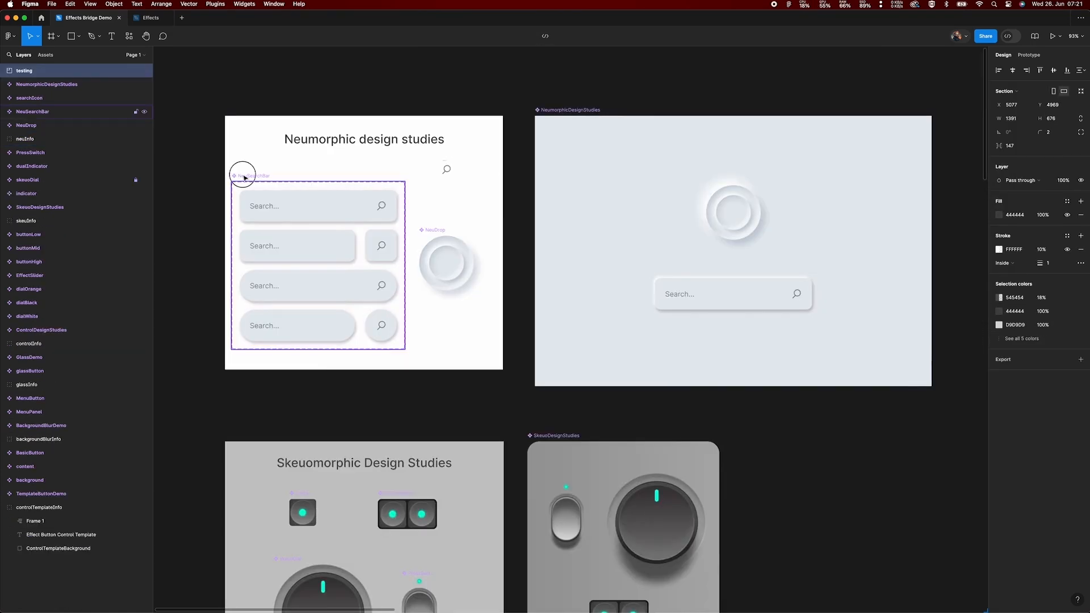
click(32, 111)
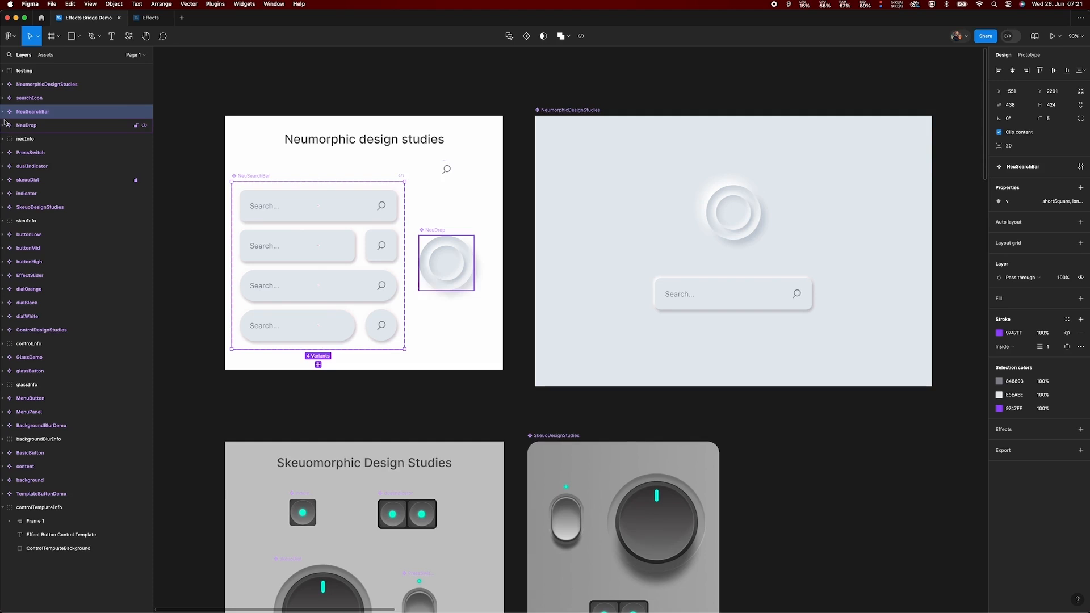
click(8, 111)
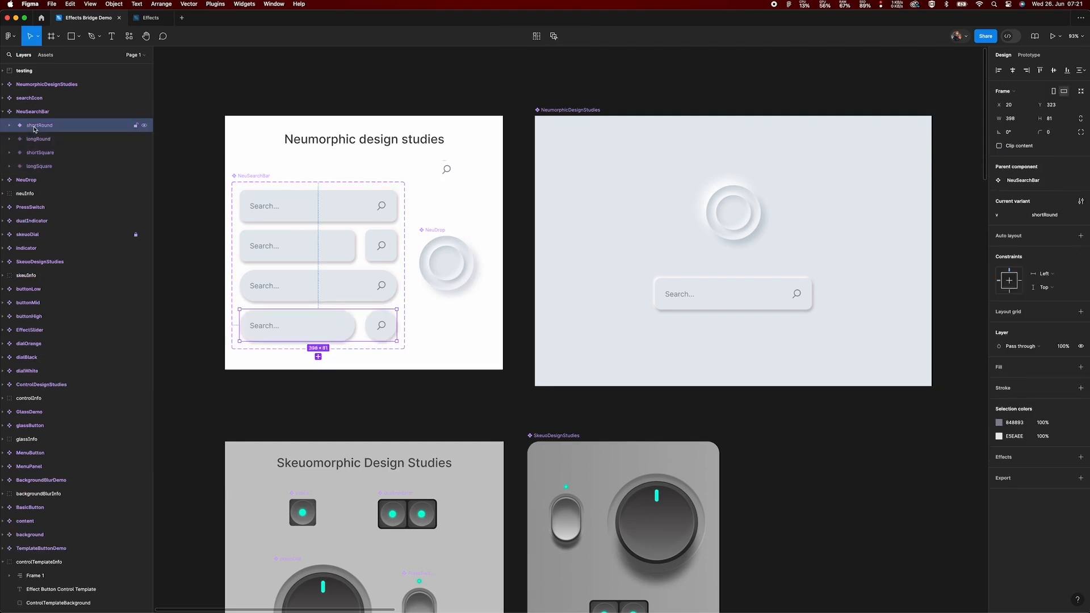
click(36, 139)
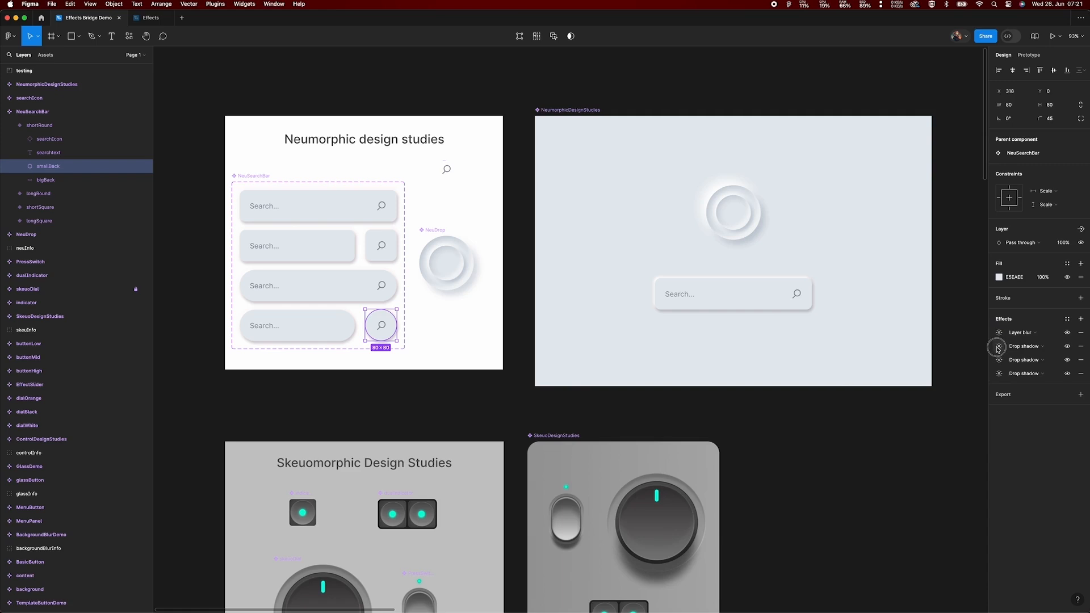
click(998, 359)
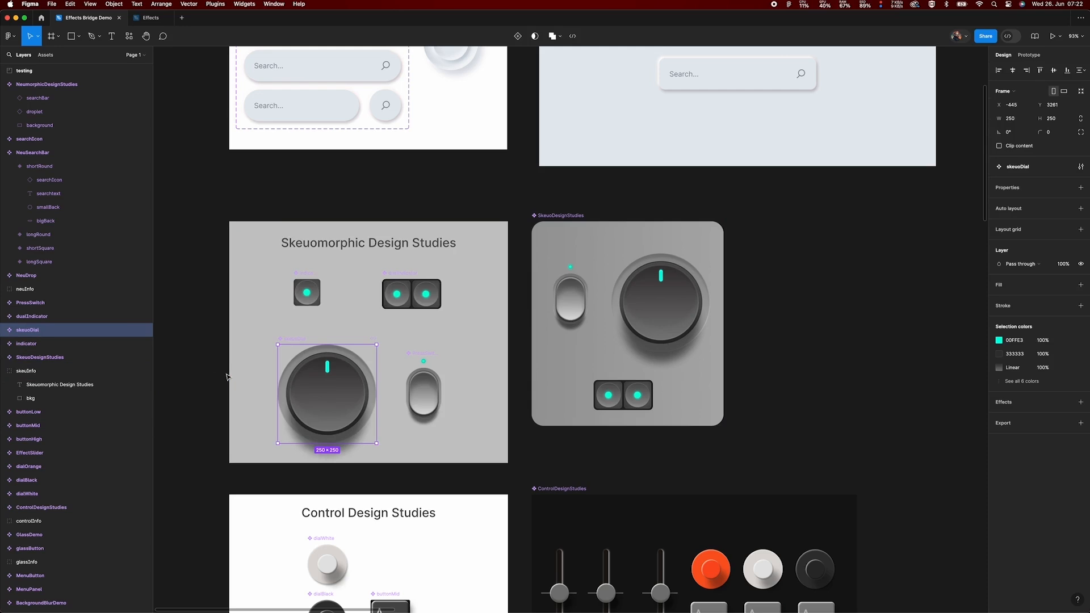
- Review skeuoDial handle's layer blur and drop shadow, then inner's linear gradient stops
click(10, 330)
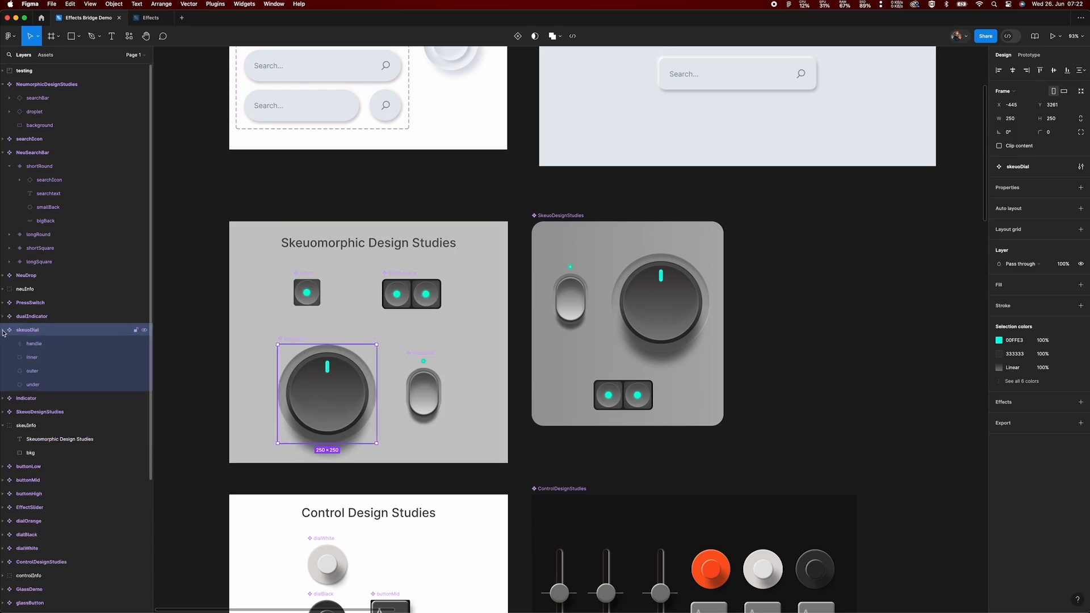
click(34, 343)
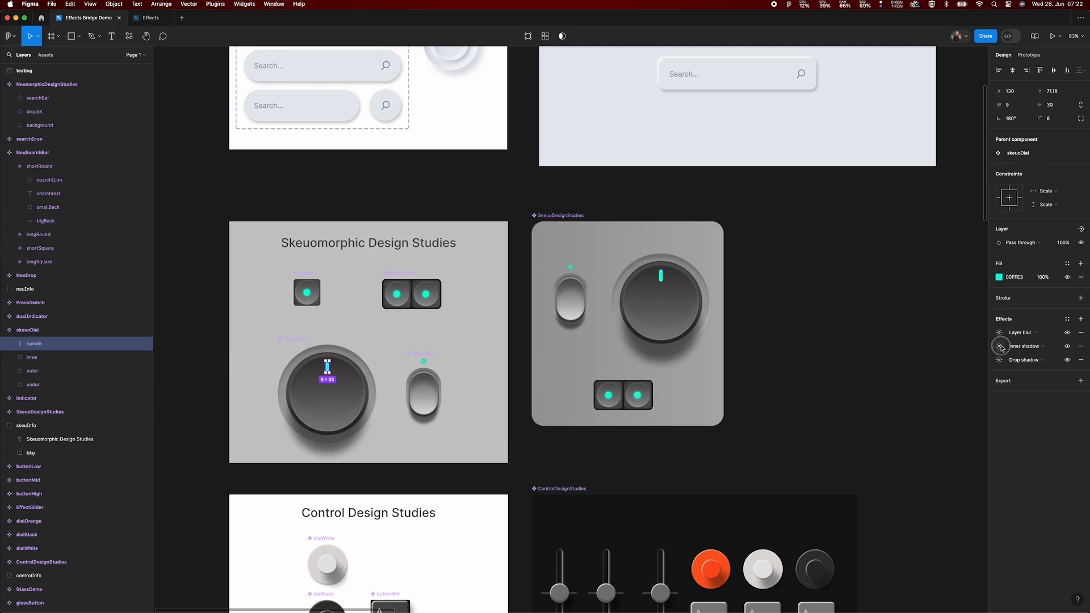
click(998, 332)
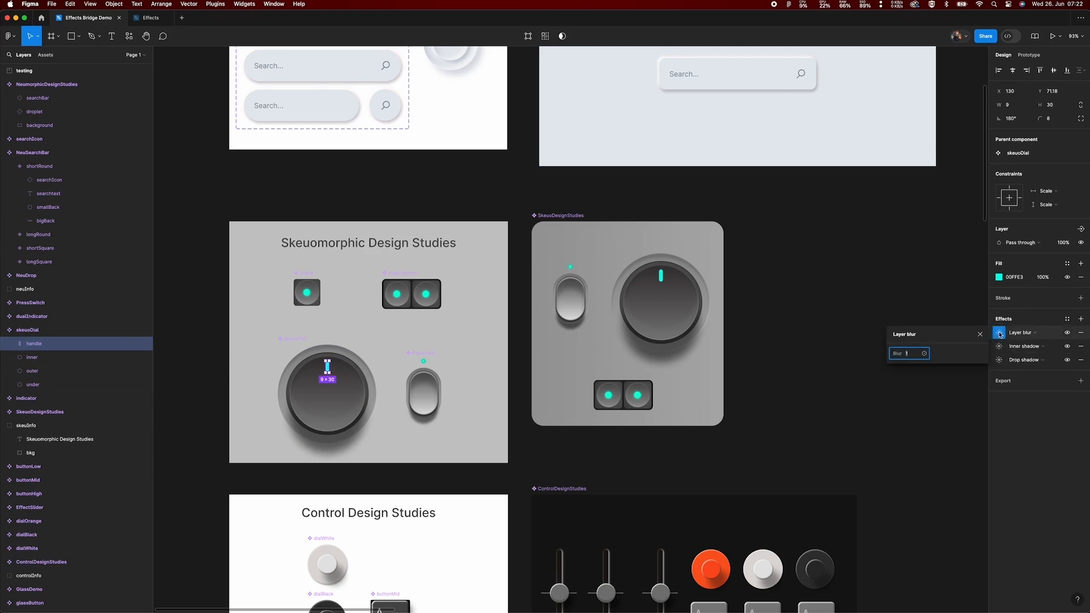
click(998, 359)
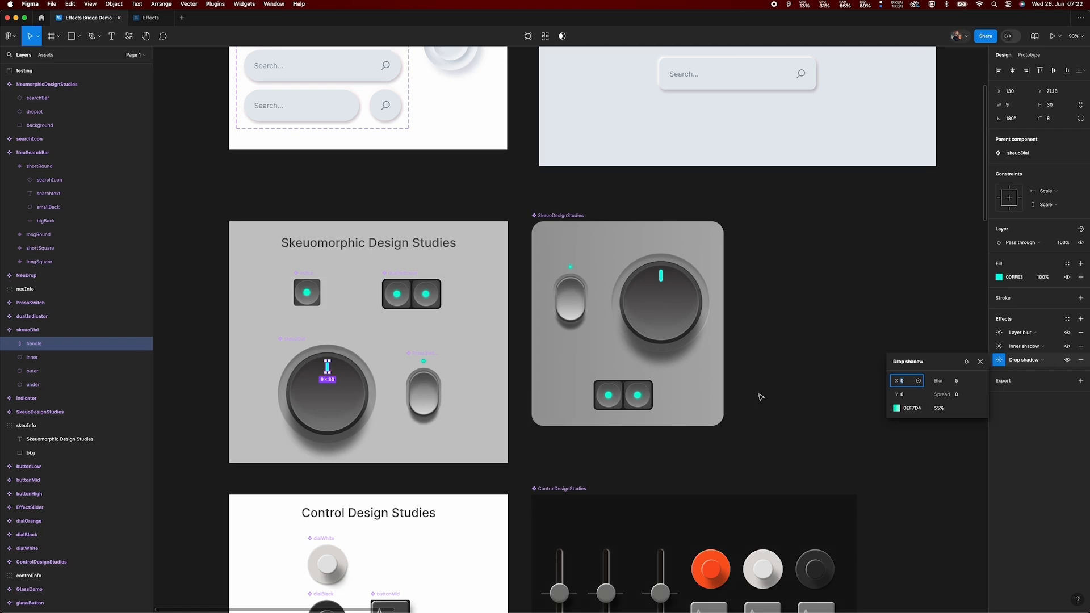
click(31, 357)
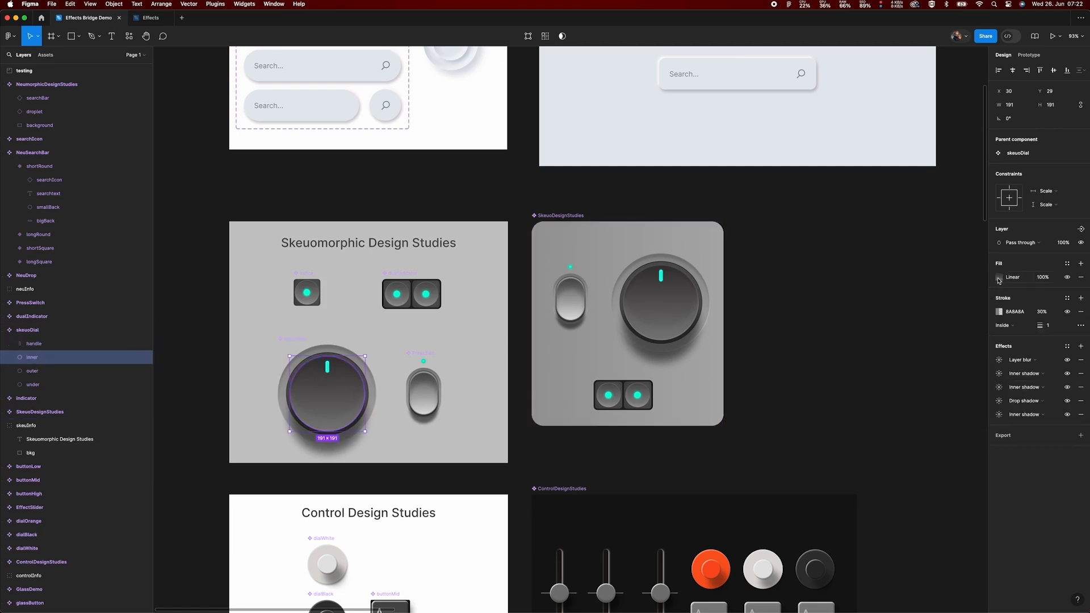
click(997, 277)
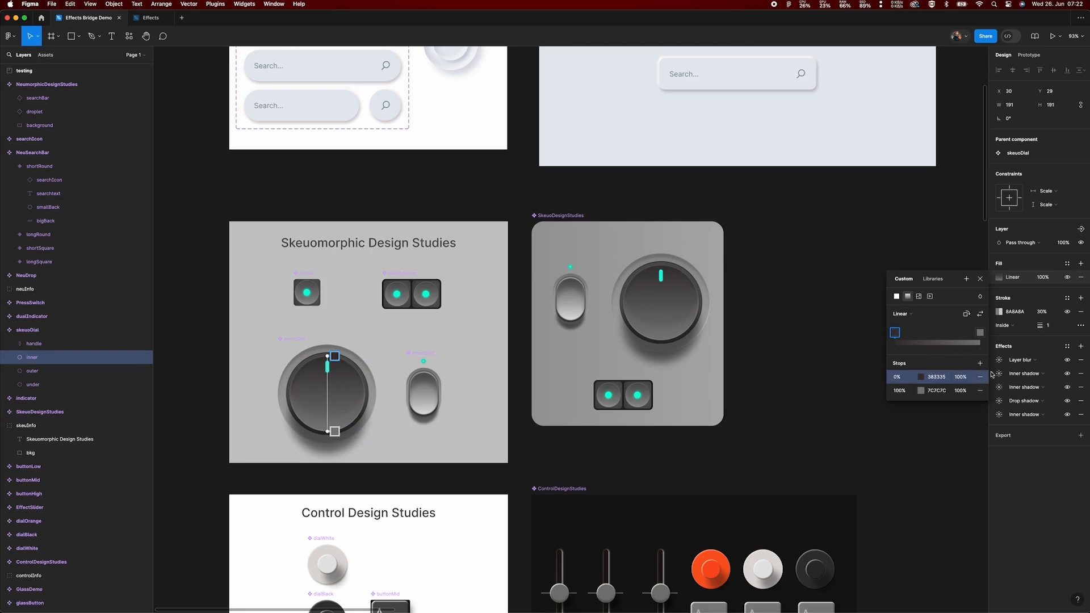
- Scroll to the Effect Button Control Template and TemplateButtonDemo frames, selecting BasicButton states
scroll(down, 3)
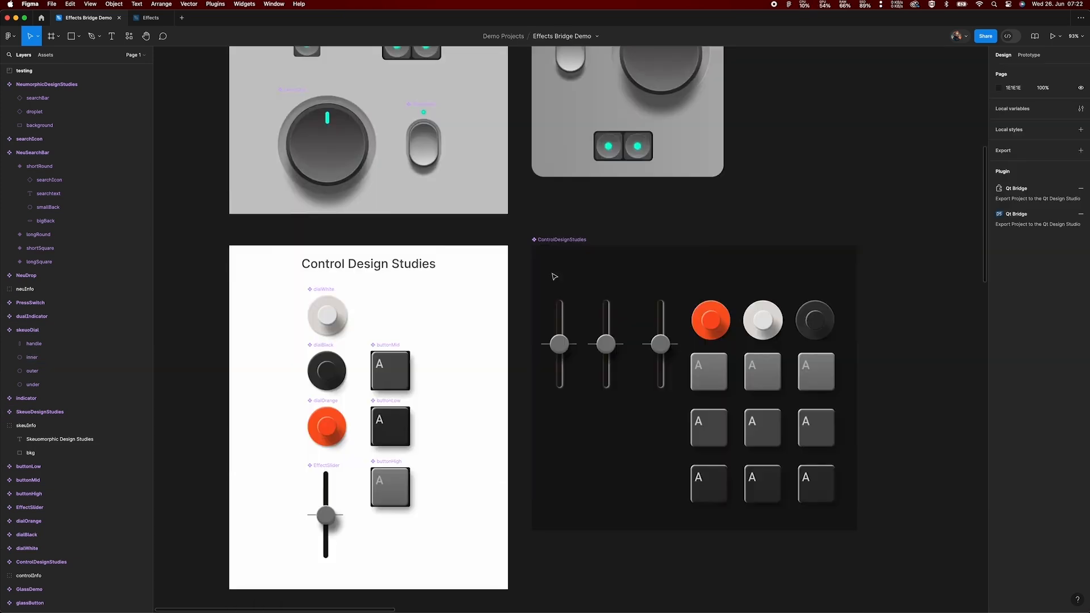
scroll(down, 3)
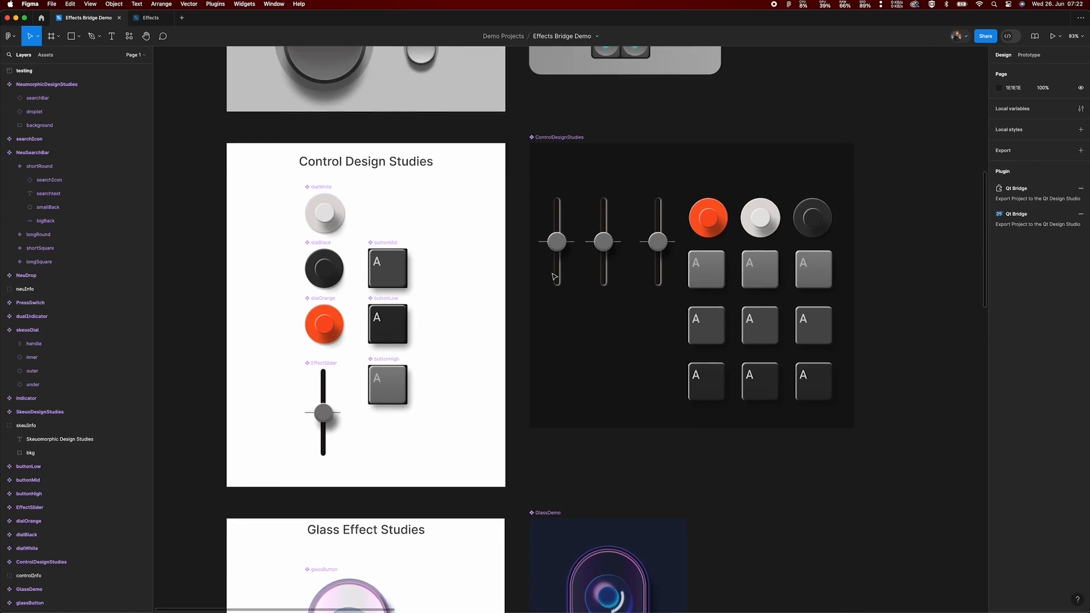
scroll(down, 3)
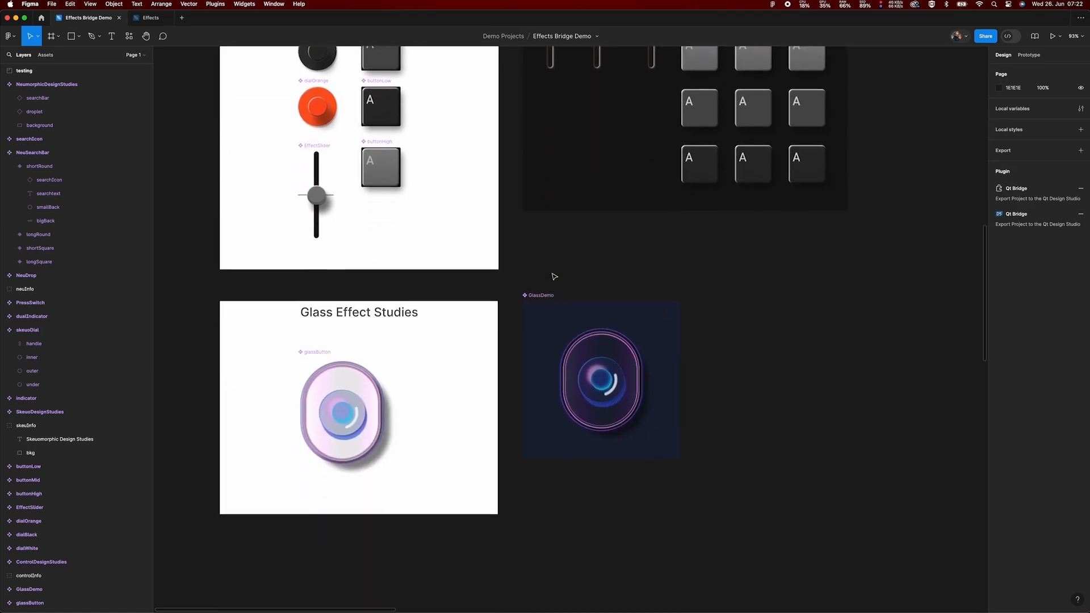
scroll(down, 3)
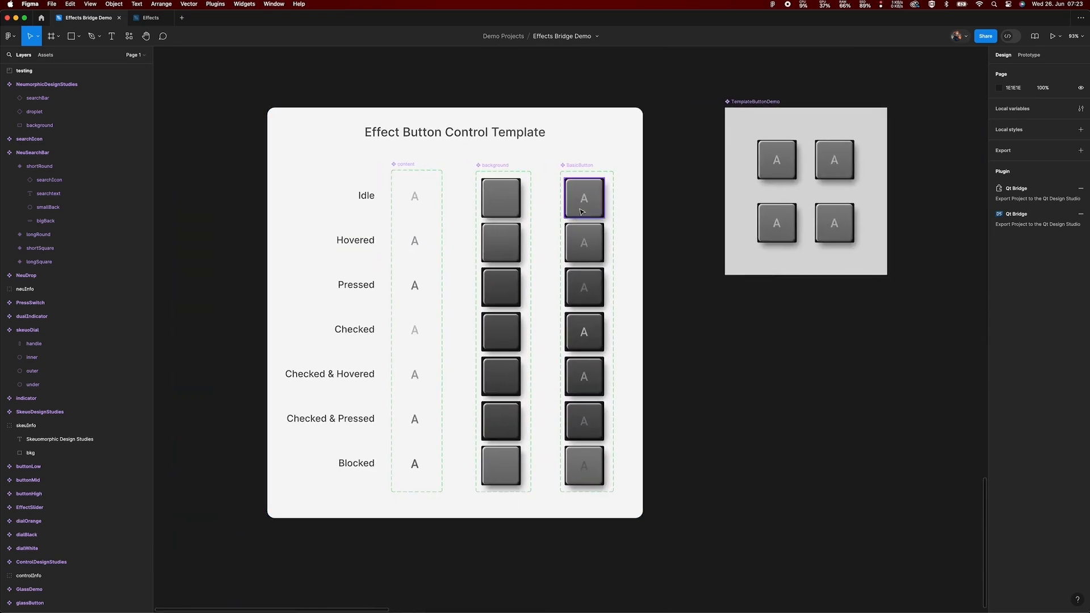
click(584, 286)
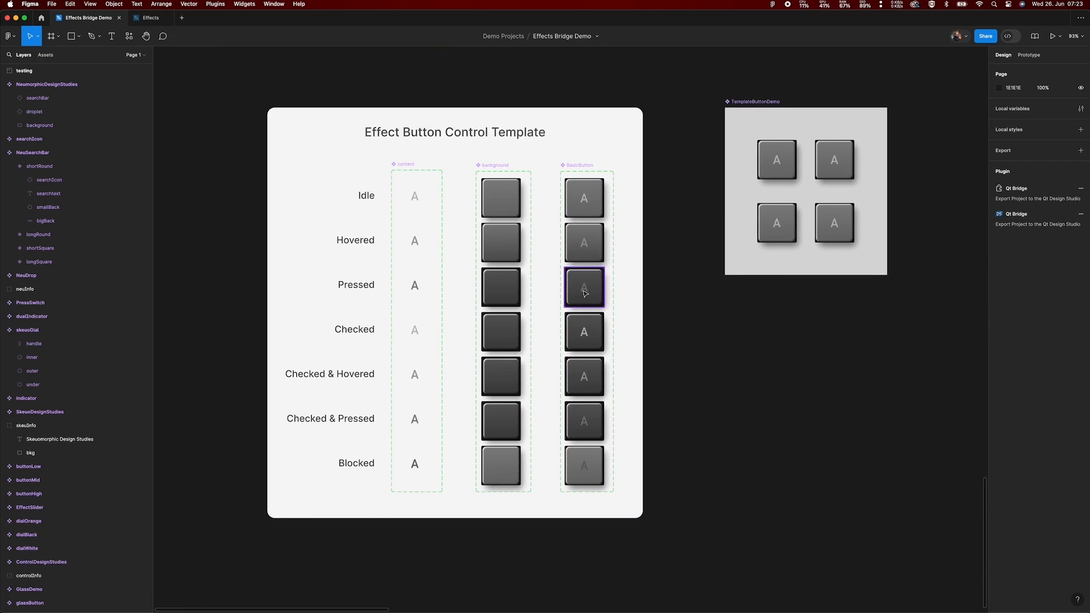
click(772, 170)
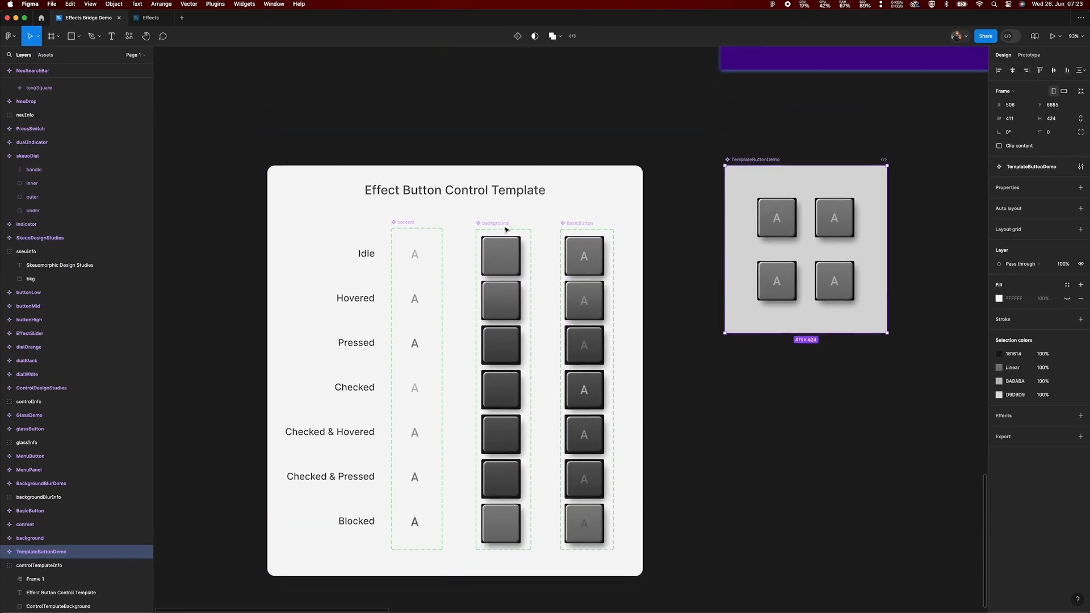
scroll(down, 3)
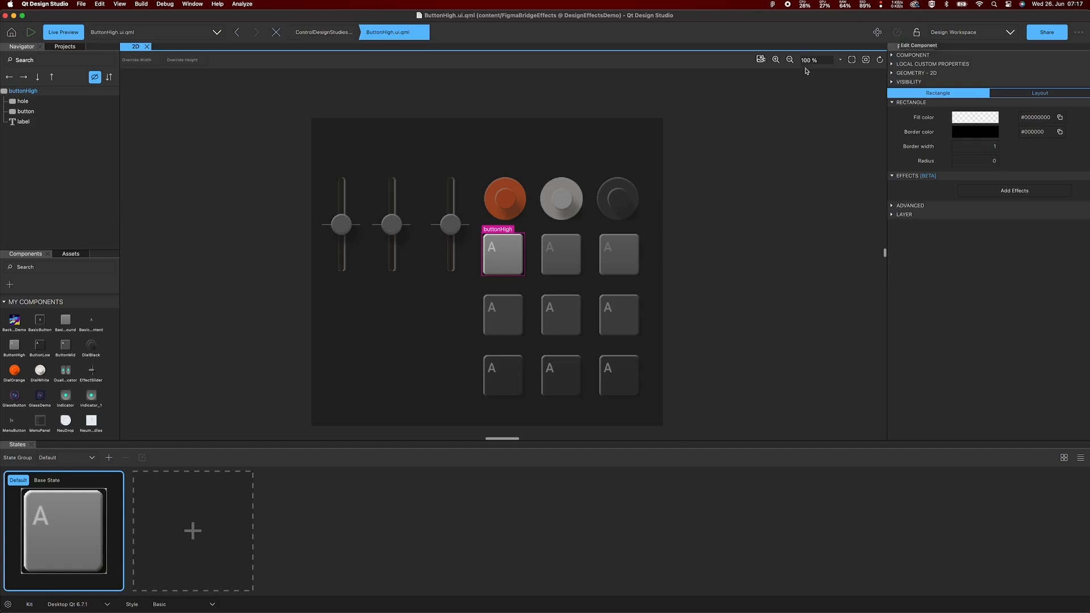
- Inspect Effects properties on ButtonHigh's hole rectangle, then open GlassButton.ui.qml
click(22, 101)
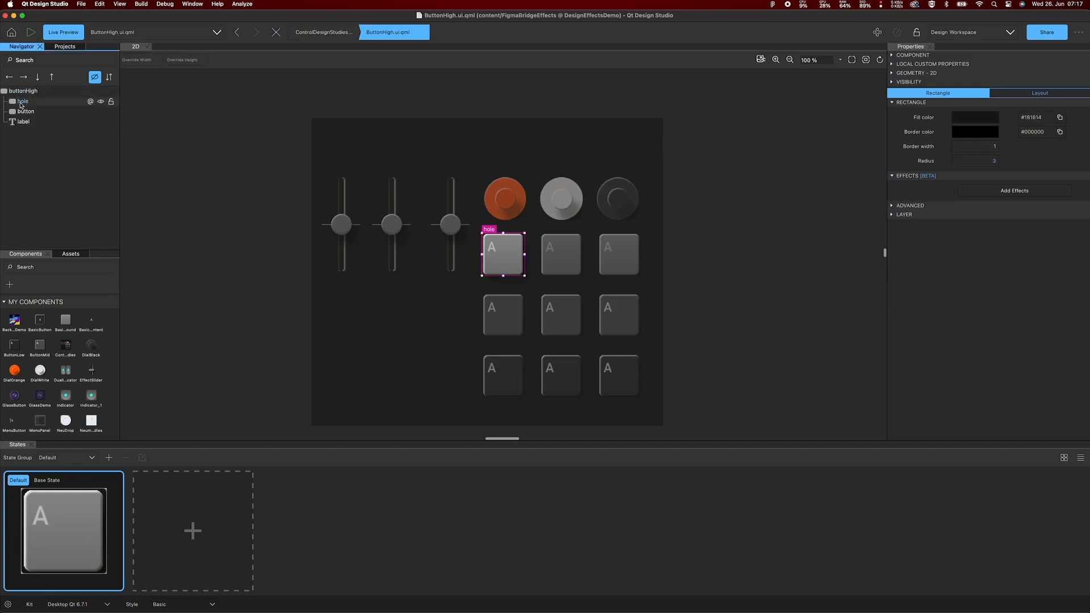
click(23, 111)
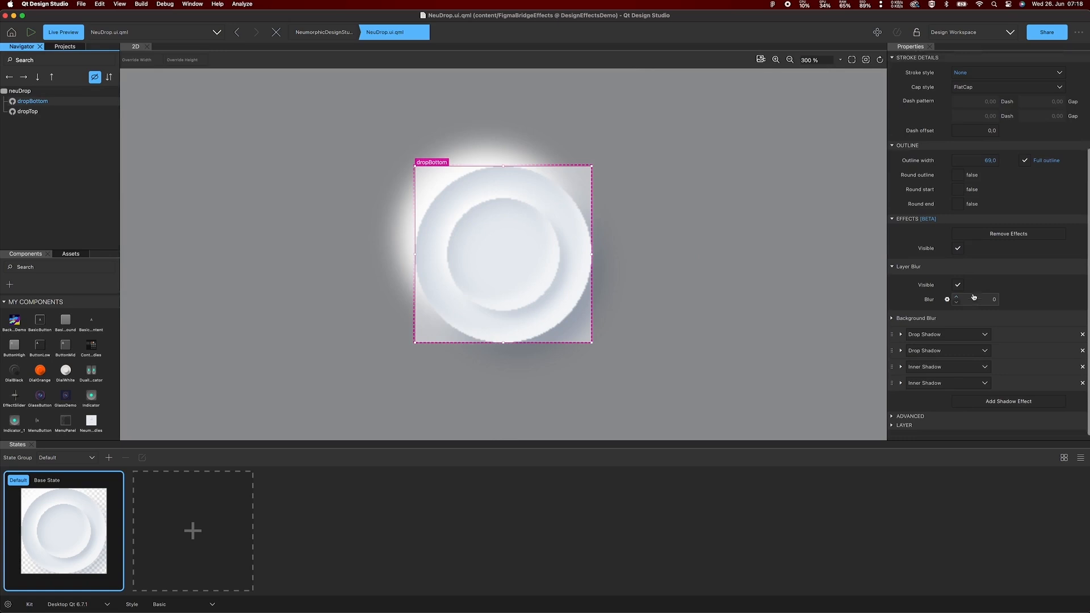
click(900, 334)
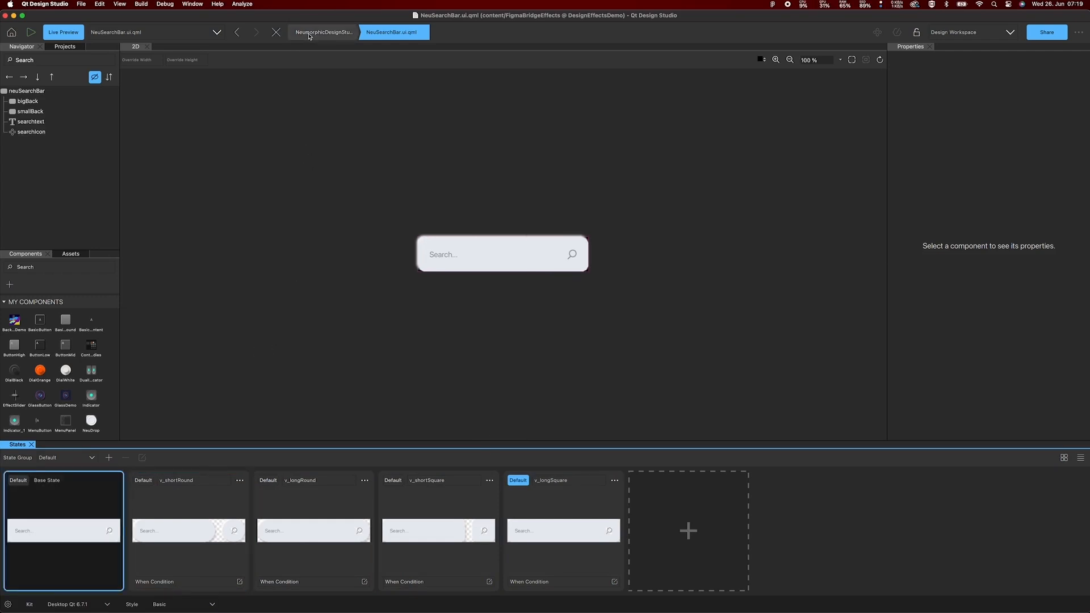
click(325, 32)
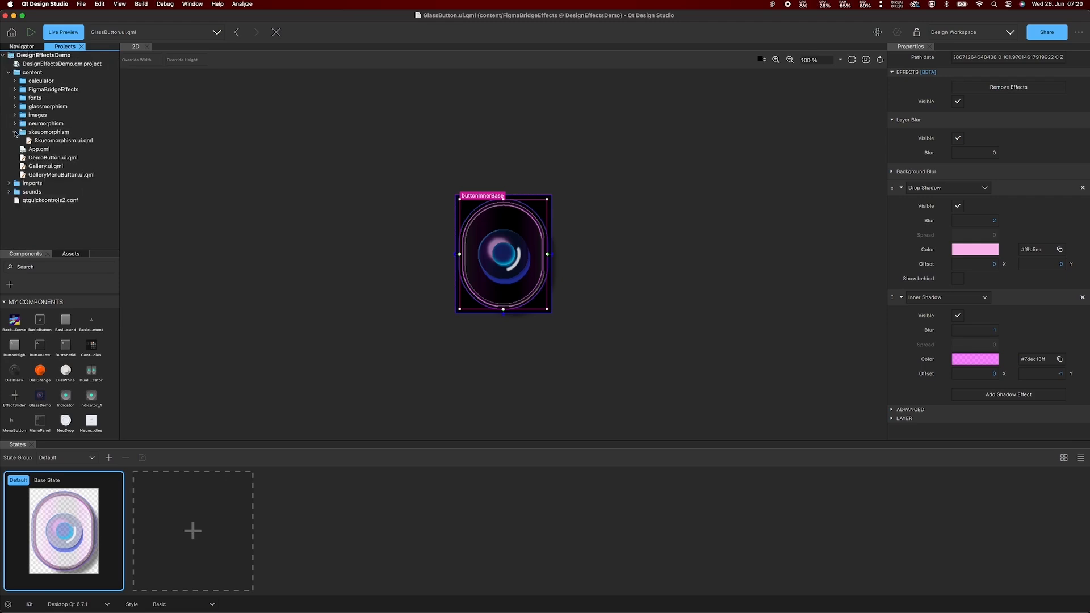
click(13, 131)
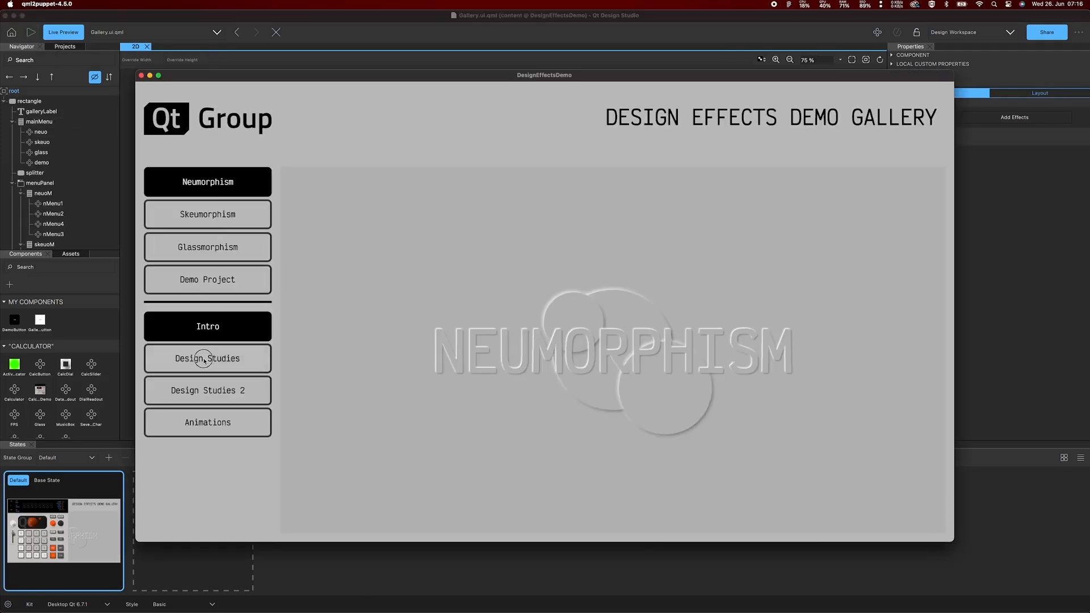
- View Neumorphism, Skeumorphism and Glassmorphism demos, then enter 0 in the Demo Project calculator
click(207, 422)
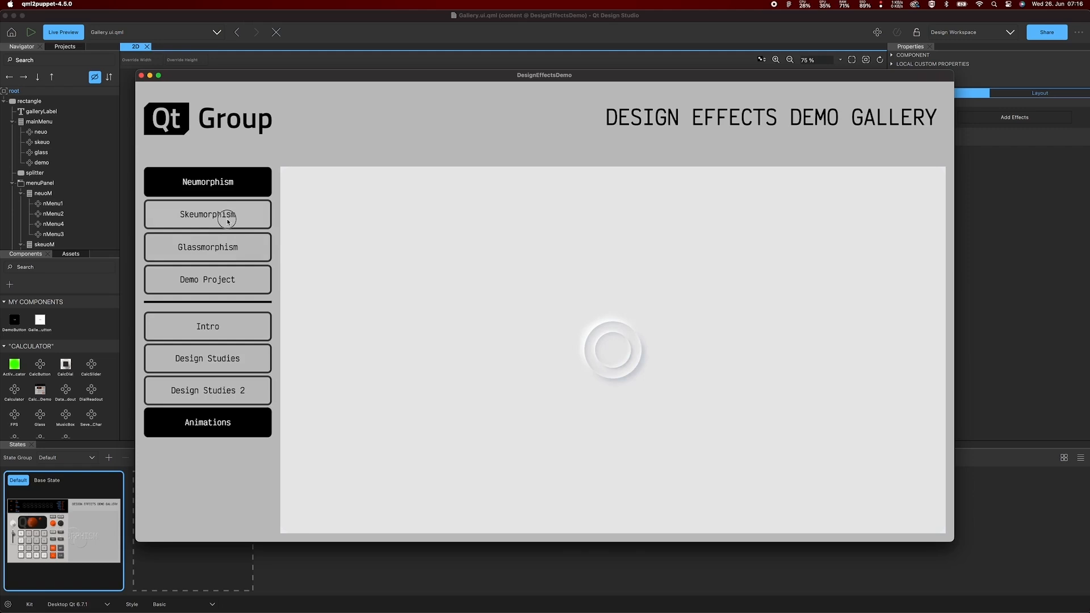
click(207, 215)
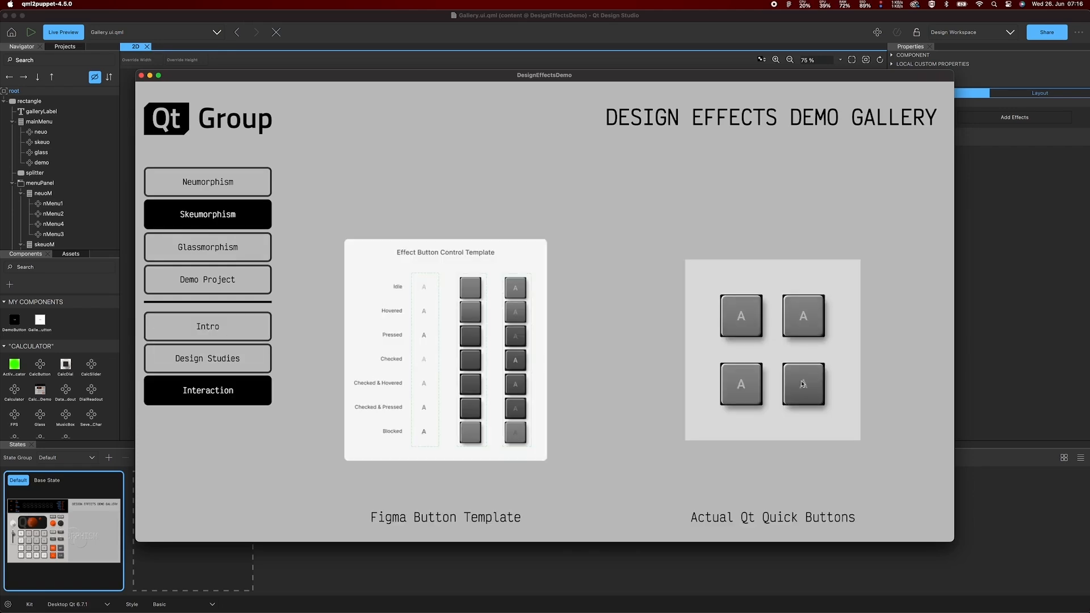
click(207, 246)
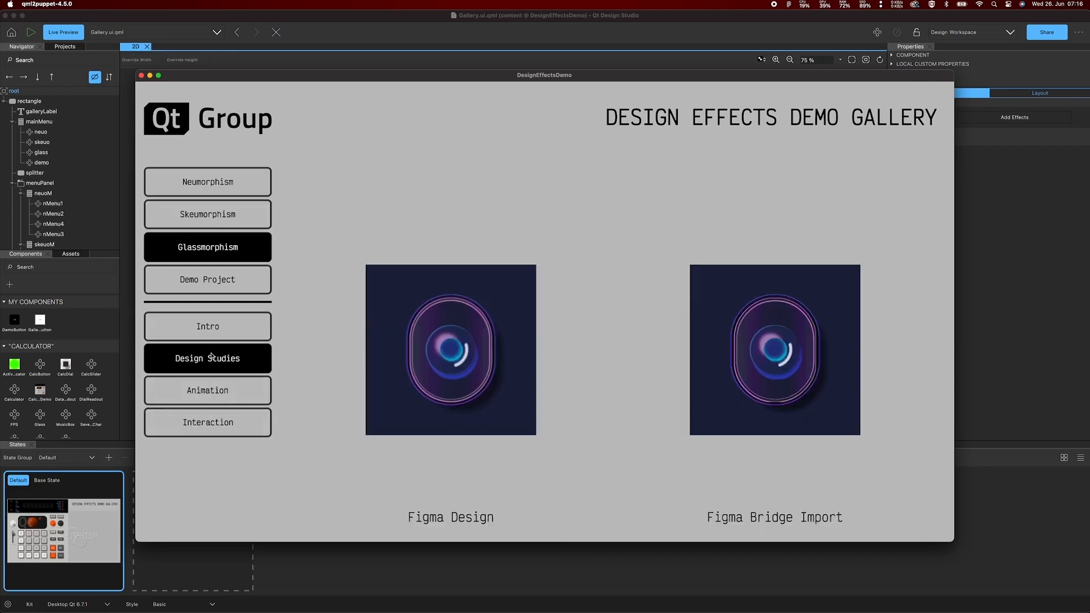
click(207, 390)
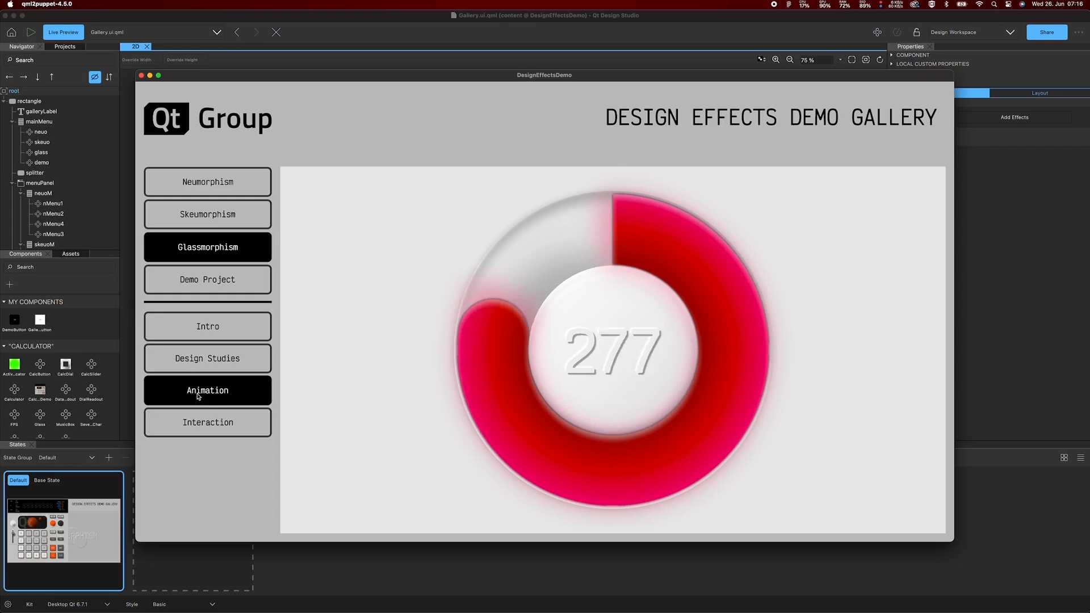
click(208, 422)
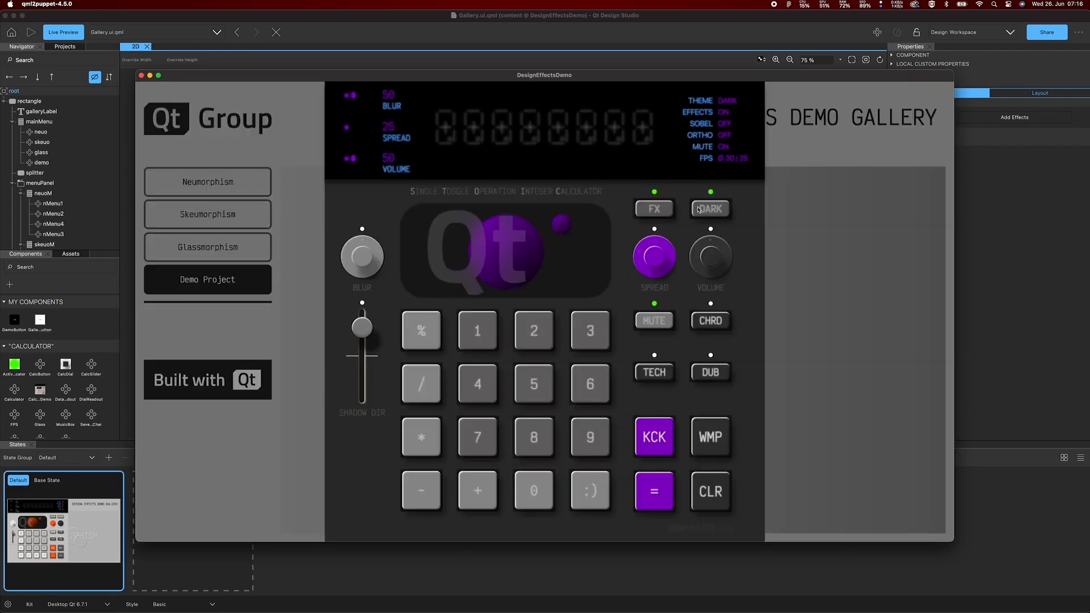
click(534, 491)
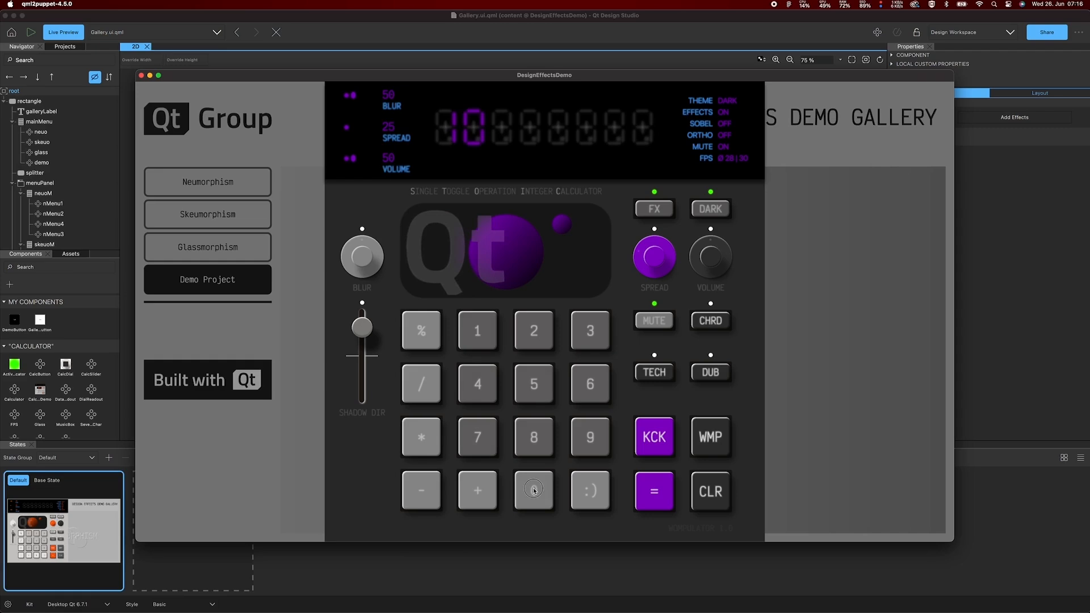